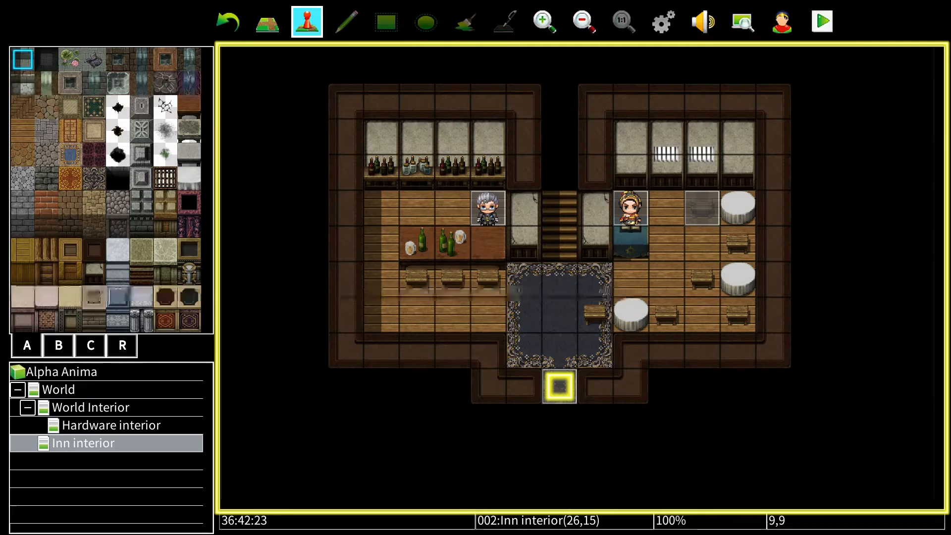
pyautogui.moveTo(773, 386)
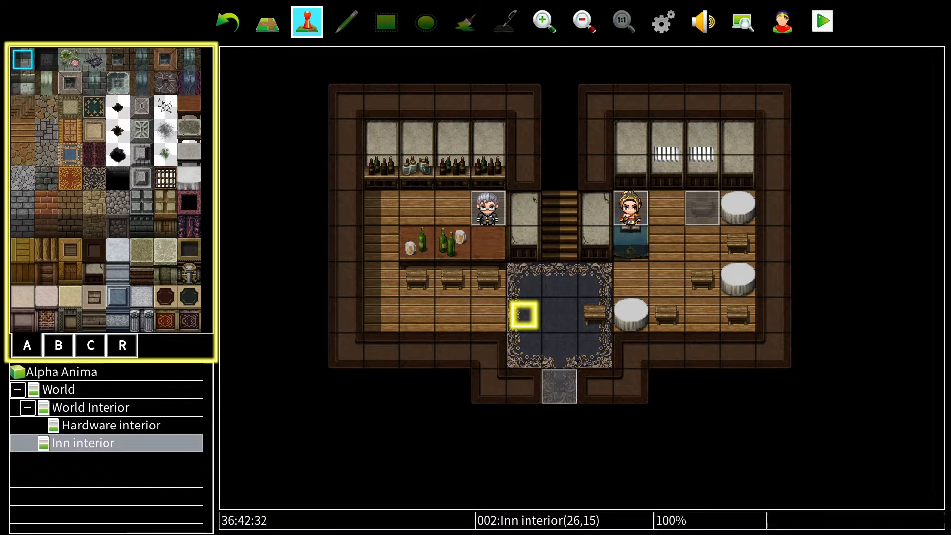
# Step: Collapse the World Interior branch and switch to the outdoor World town map
pyautogui.click(91, 406)
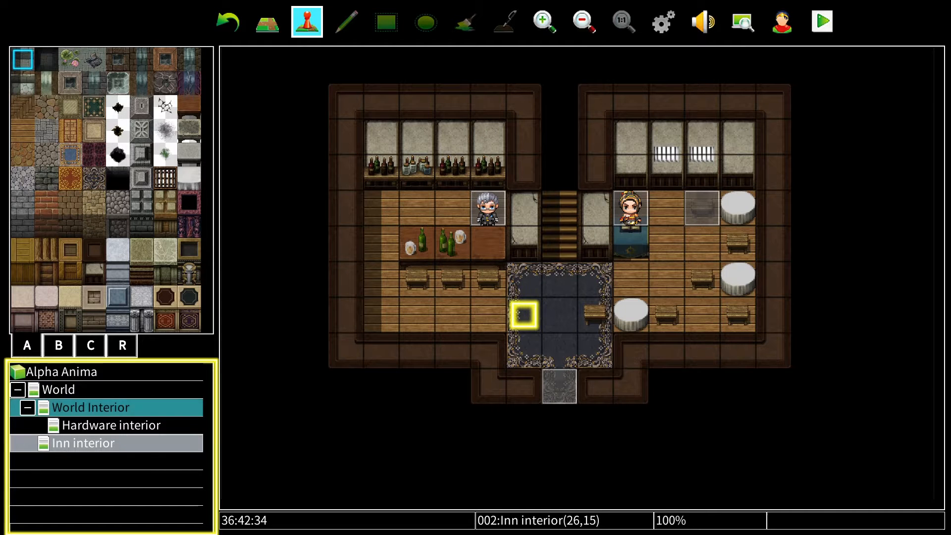
pyautogui.click(90, 407)
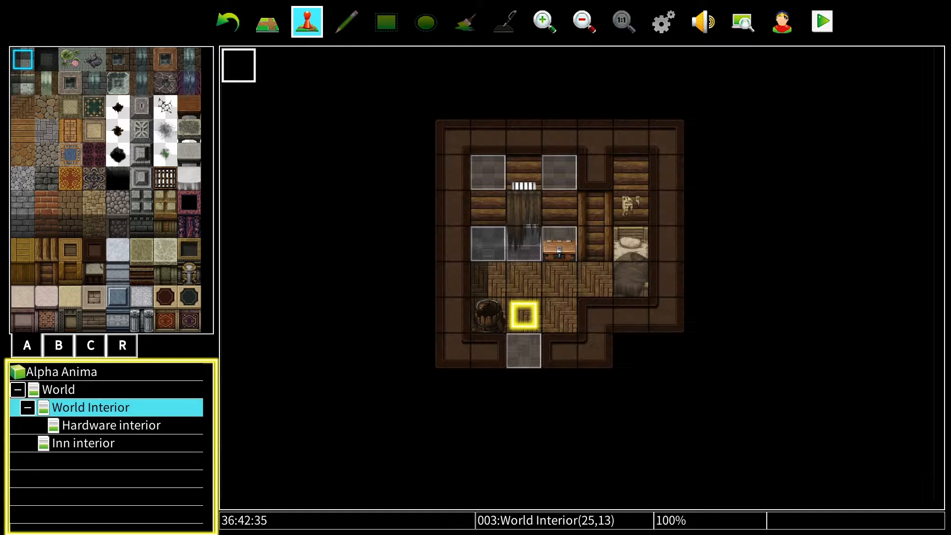
pyautogui.click(30, 407)
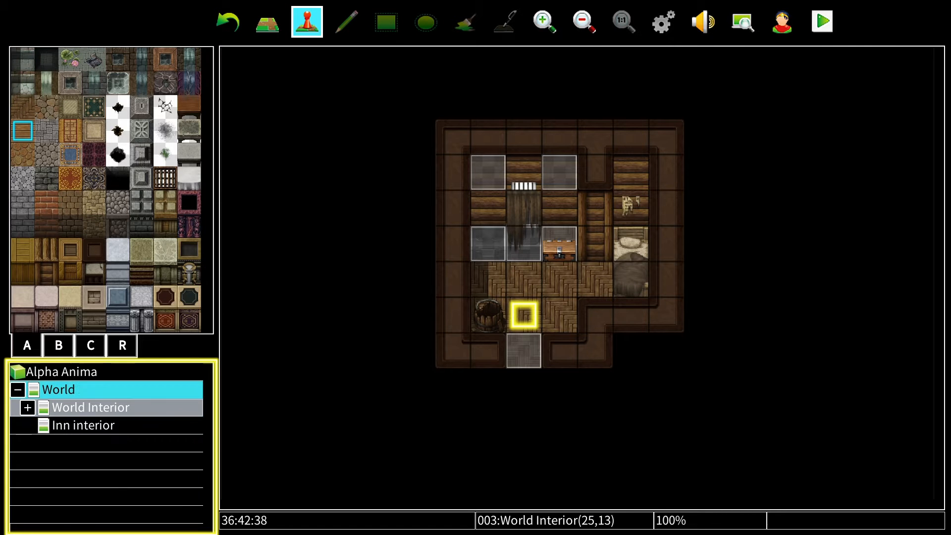
pyautogui.click(56, 389)
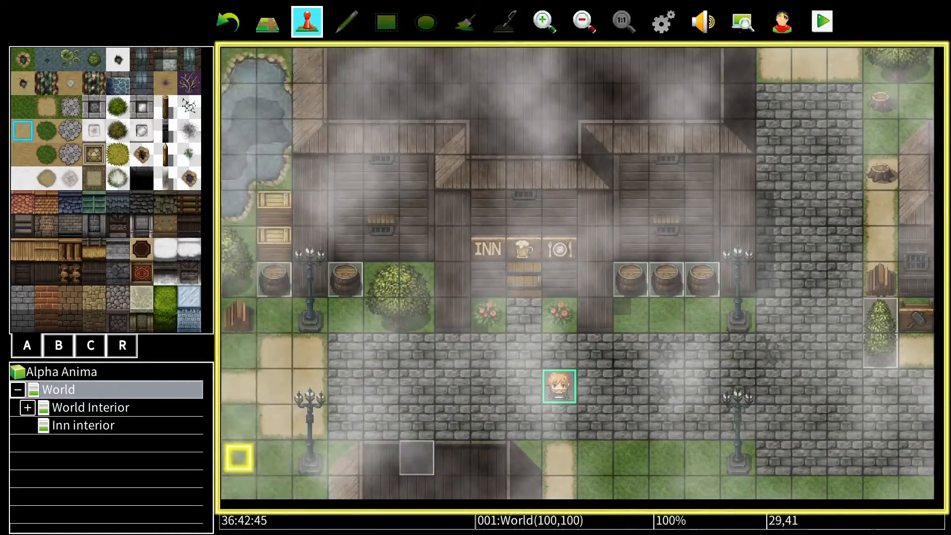
pyautogui.click(824, 19)
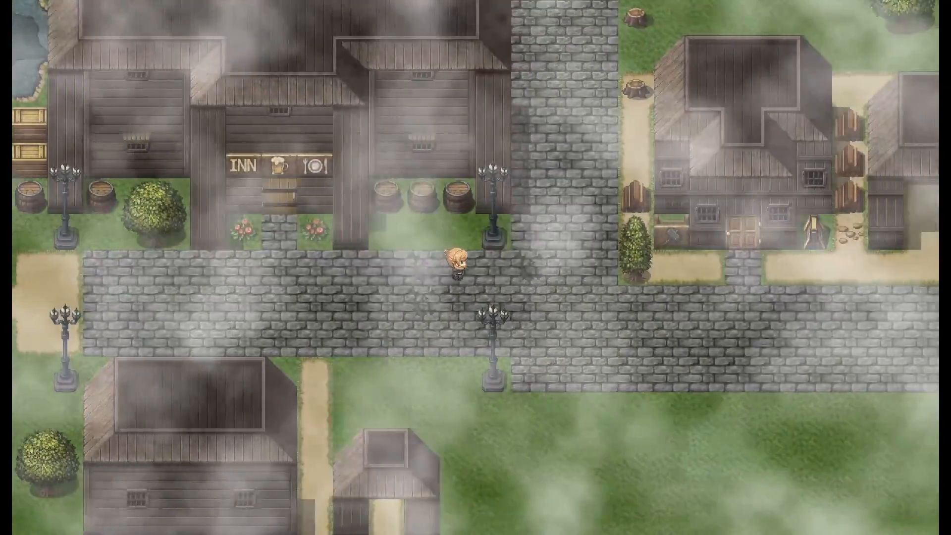
pyautogui.press('up')
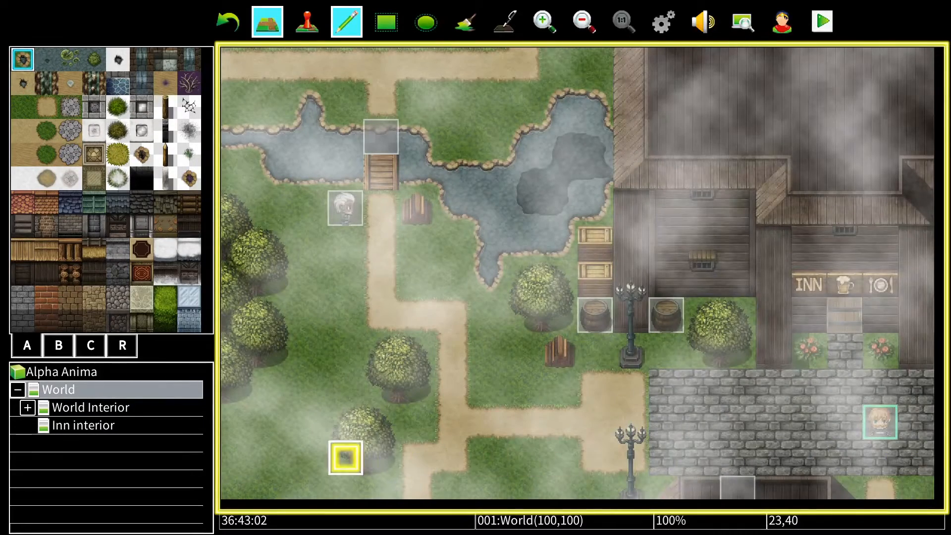
# Step: Review the Ghillie event's second page, then close it discarding any changes
pyautogui.click(307, 21)
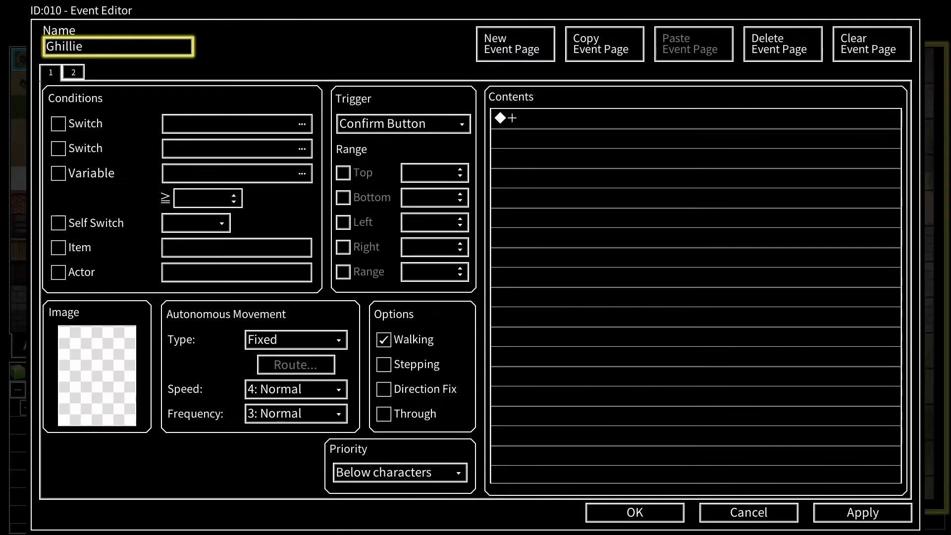
pyautogui.click(49, 72)
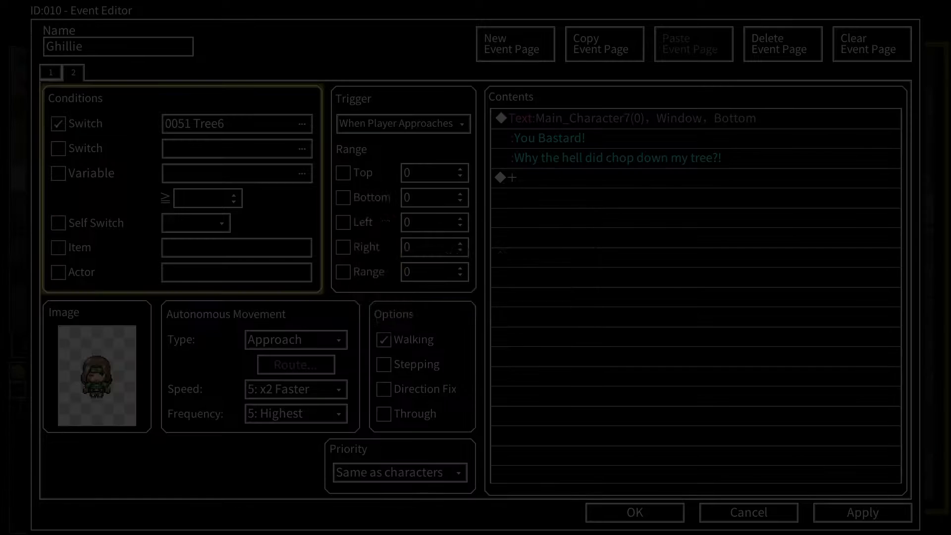
pyautogui.click(749, 526)
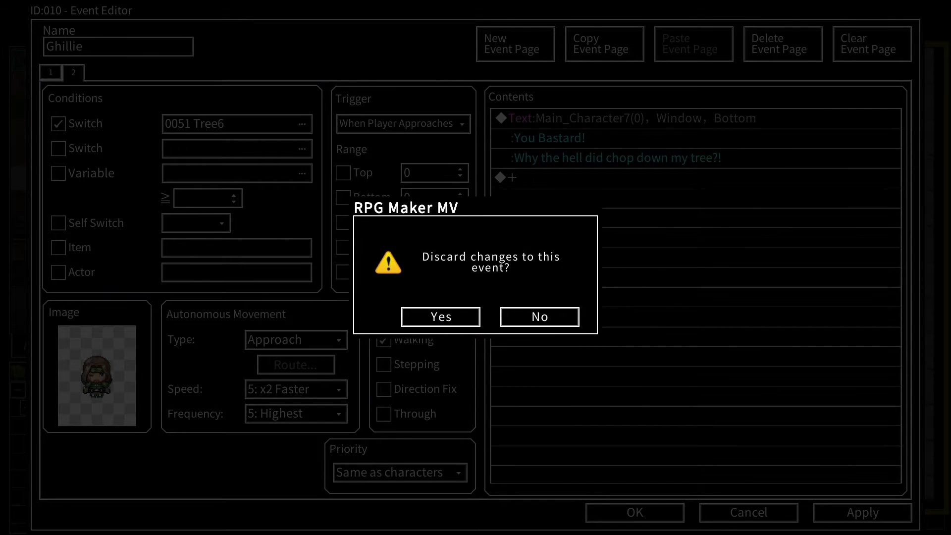
pyautogui.click(440, 317)
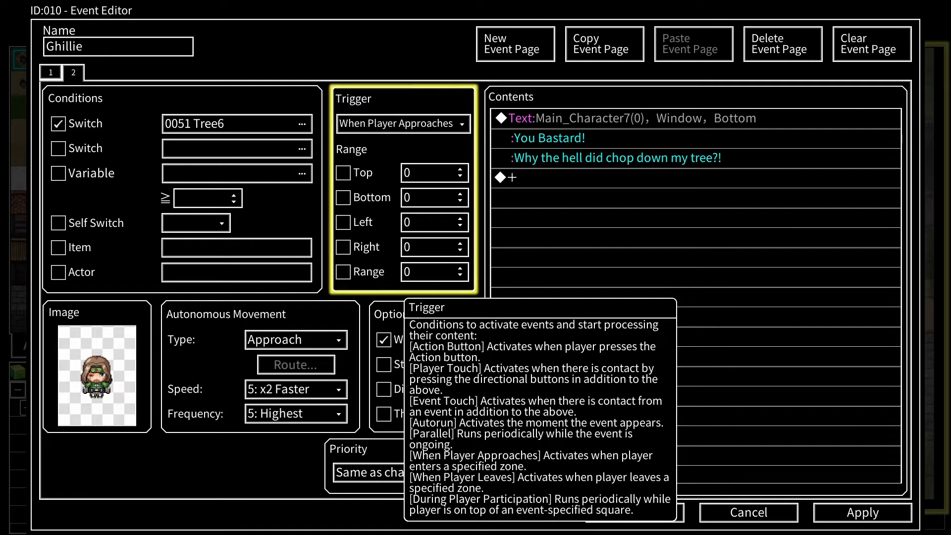
pyautogui.click(749, 512)
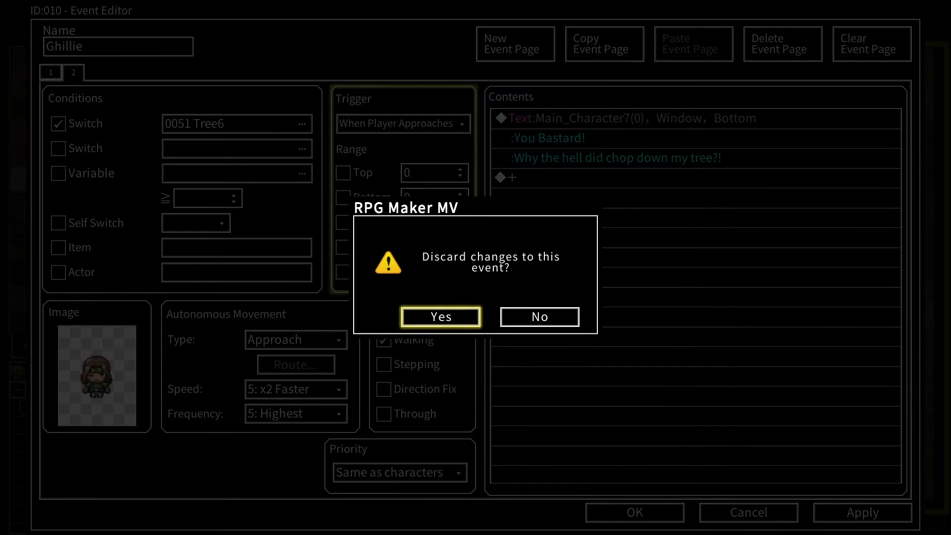
pyautogui.click(440, 316)
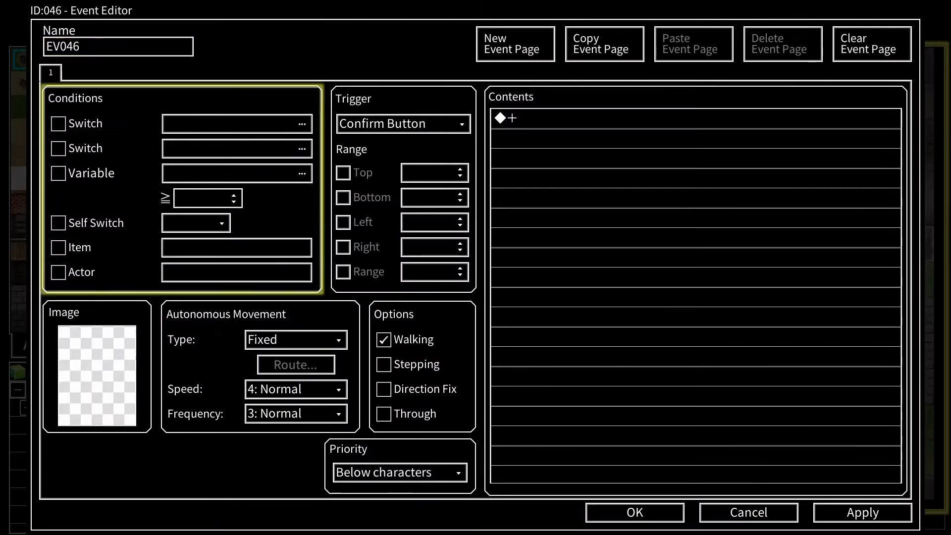
# Step: Add a Control Variables command and name variable 0003 'Moral Meter'
pyautogui.click(404, 124)
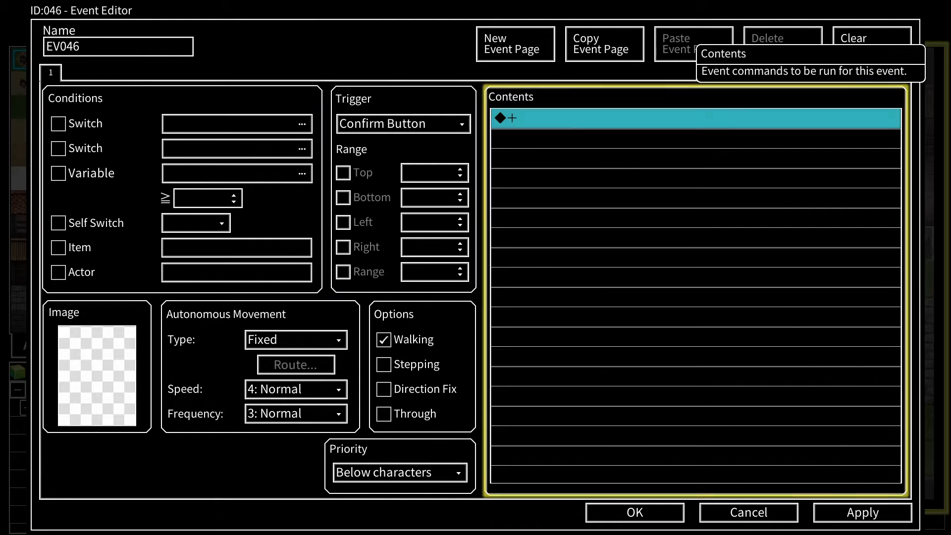
pyautogui.doubleClick(691, 118)
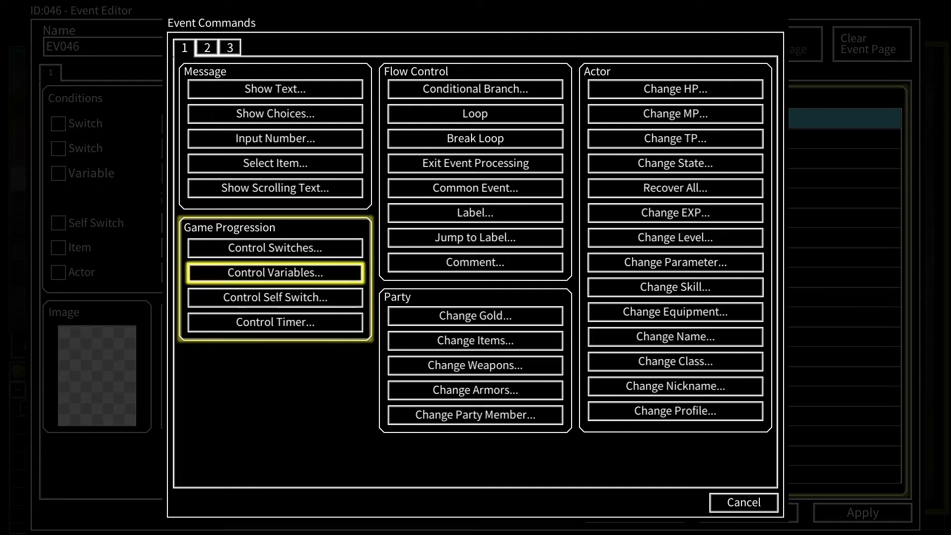
pyautogui.click(275, 272)
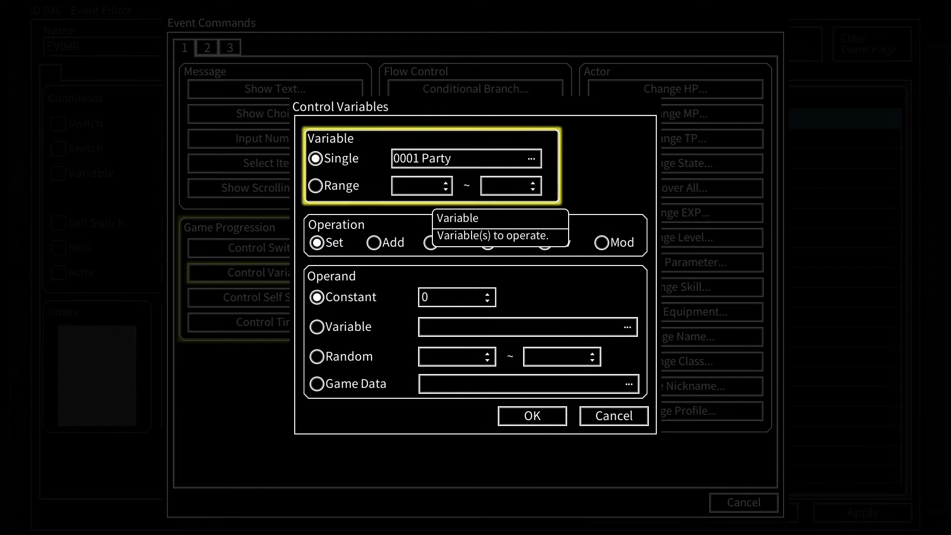
pyautogui.click(531, 158)
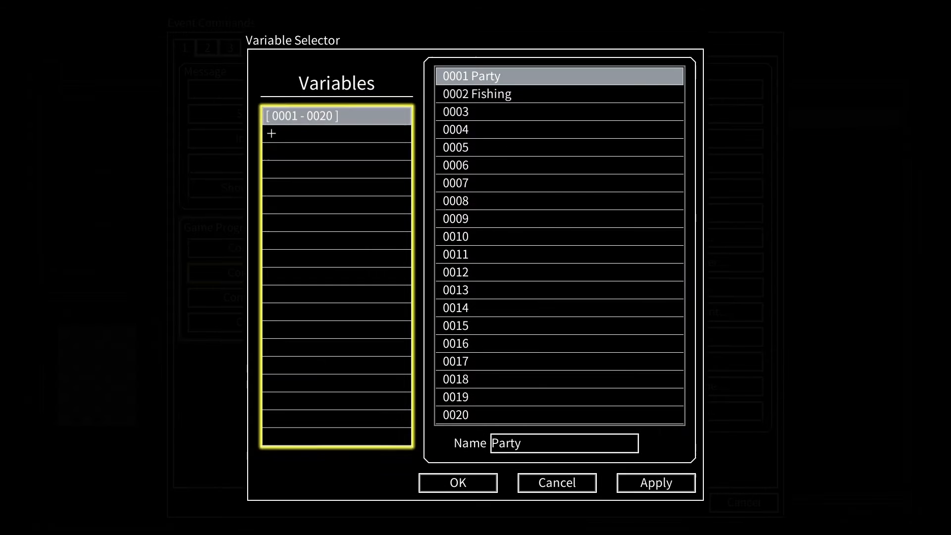
pyautogui.click(563, 443)
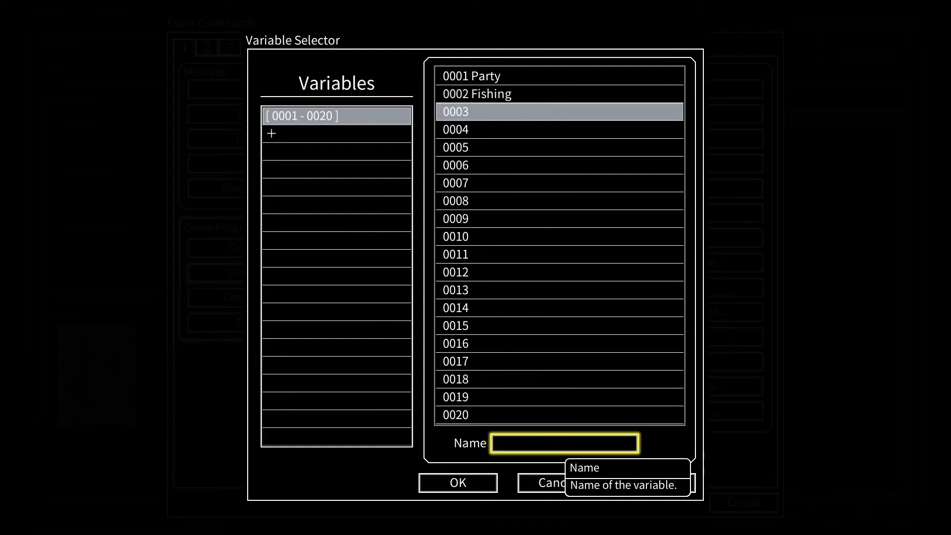
pyautogui.write('Moral Meter')
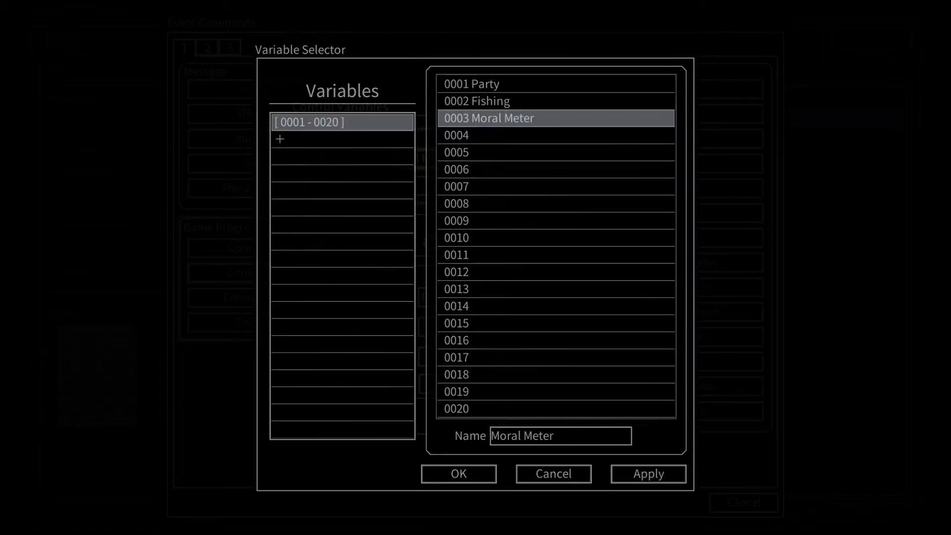
pyautogui.click(458, 473)
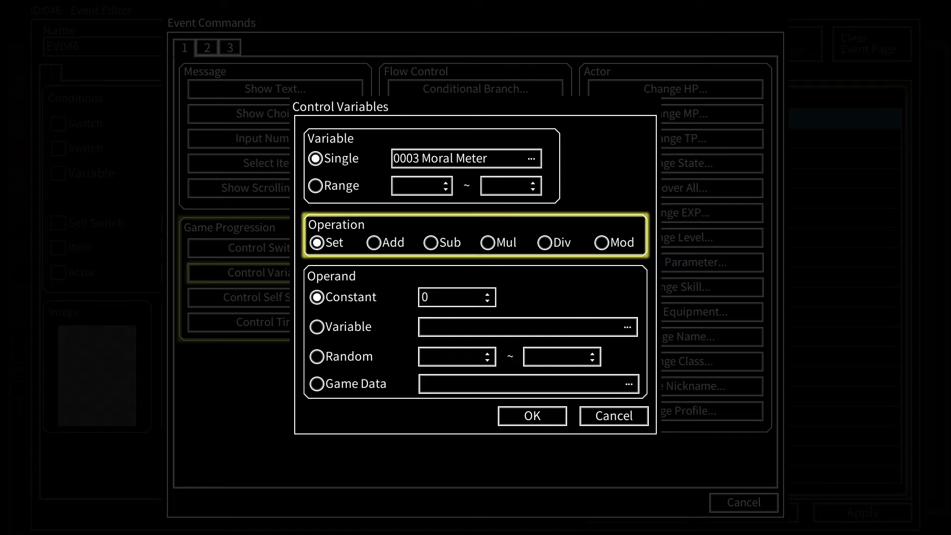
# Step: Set the operation to Sub and start setting the amount to subtract
pyautogui.click(430, 242)
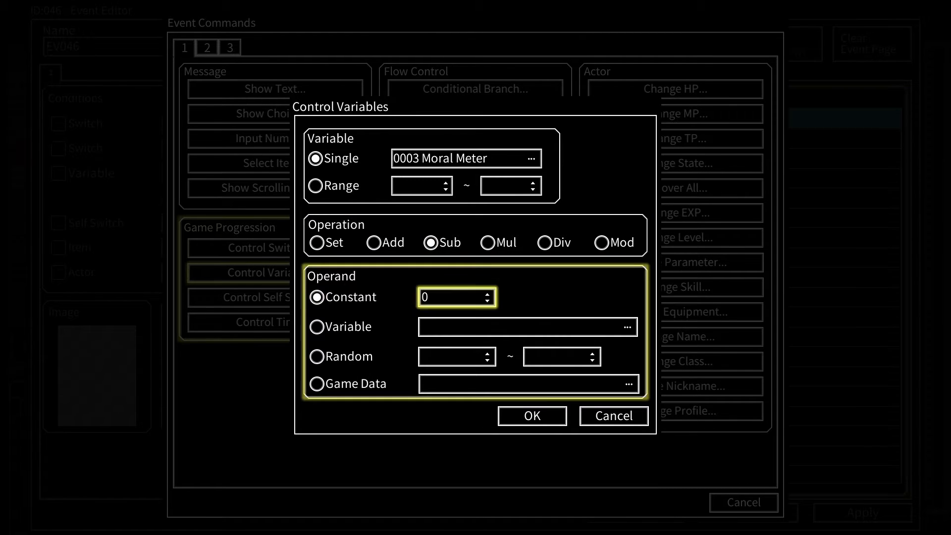
pyautogui.click(491, 290)
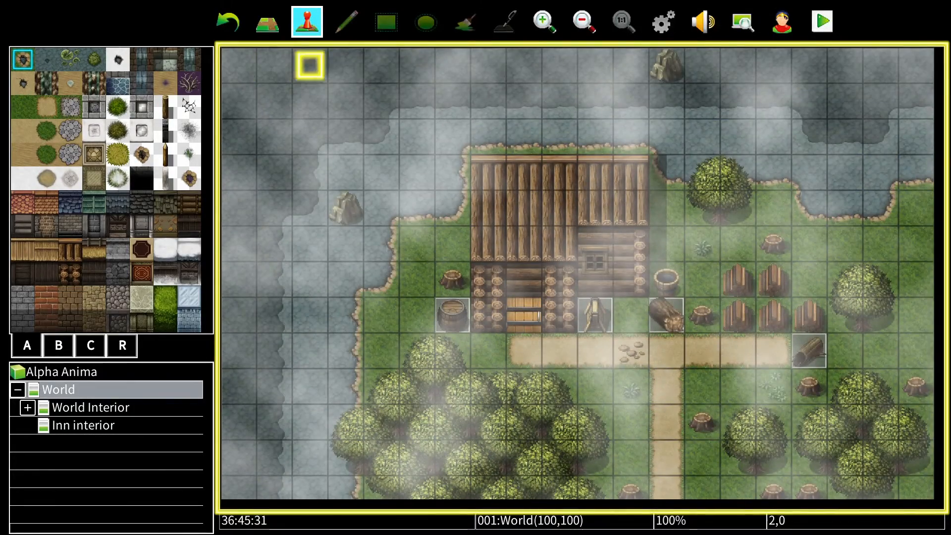
# Step: Switch to the World Interior map and dismiss the event options menu on a floor tile
pyautogui.click(91, 406)
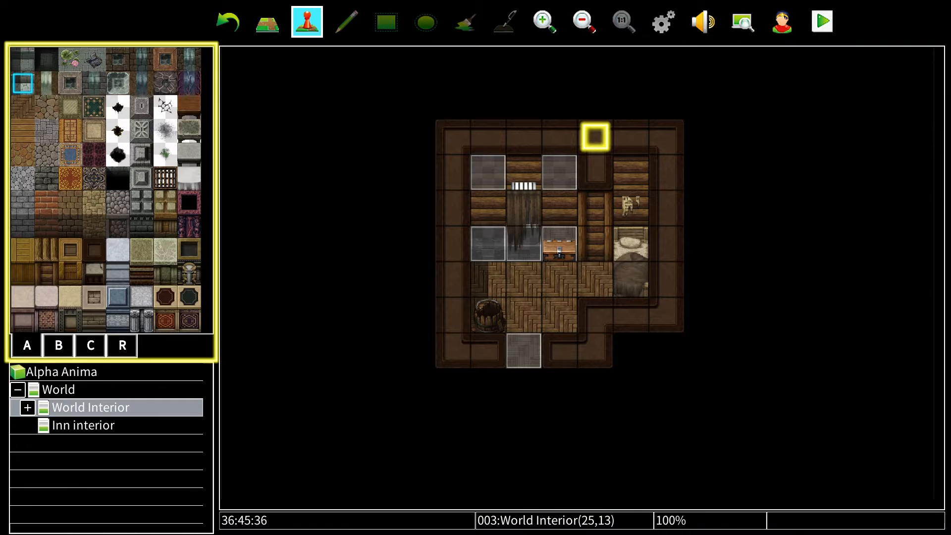
pyautogui.rightClick(593, 276)
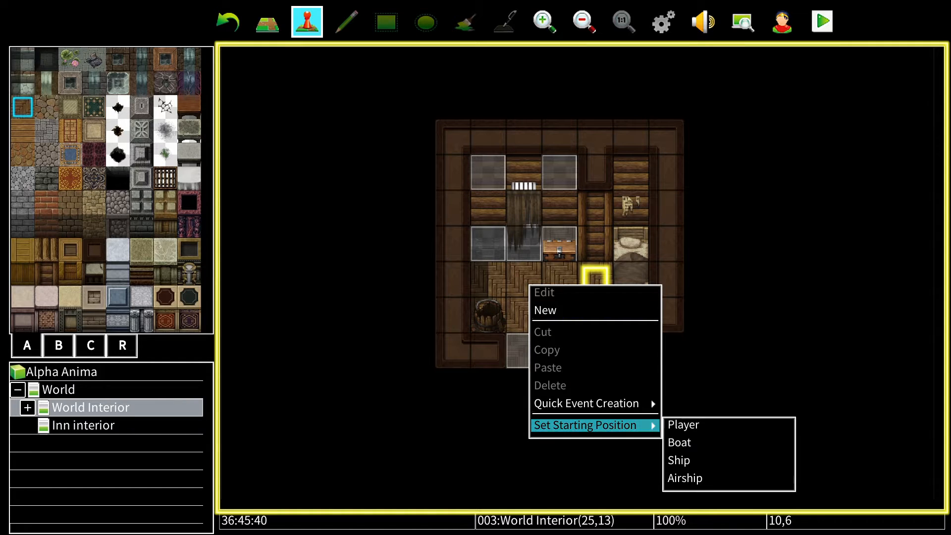
pyautogui.click(684, 424)
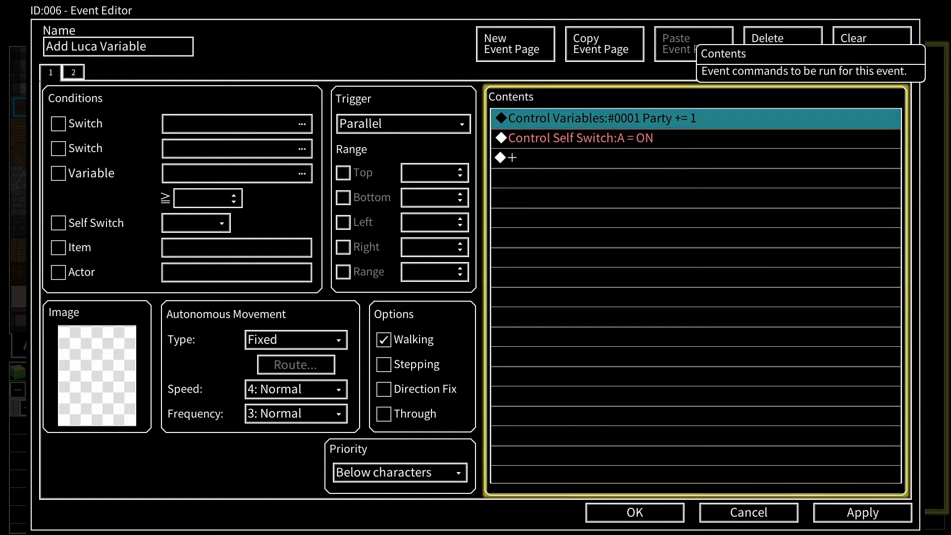
# Step: Add a Control Variables command setting Moral Meter to a constant value (13, 47 entered)
pyautogui.doubleClick(535, 157)
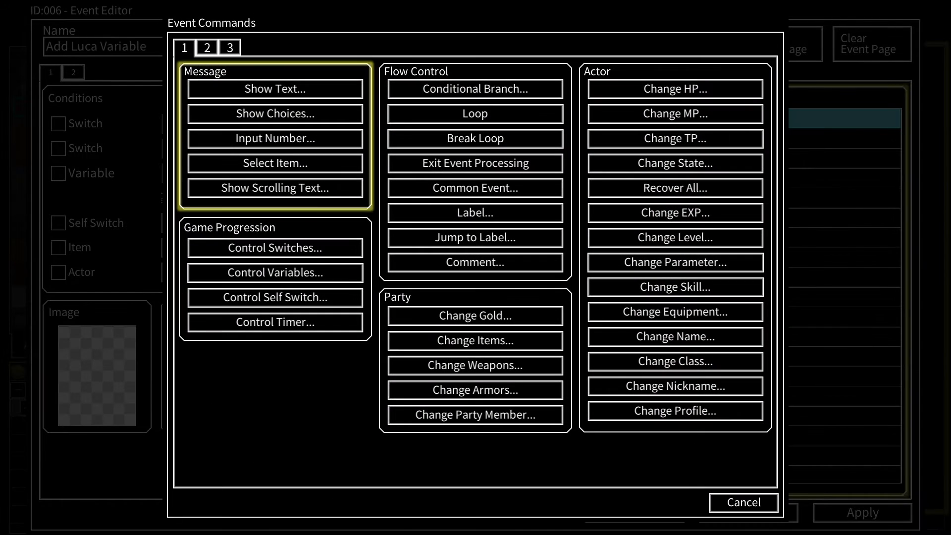
pyautogui.click(275, 273)
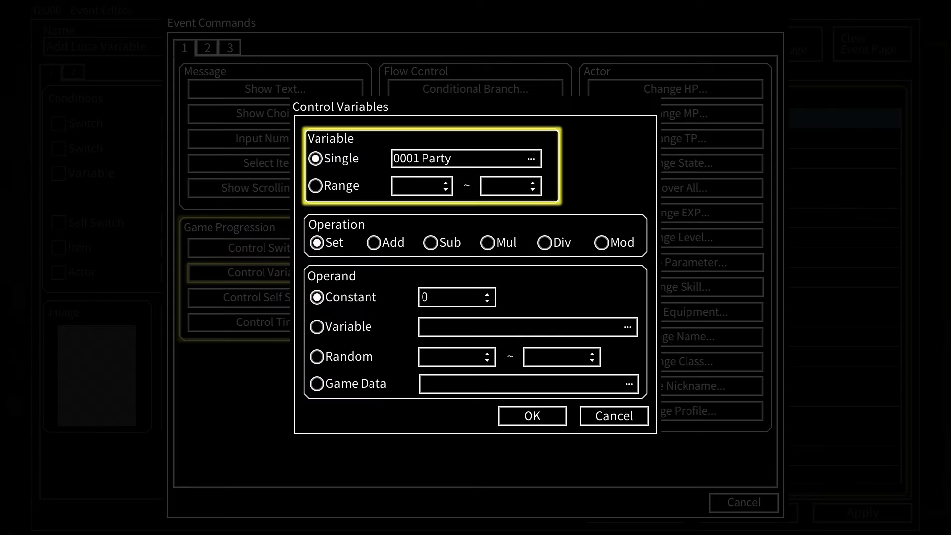
pyautogui.click(531, 158)
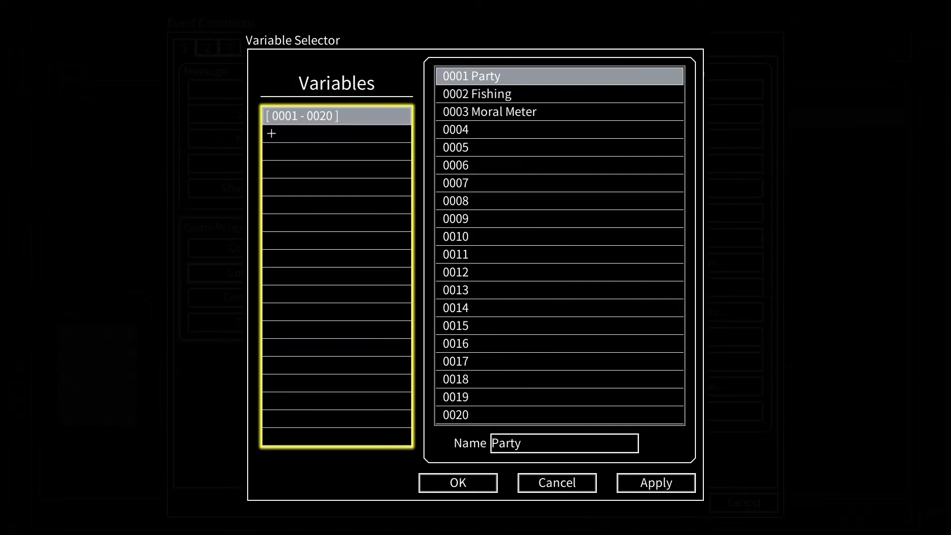
pyautogui.click(490, 111)
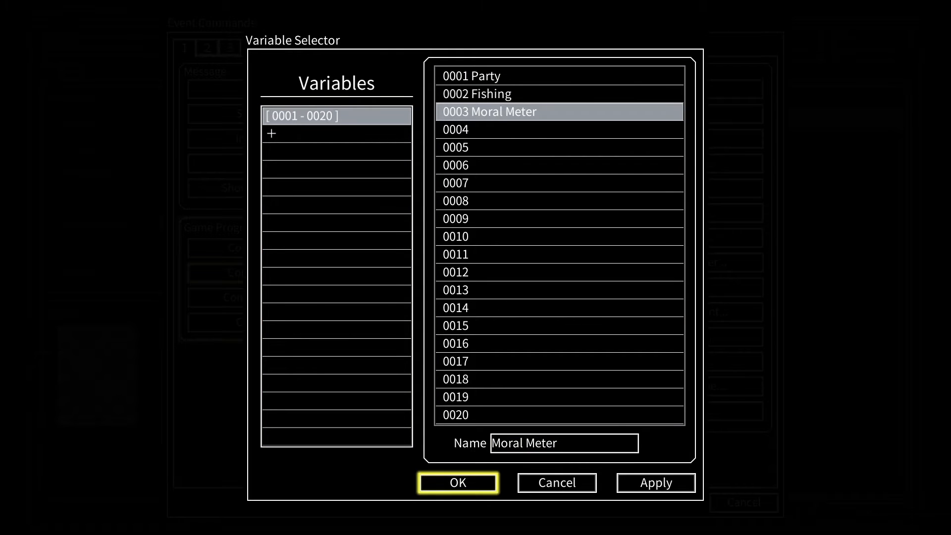
pyautogui.click(458, 483)
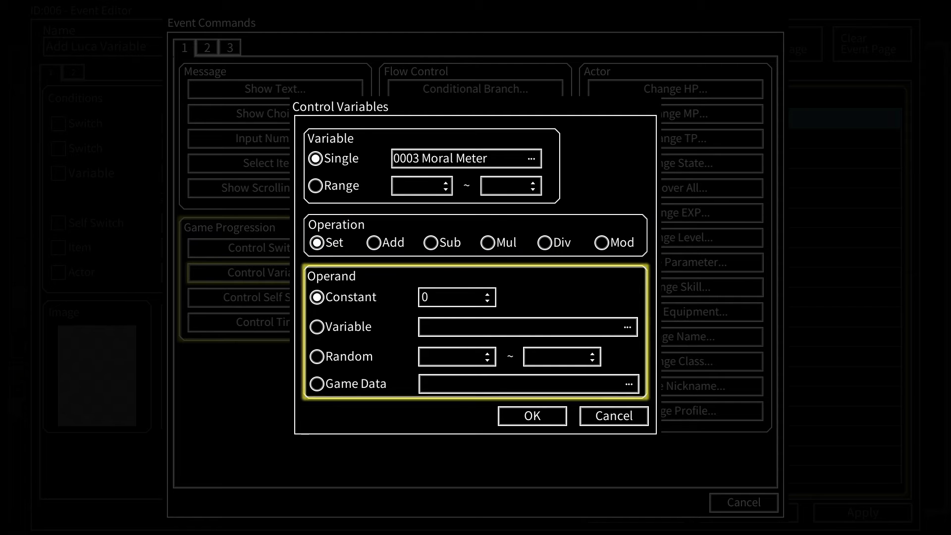
pyautogui.write('13')
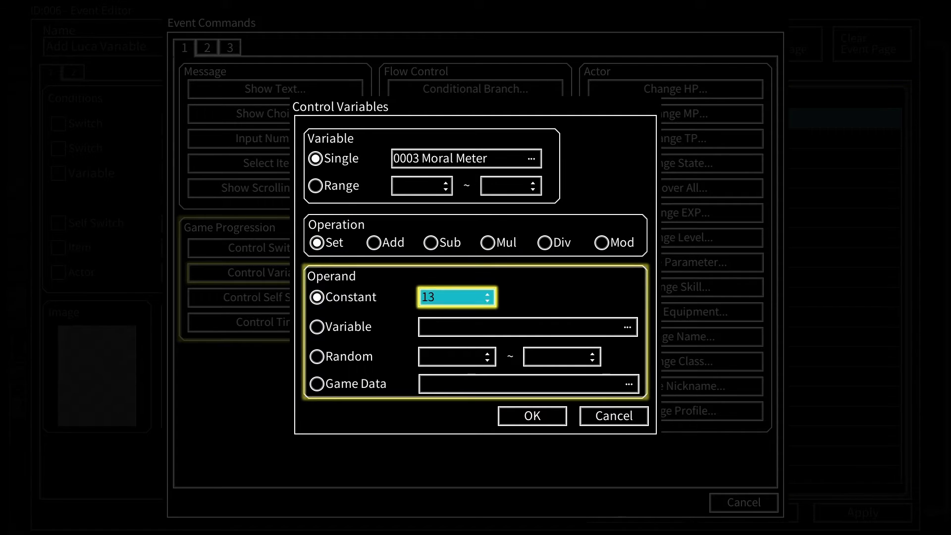
pyautogui.write('47')
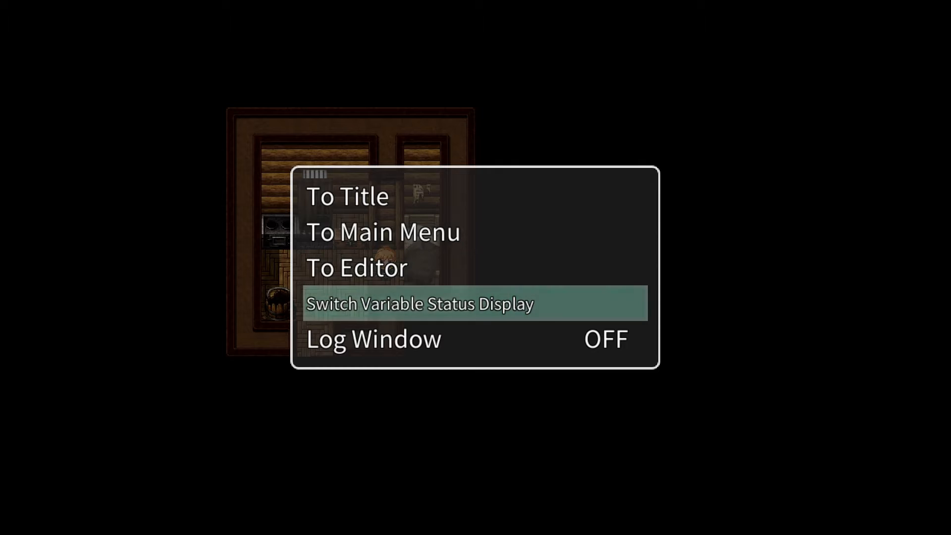
# Step: Show the switch and variable status display and browse the variable values
pyautogui.click(420, 304)
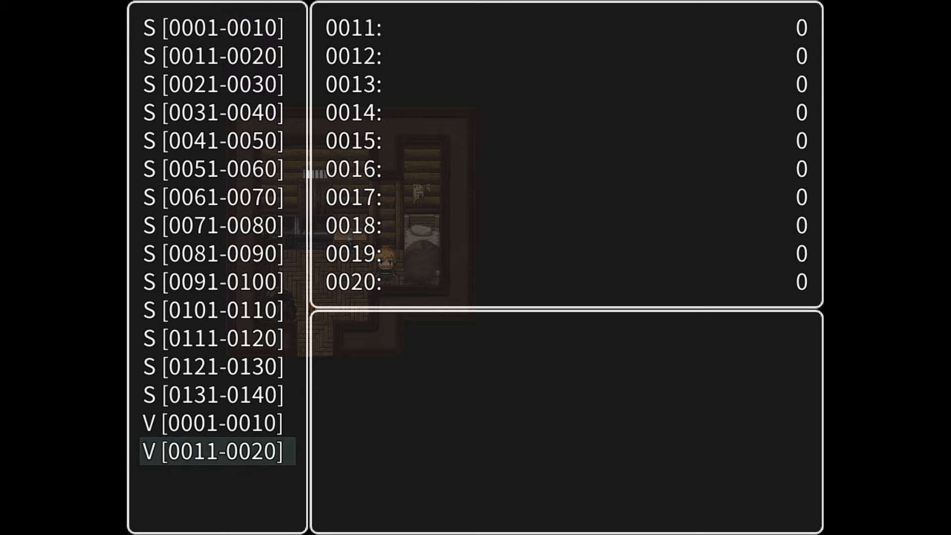
pyautogui.click(212, 424)
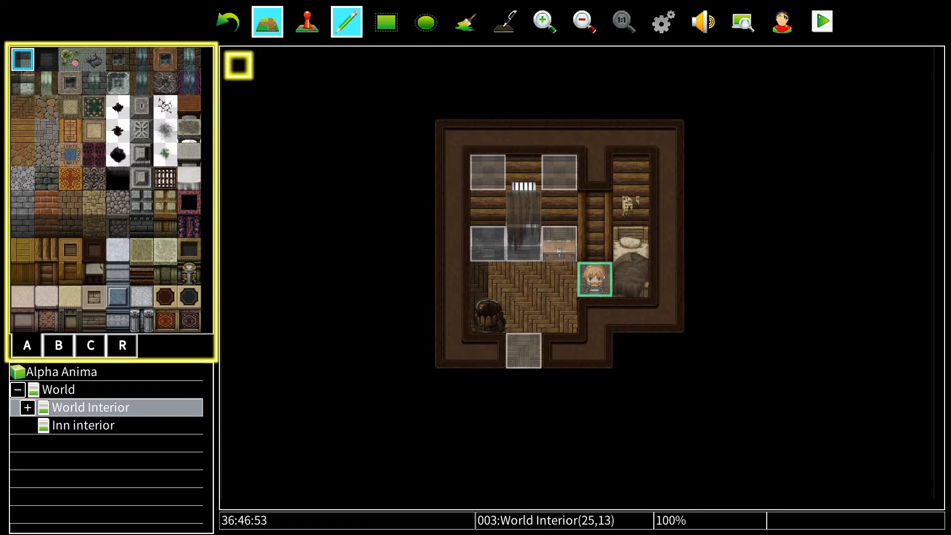
# Step: Open the World map, scroll to the forest area and switch to event editing mode
pyautogui.click(83, 425)
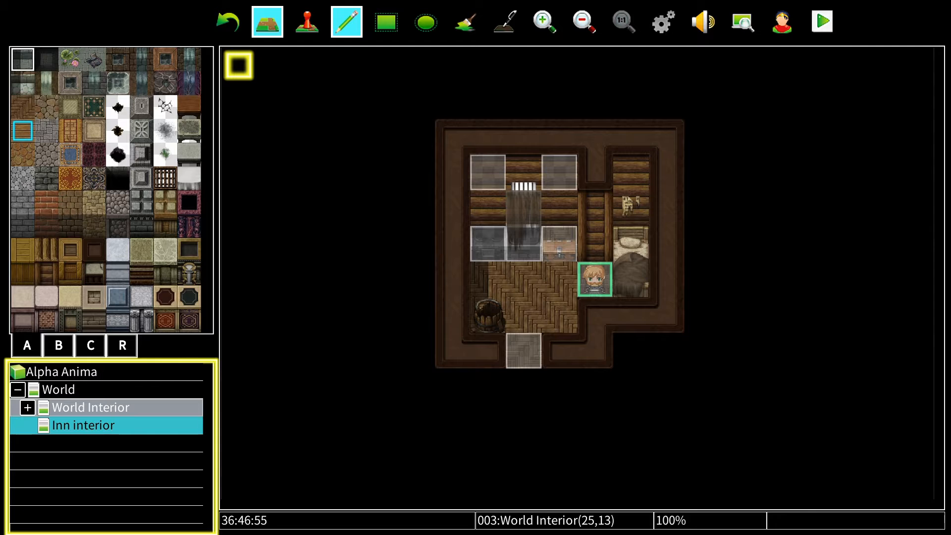
pyautogui.click(83, 425)
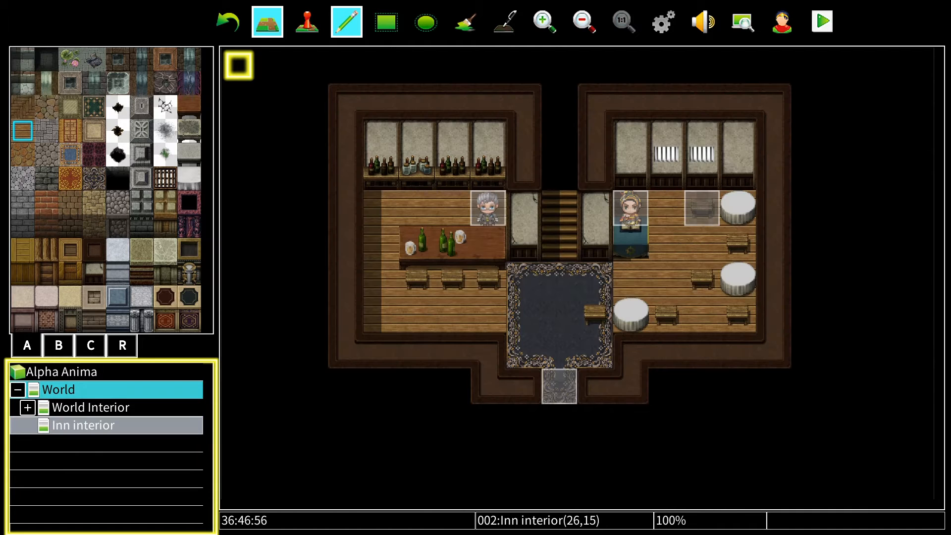
pyautogui.click(59, 390)
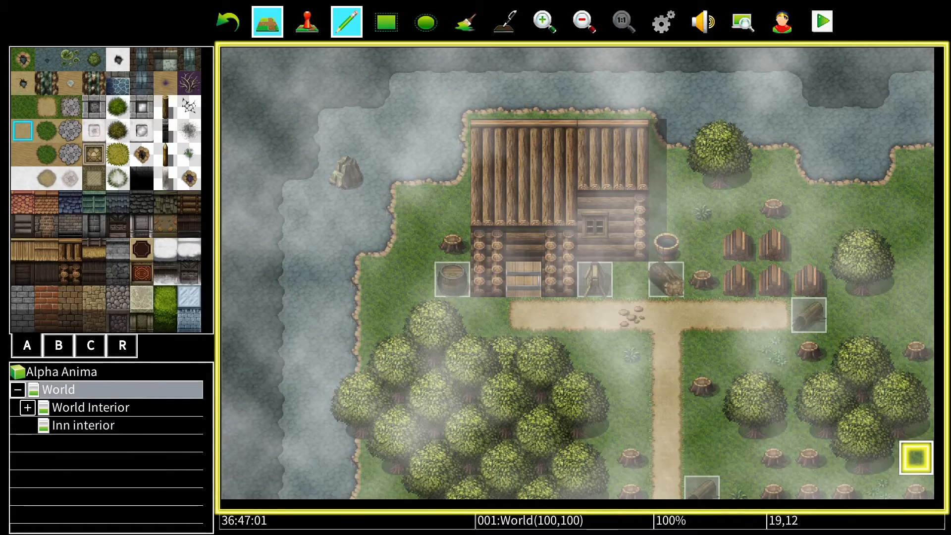
pyautogui.scroll(-3)
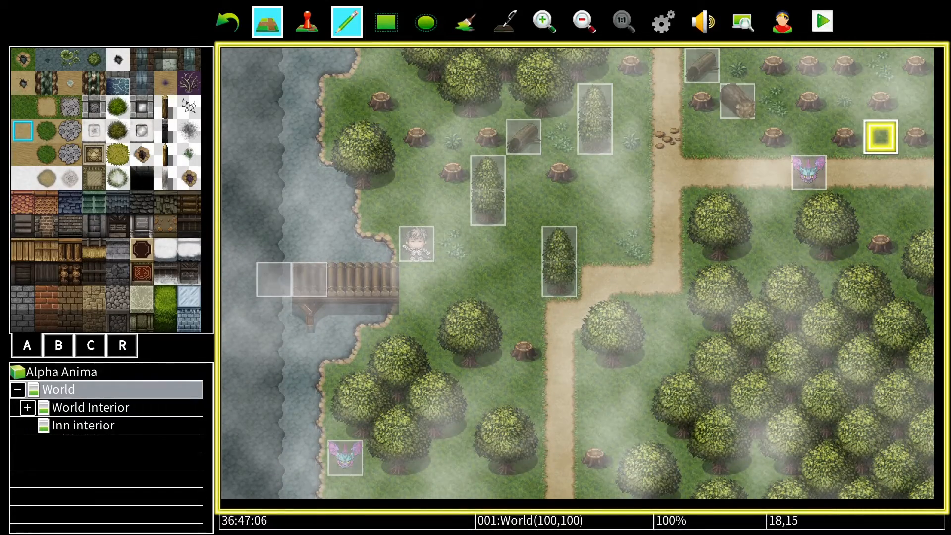
pyautogui.click(306, 20)
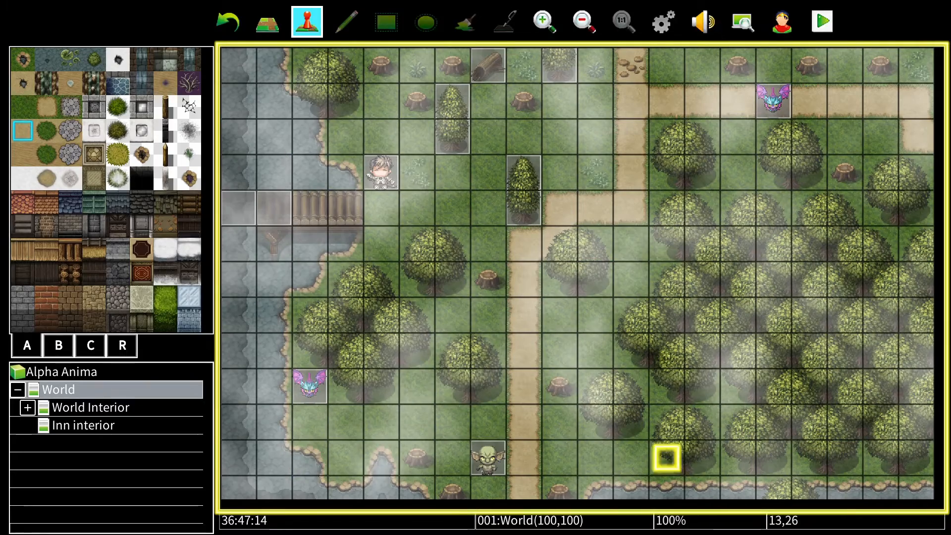
# Step: Edit the dead man event and insert a Control Variables Sub command on Moral Meter under When Yes
pyautogui.rightClick(381, 174)
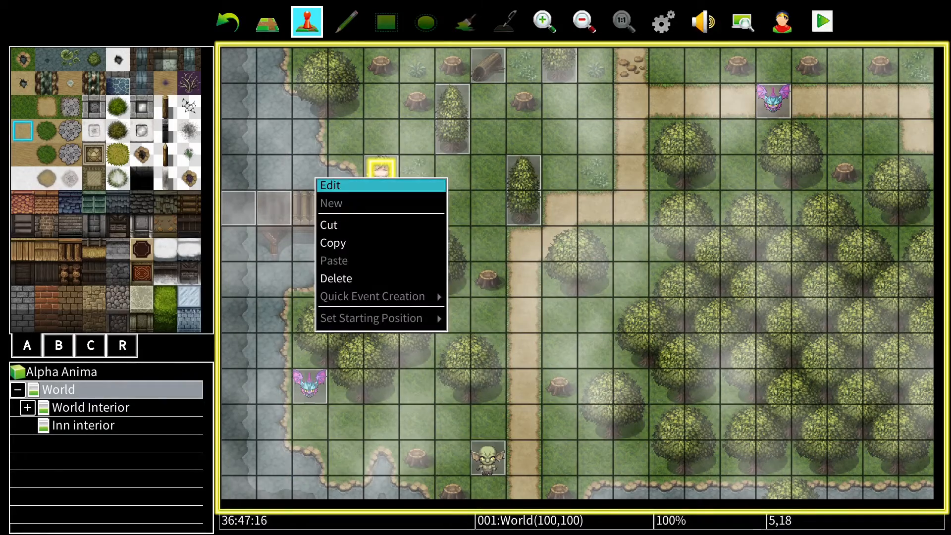
pyautogui.click(330, 186)
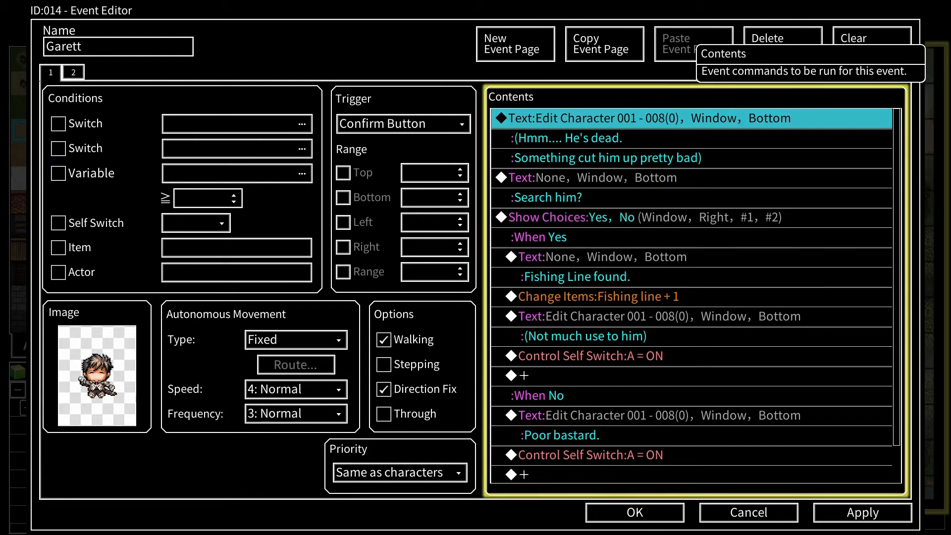
pyautogui.click(570, 217)
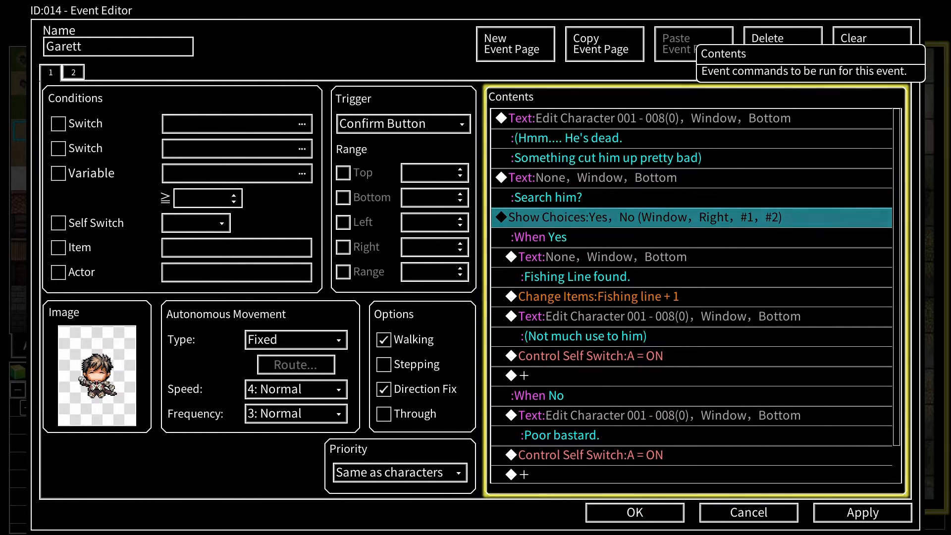
pyautogui.click(592, 296)
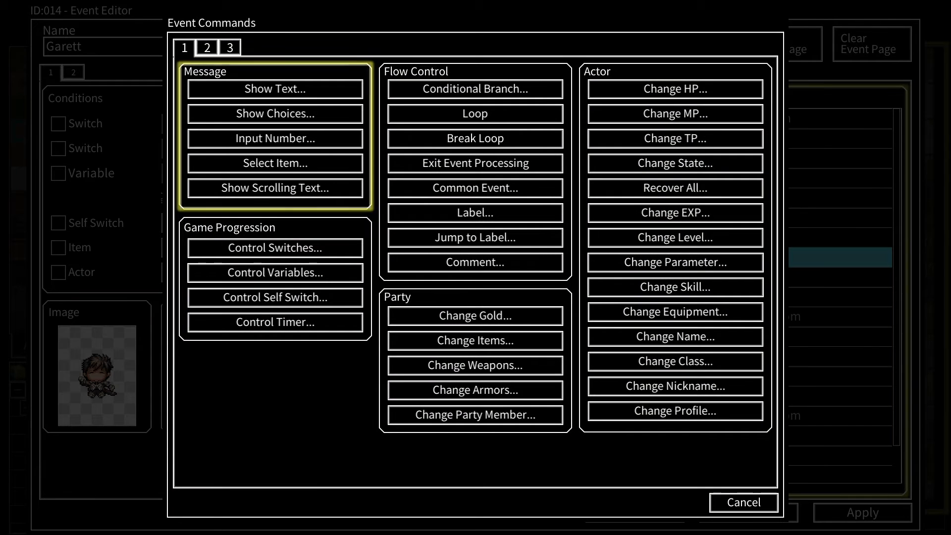
pyautogui.click(275, 273)
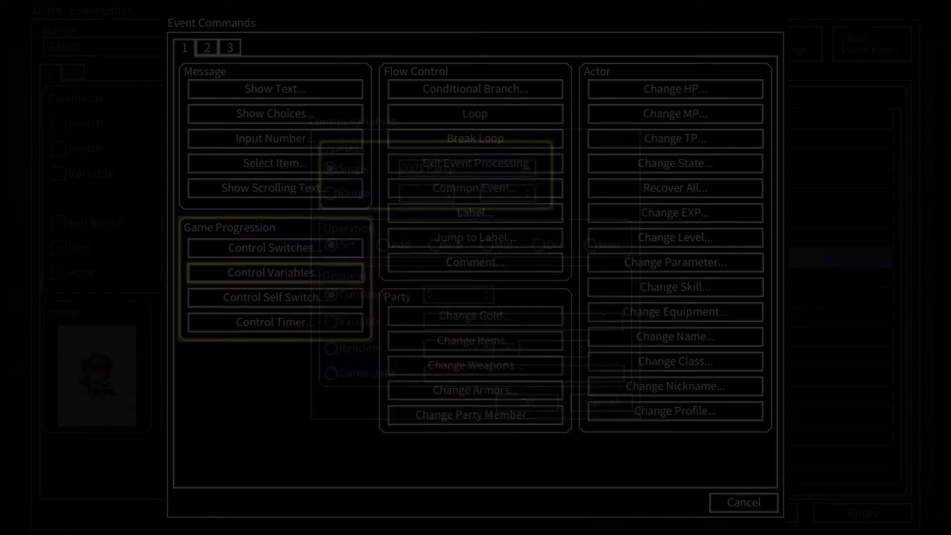
pyautogui.click(270, 273)
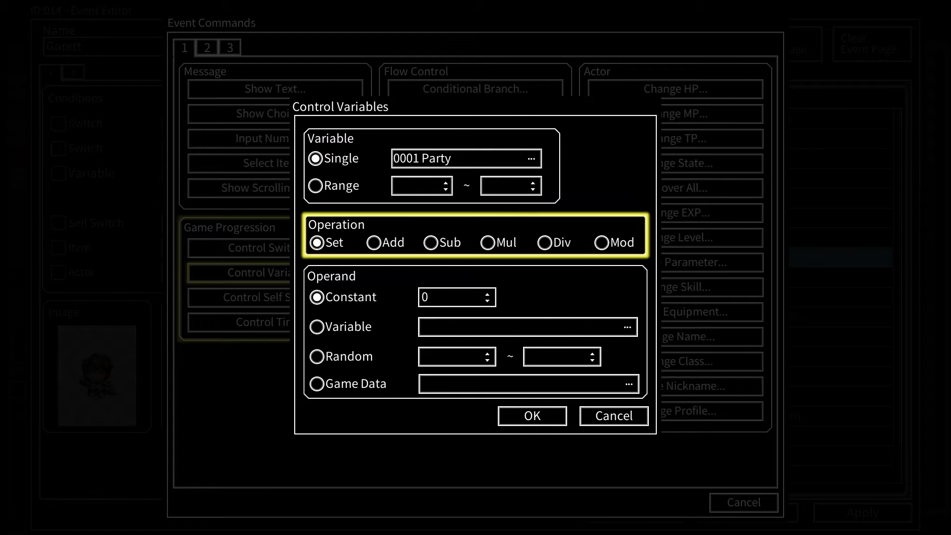
pyautogui.click(430, 241)
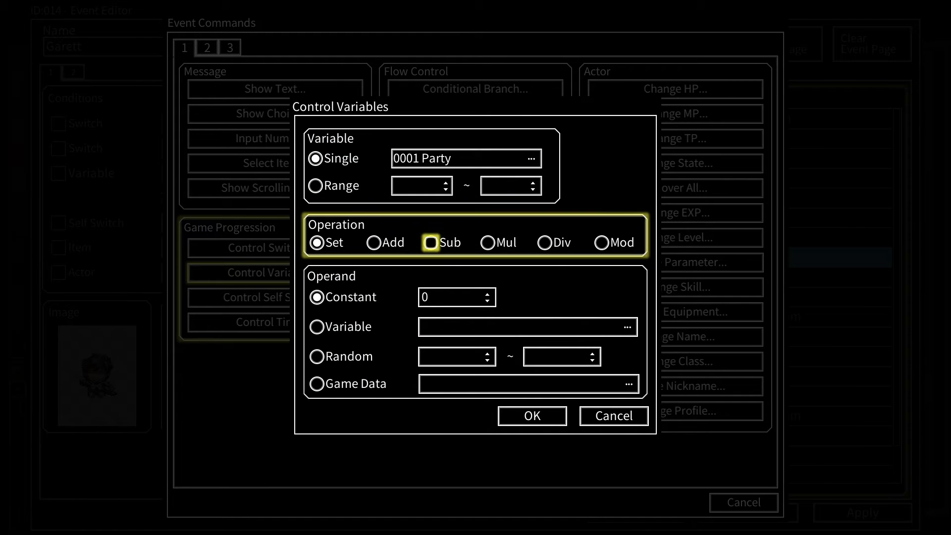
pyautogui.click(430, 242)
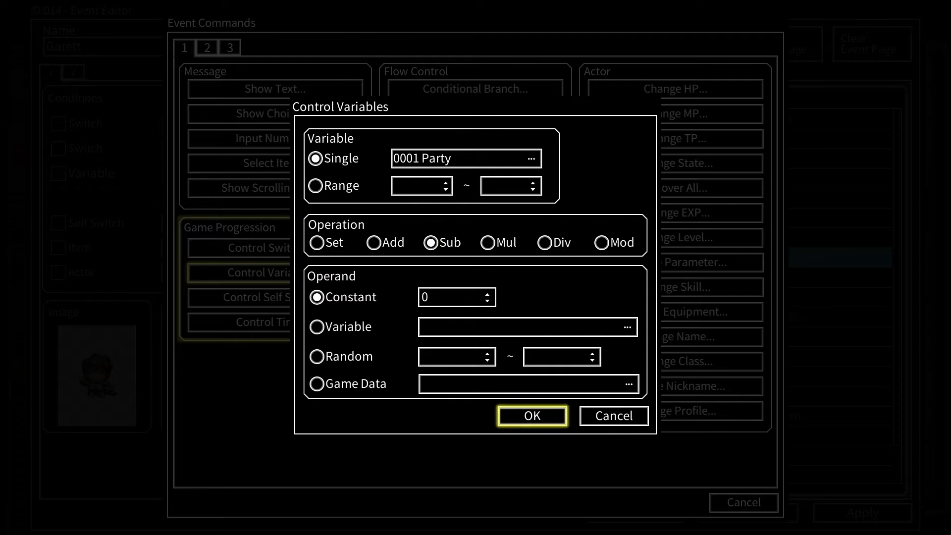
pyautogui.click(530, 159)
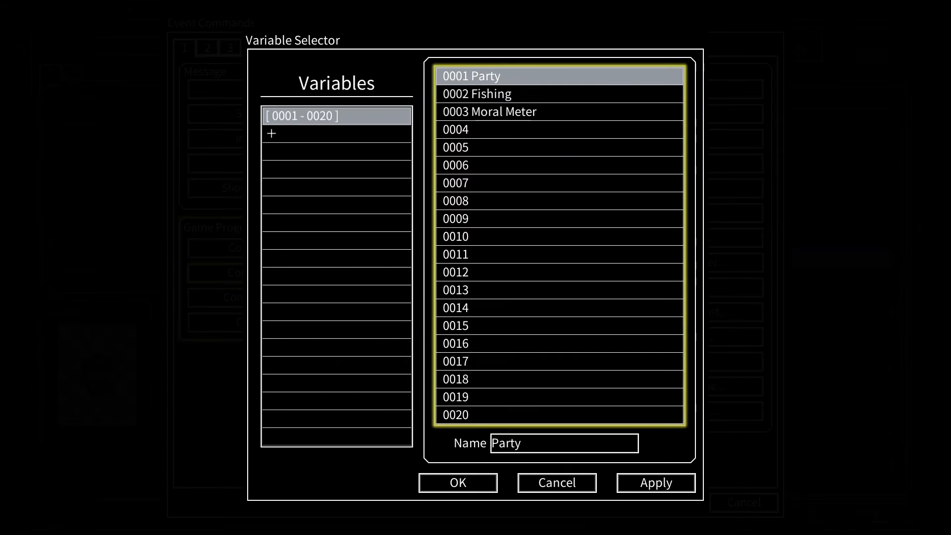
pyautogui.click(458, 483)
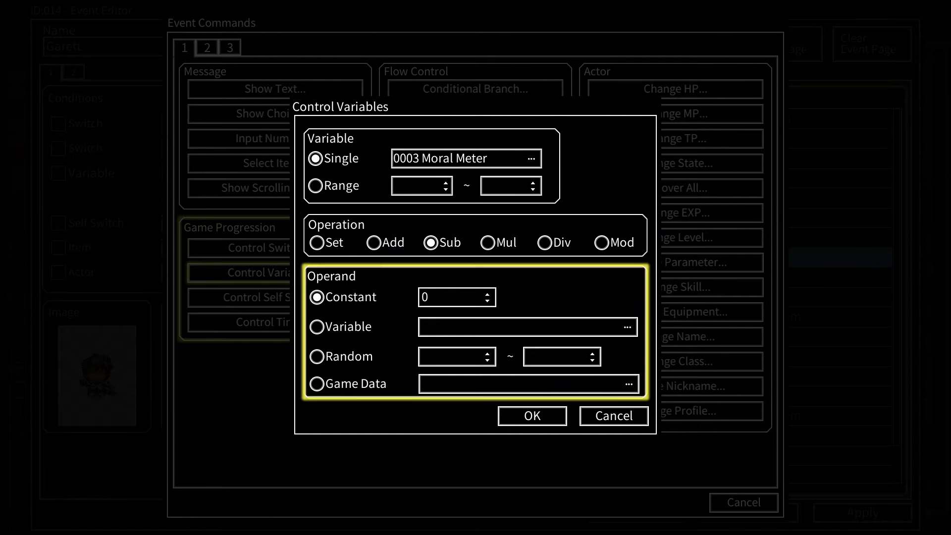
# Step: Set the subtracted constant to 25, confirm the command and save the event
pyautogui.click(452, 297)
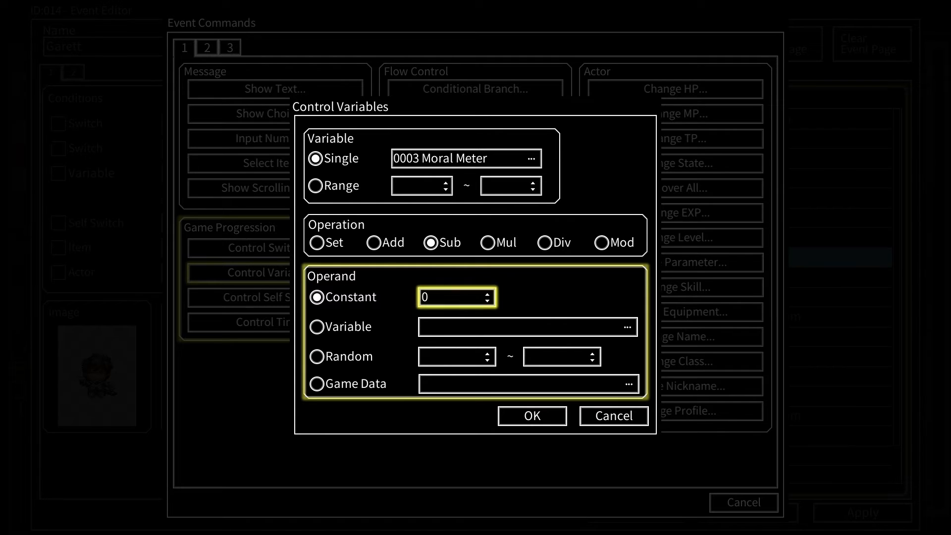
pyautogui.write('6')
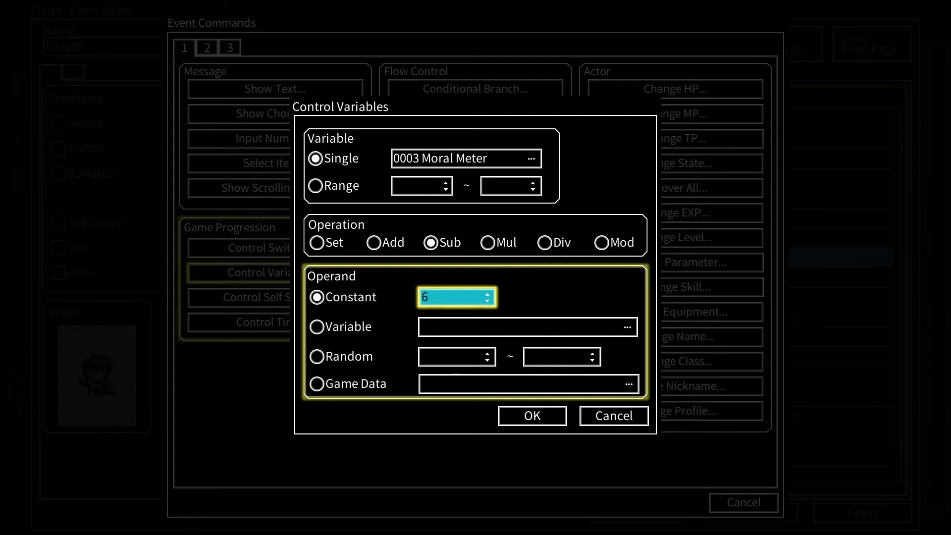
pyautogui.write('24')
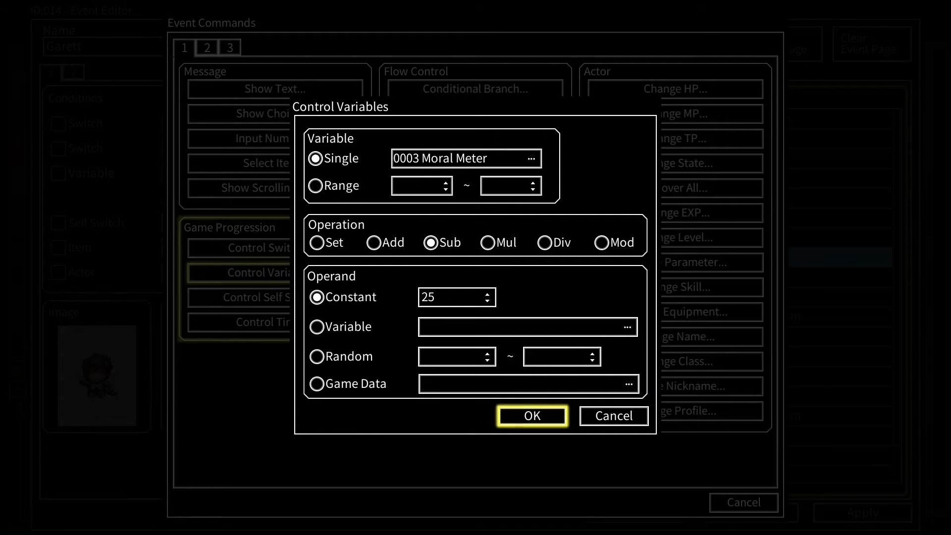
pyautogui.click(531, 415)
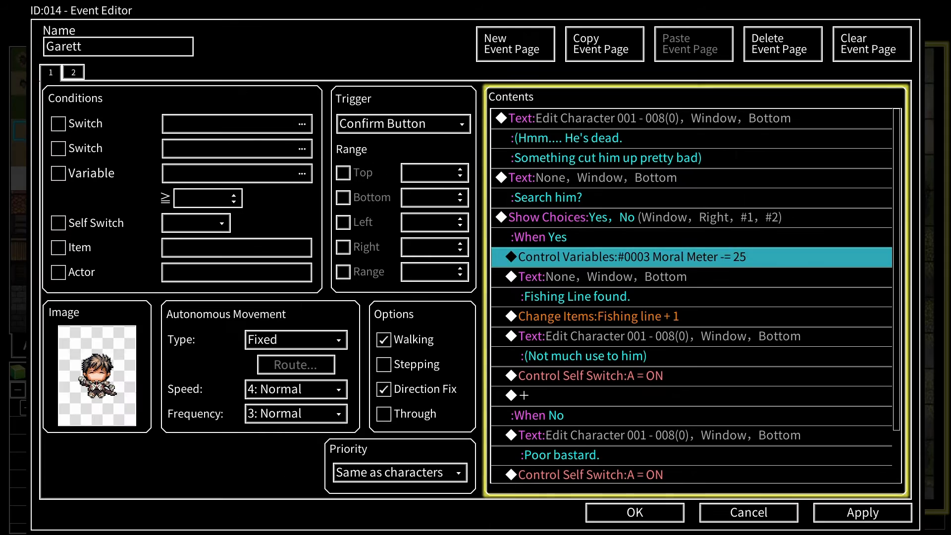
pyautogui.click(630, 336)
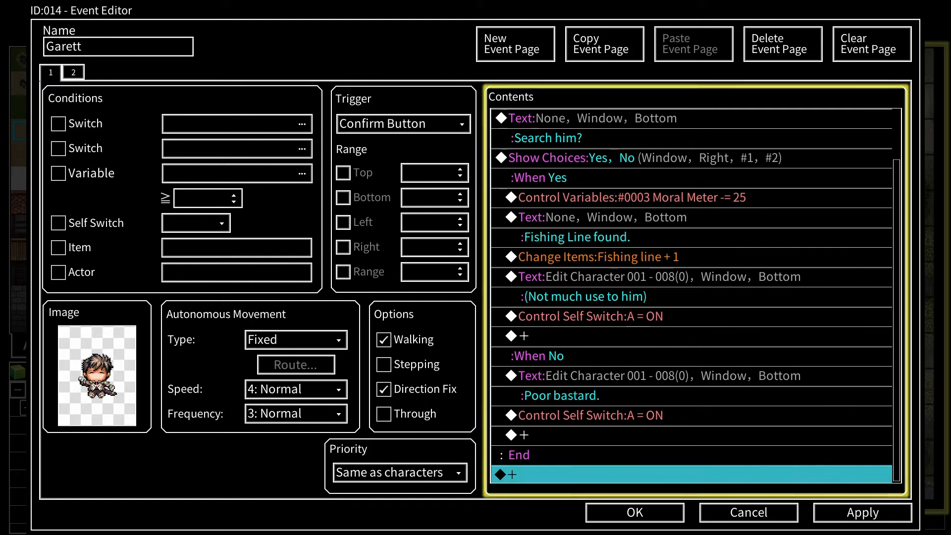
pyautogui.moveTo(634, 513)
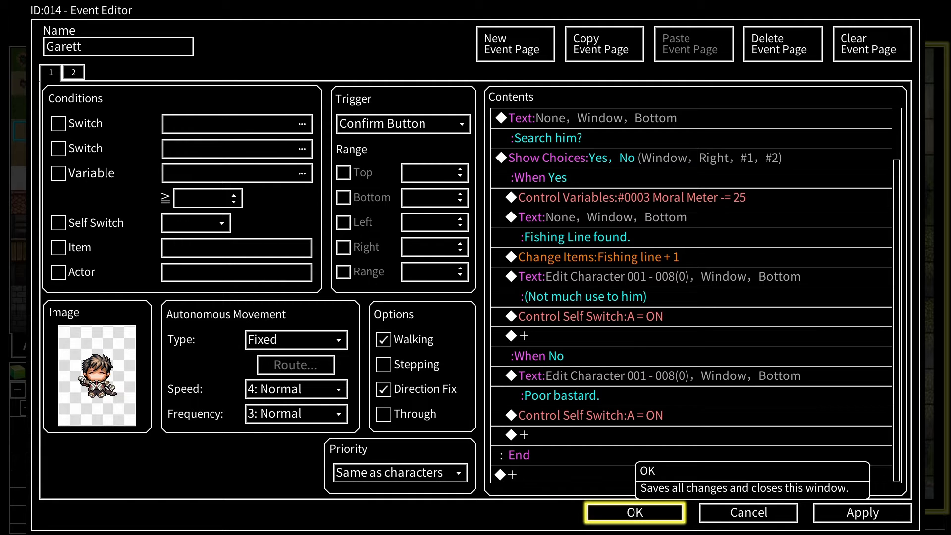
pyautogui.click(634, 512)
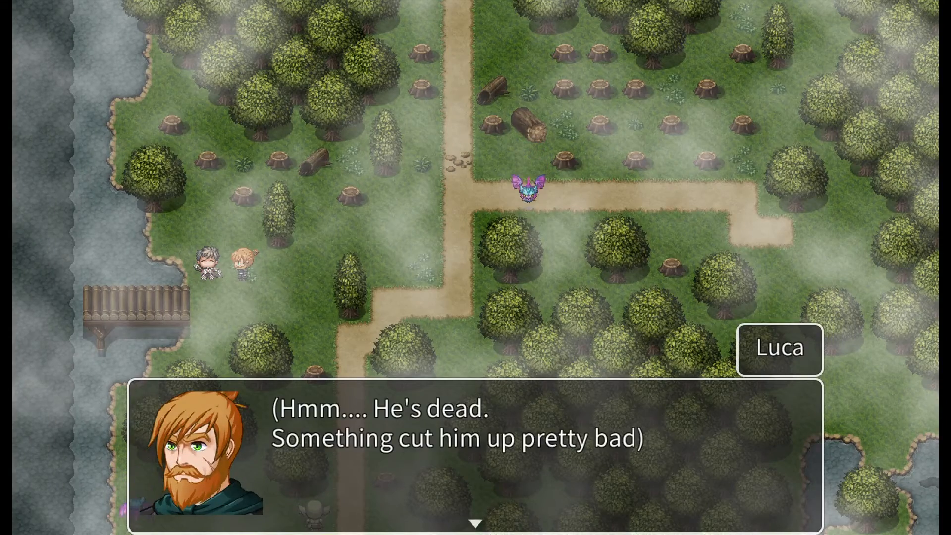
# Step: Advance the dialogue, close the variable display and return from the playtest to the editor
pyautogui.click(475, 521)
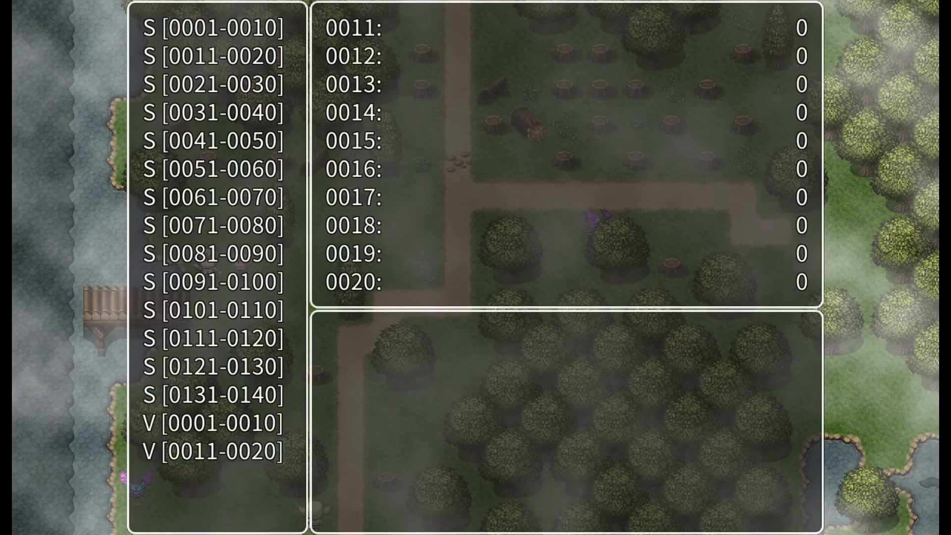
pyautogui.click(212, 427)
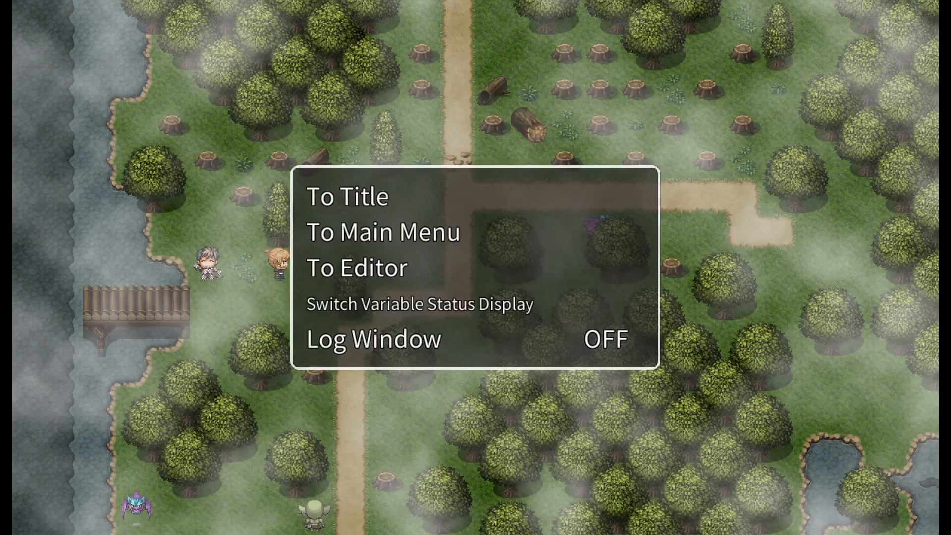
pyautogui.click(358, 268)
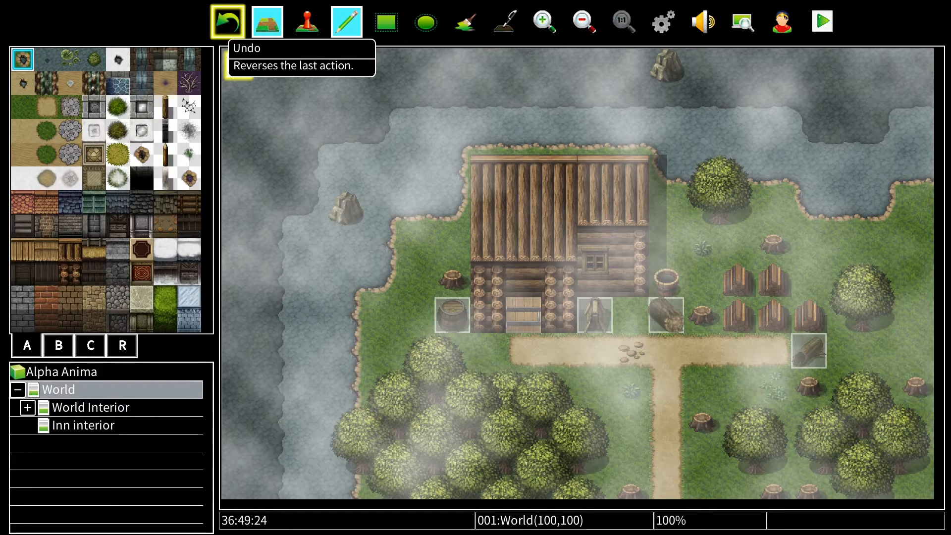
pyautogui.click(269, 18)
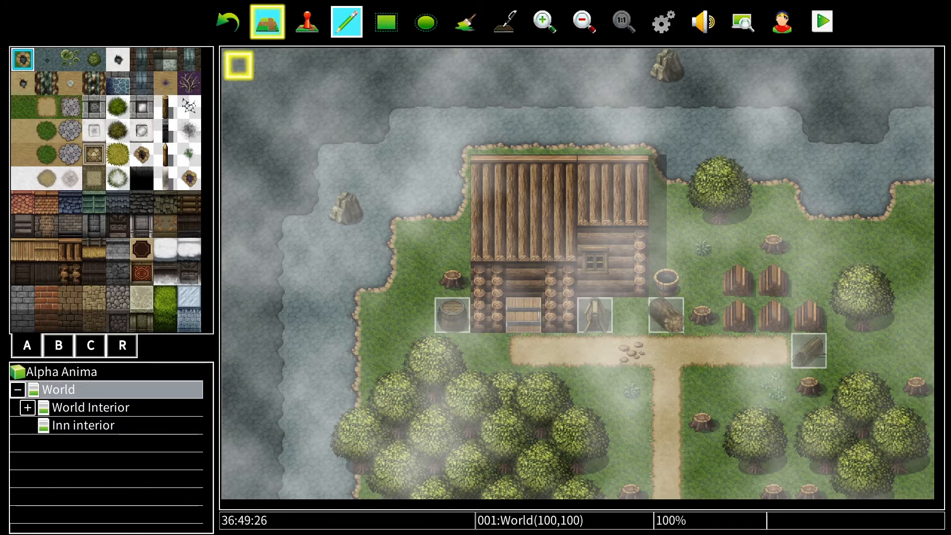
pyautogui.moveTo(266, 20)
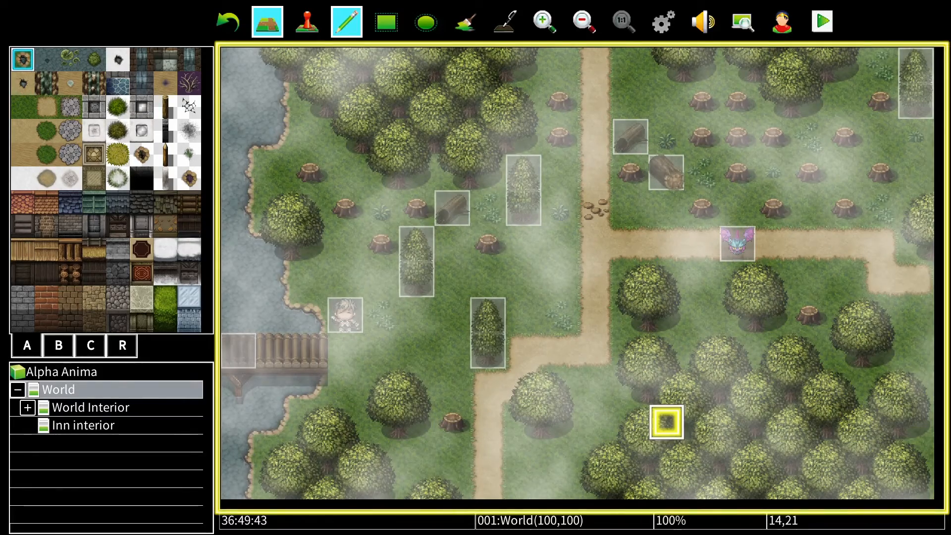
pyautogui.click(307, 20)
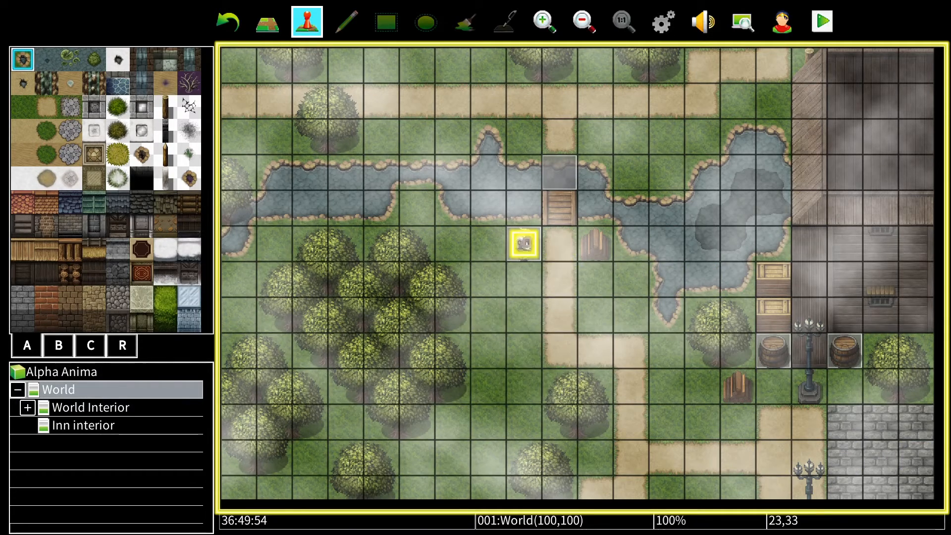
pyautogui.doubleClick(524, 246)
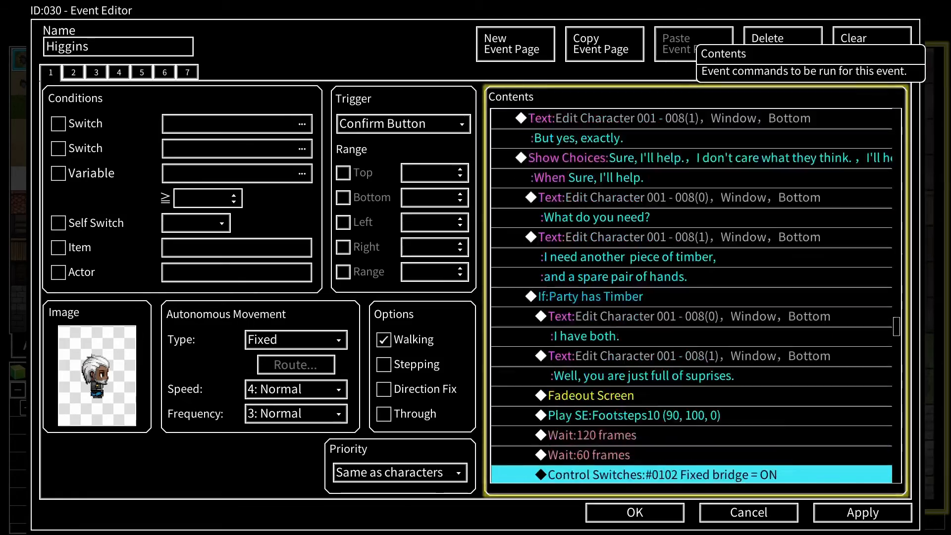
pyautogui.click(749, 513)
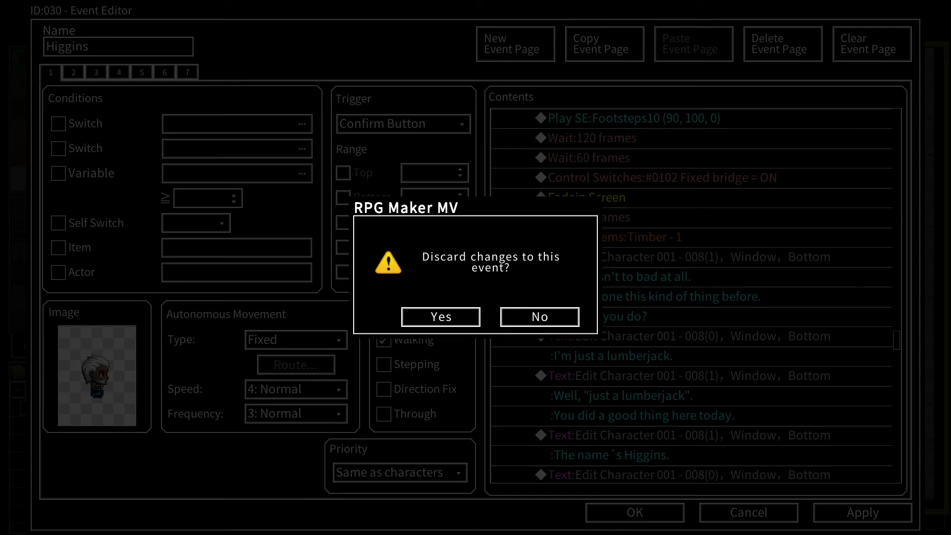
pyautogui.click(440, 317)
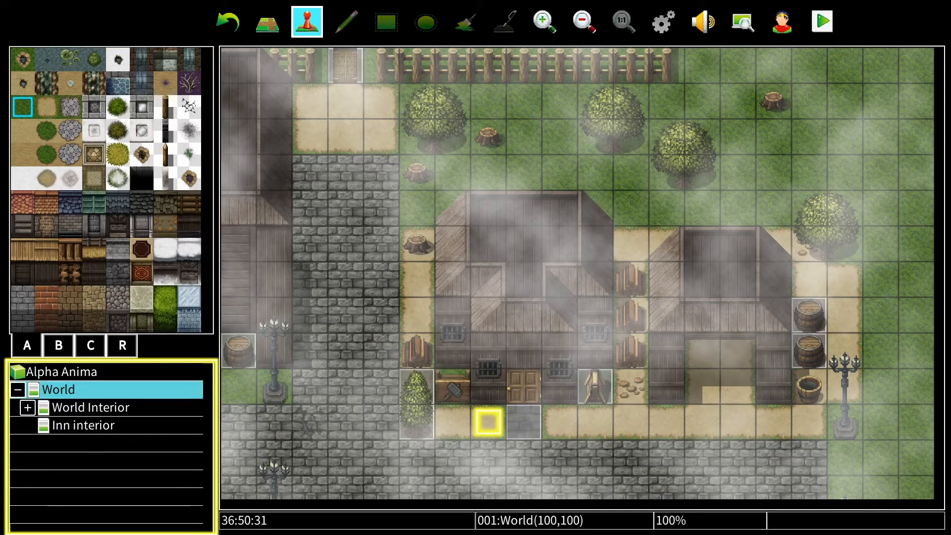
# Step: Open the Hardware interior map and edit the counter event EV002, inserting a command before the greeting
pyautogui.click(91, 407)
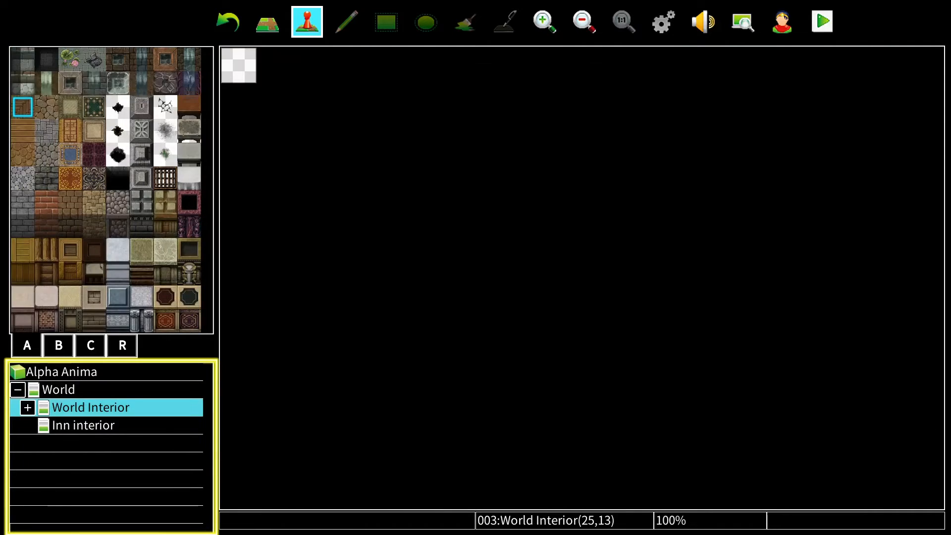
pyautogui.click(27, 406)
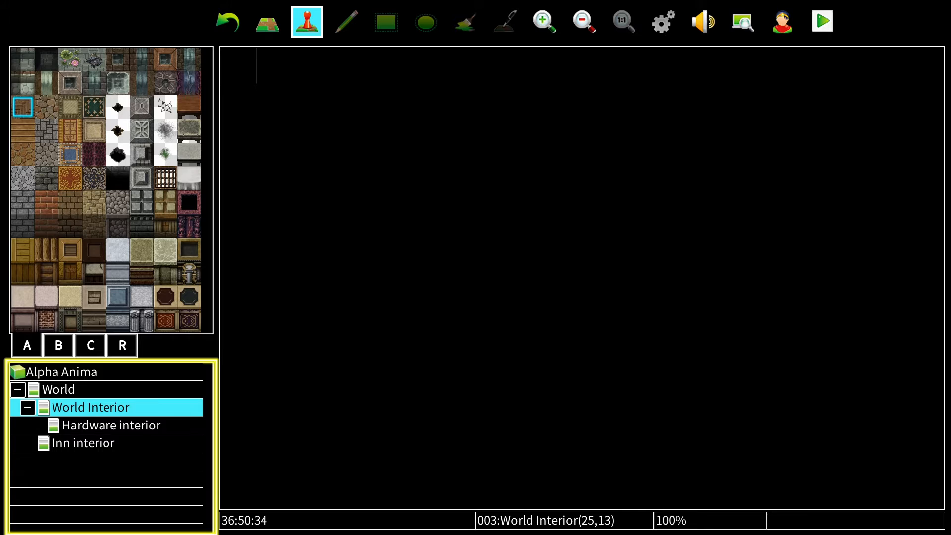
pyautogui.click(111, 425)
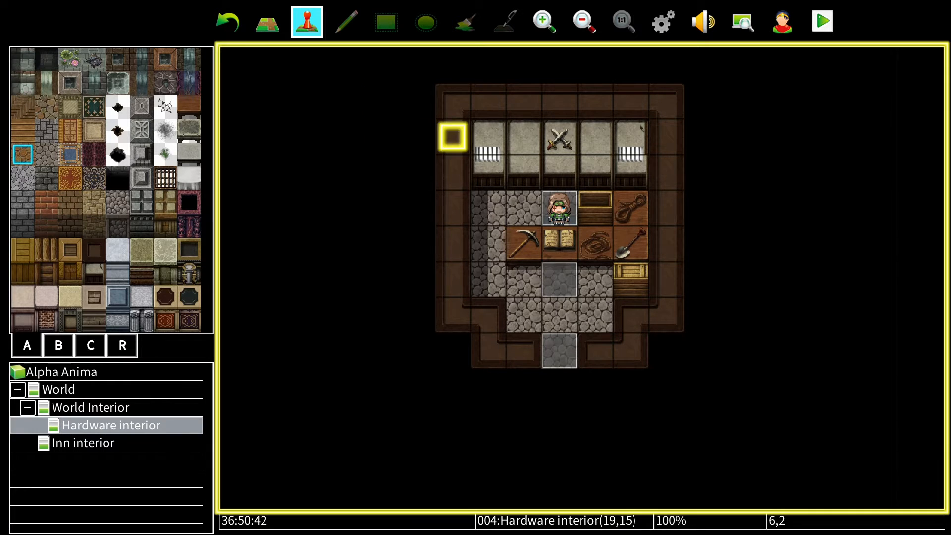
pyautogui.rightClick(559, 273)
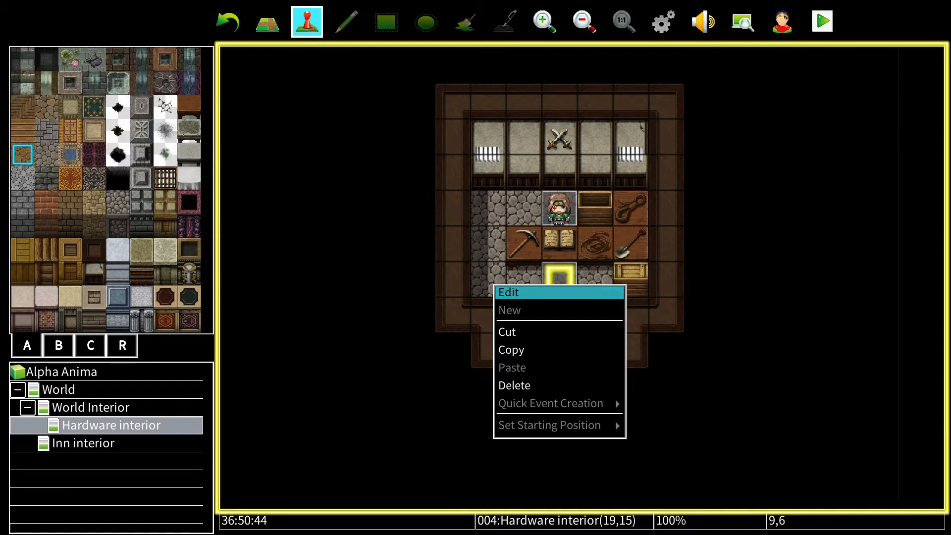
pyautogui.click(508, 293)
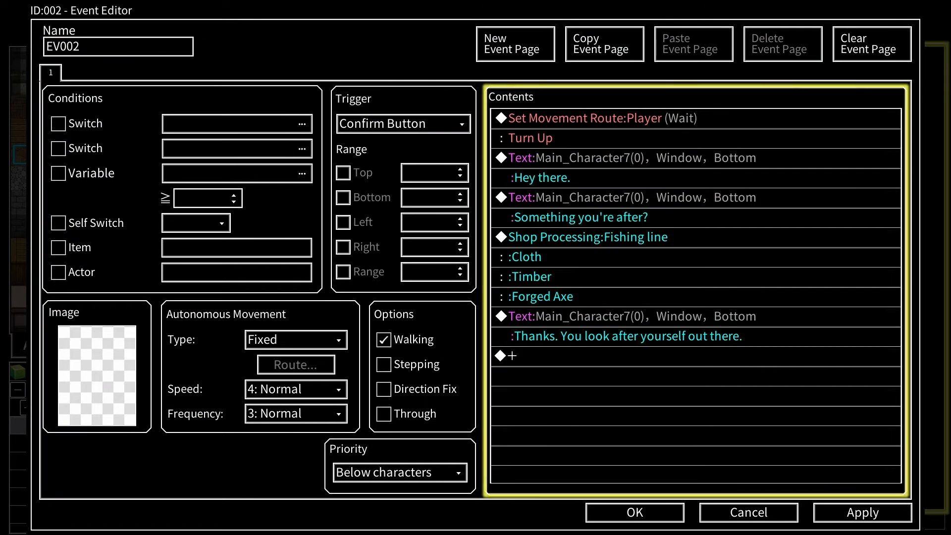
pyautogui.click(582, 158)
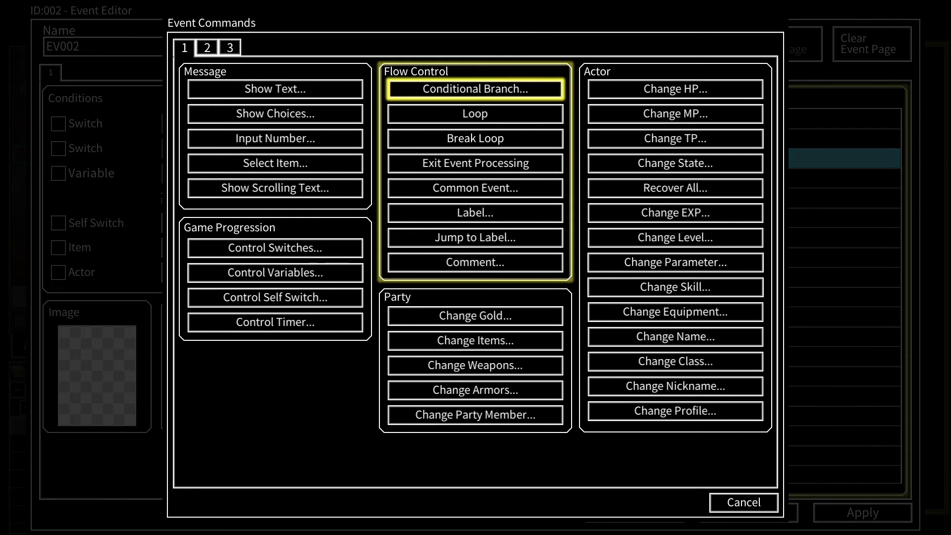
# Step: Start a Conditional Branch testing Variable 0003 Moral Meter
pyautogui.click(474, 89)
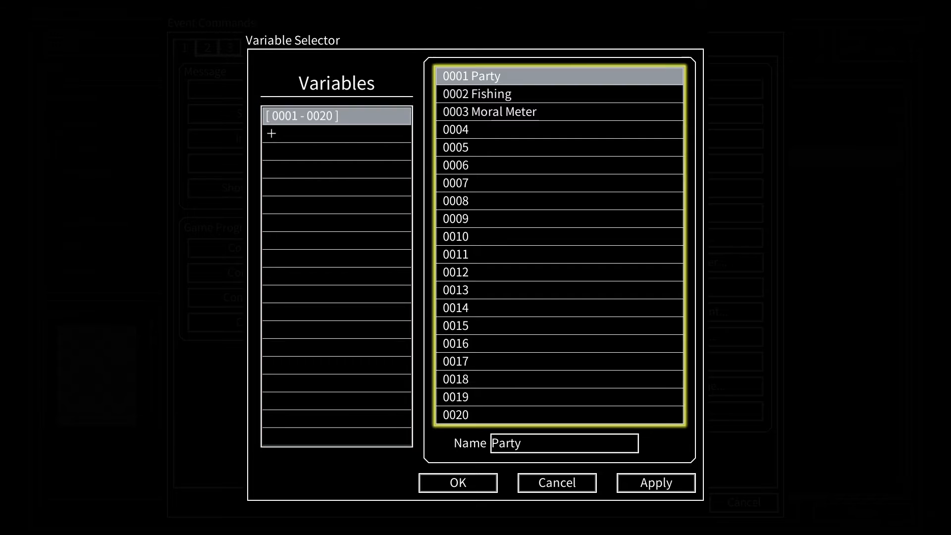
pyautogui.click(508, 111)
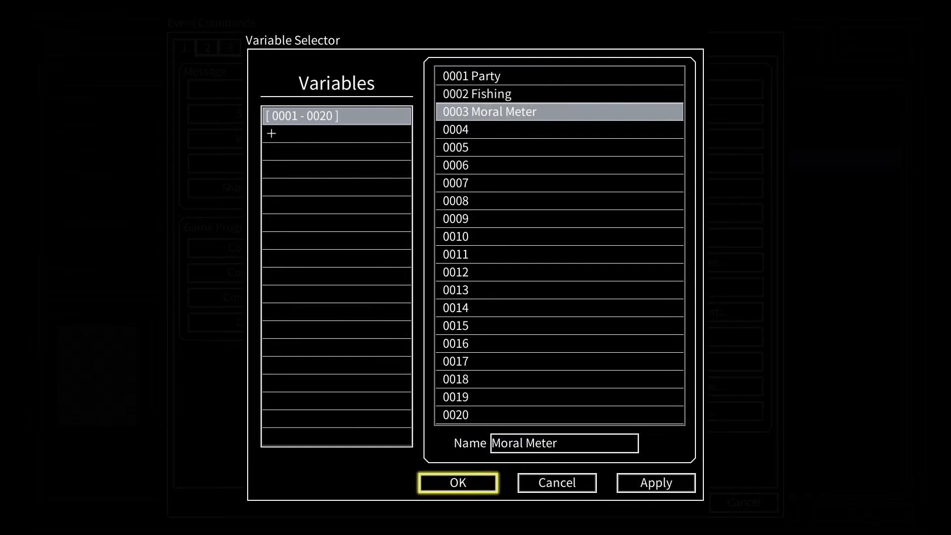
pyautogui.click(458, 483)
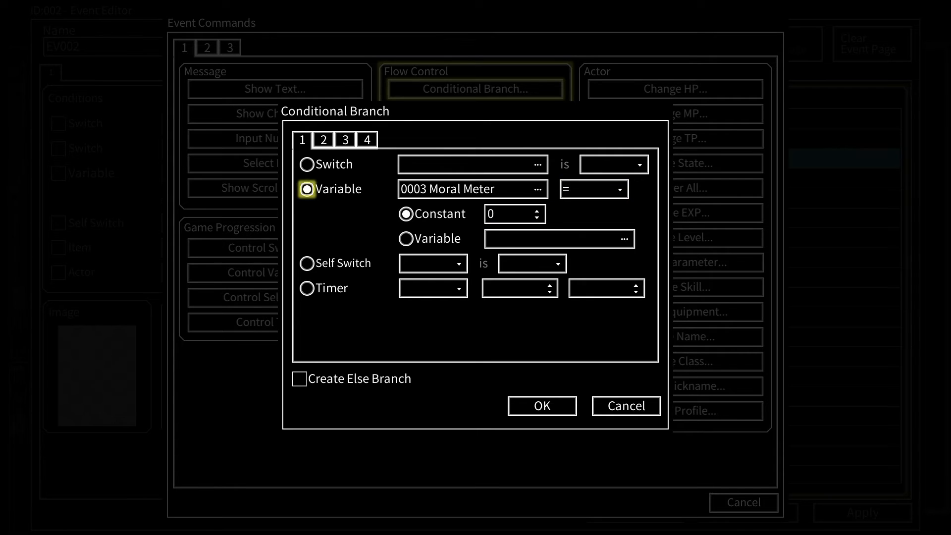
# Step: Compare Moral Meter >= Constant -25 and enable Create Else Branch
pyautogui.click(621, 188)
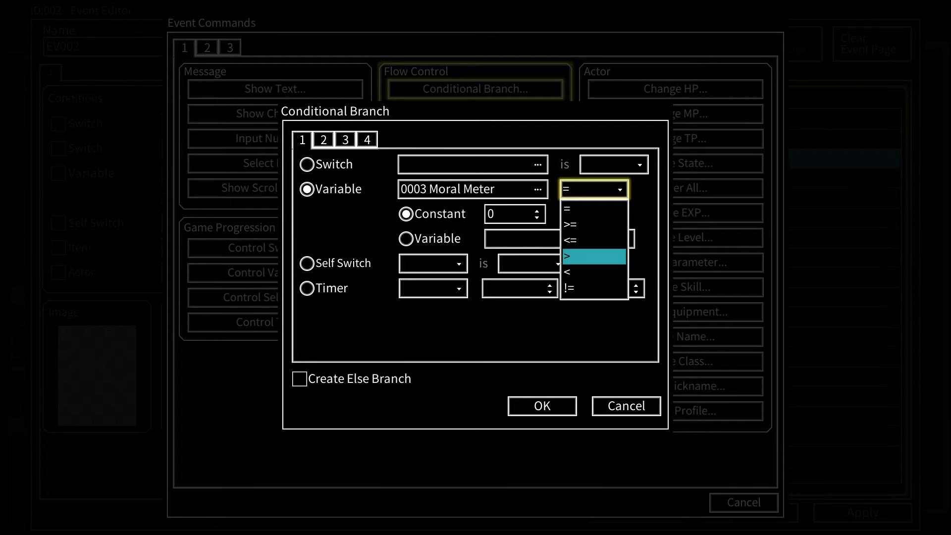
pyautogui.click(592, 255)
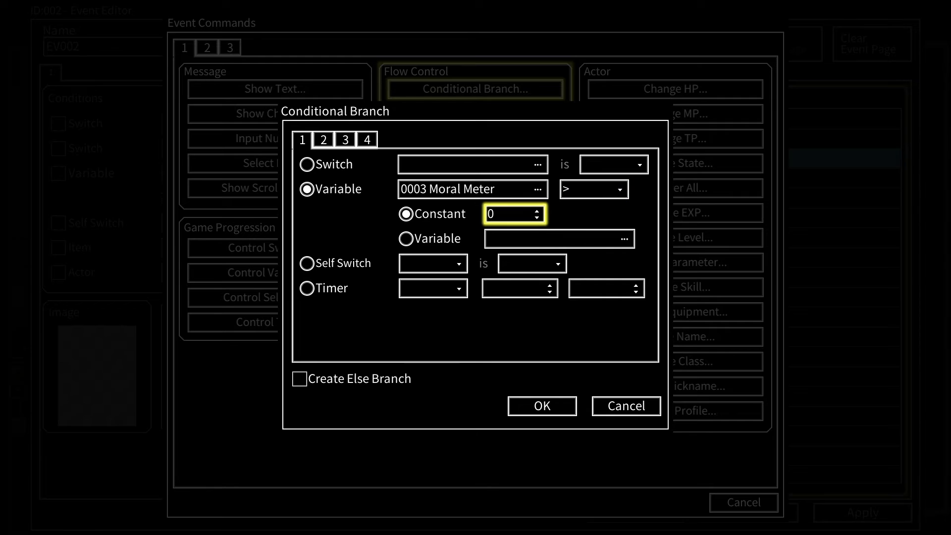
pyautogui.click(406, 237)
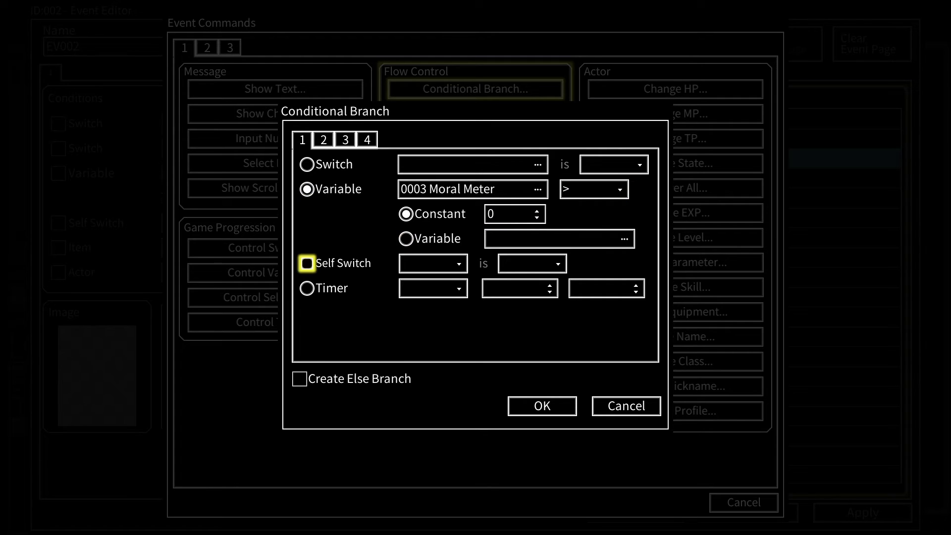
pyautogui.click(513, 214)
pyautogui.write('-4')
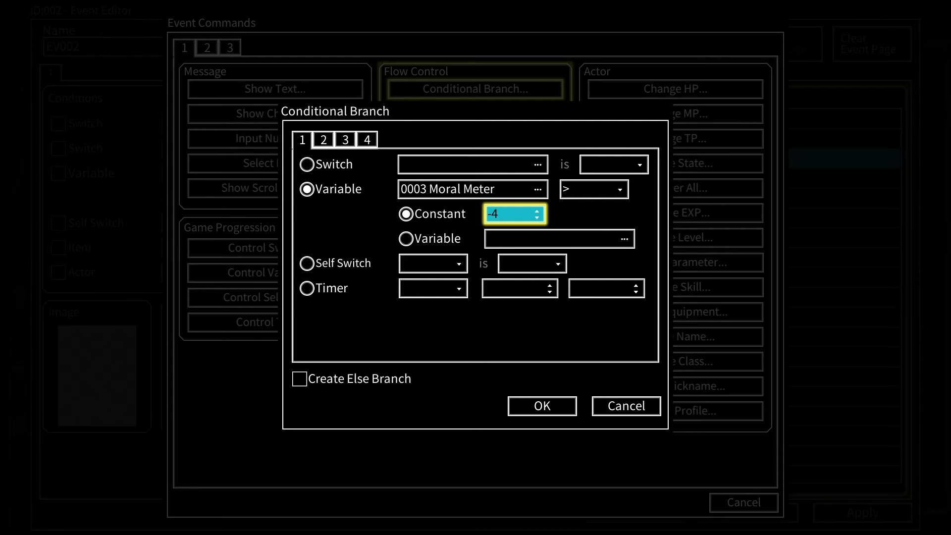
pyautogui.write('-18')
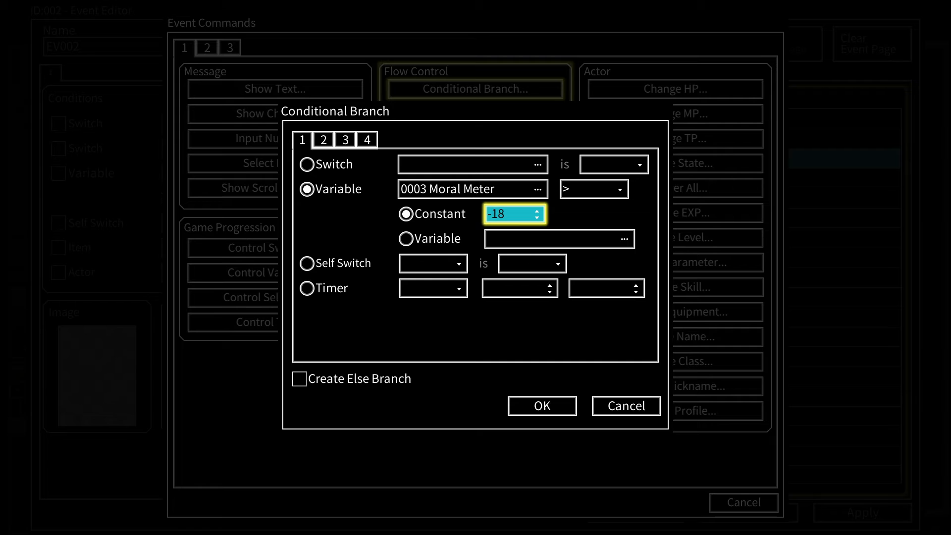
pyautogui.click(541, 218)
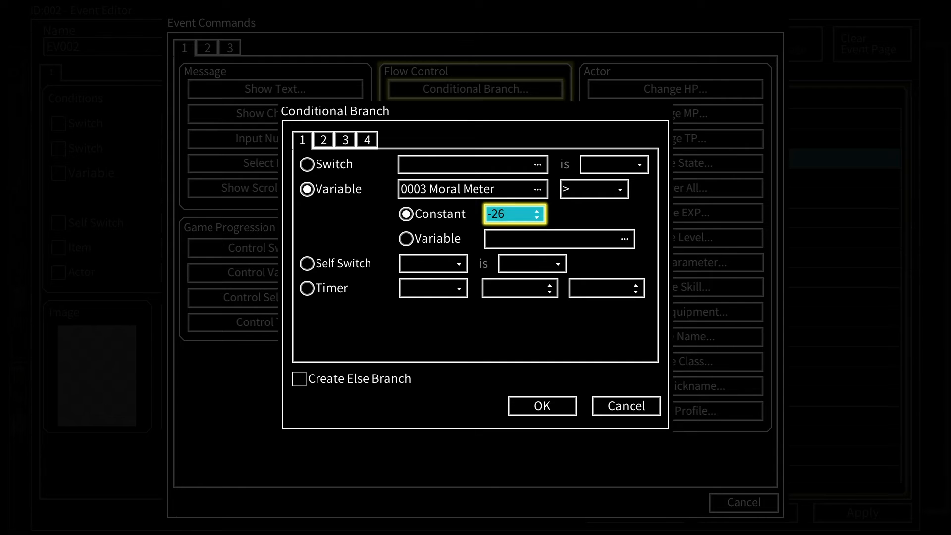
pyautogui.click(595, 188)
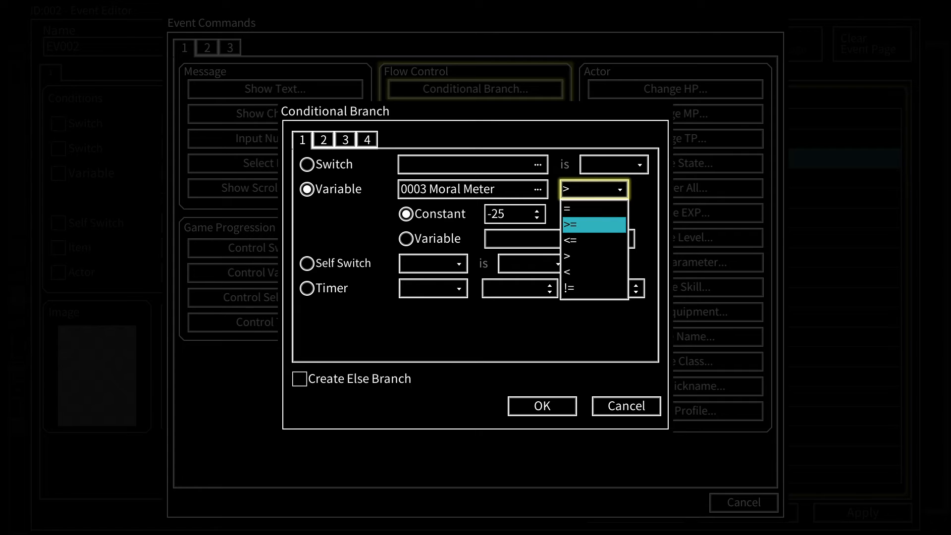
pyautogui.click(592, 224)
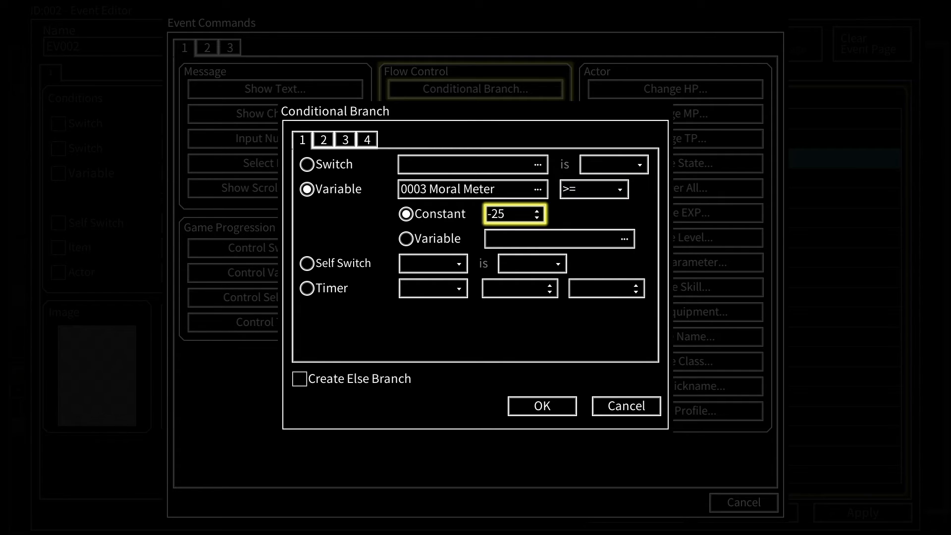
pyautogui.click(299, 378)
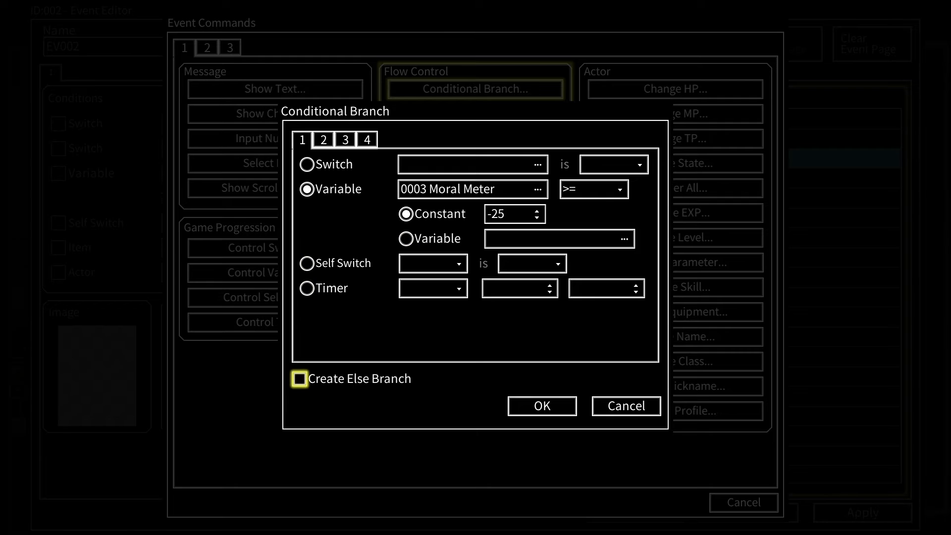
pyautogui.click(299, 379)
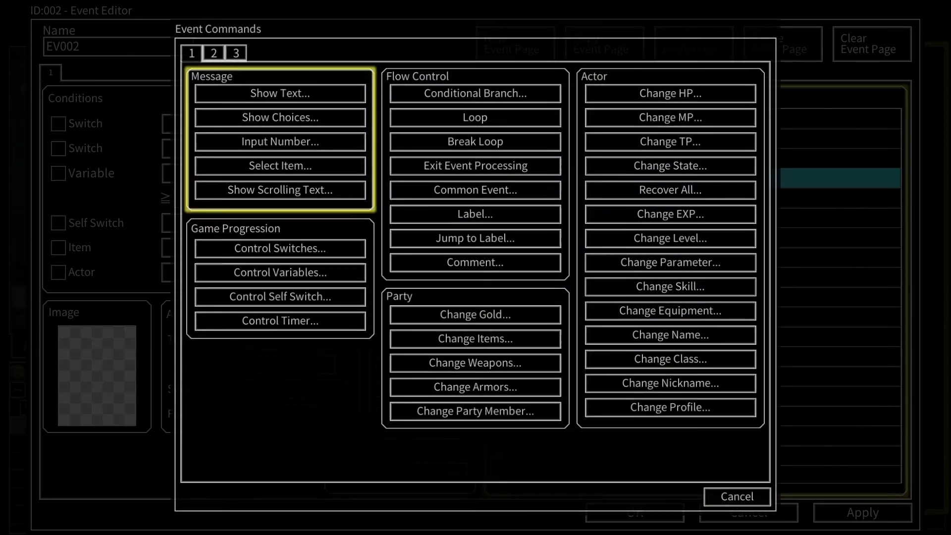
# Step: Add Show Text with the bearded Main_Character7 face: "I'm watching you. Make it quick."
pyautogui.click(279, 93)
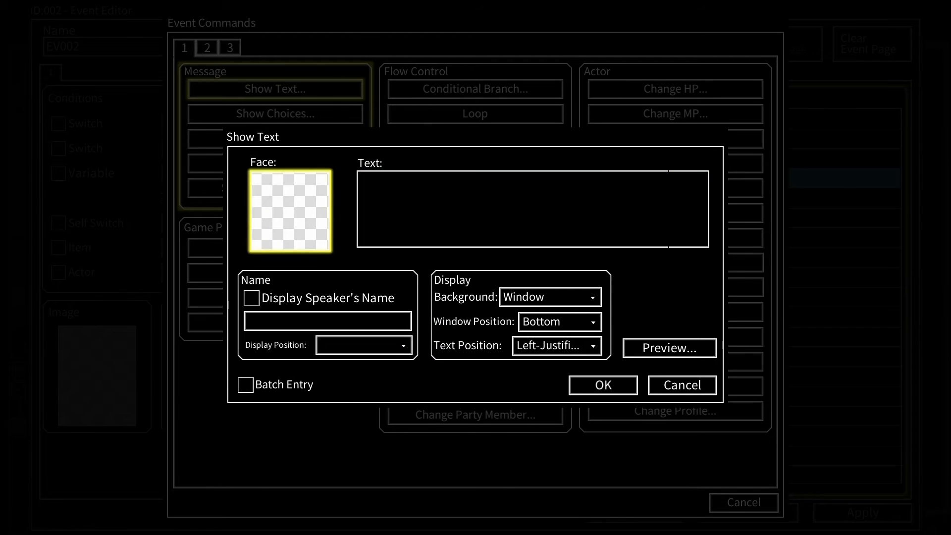
pyautogui.click(290, 210)
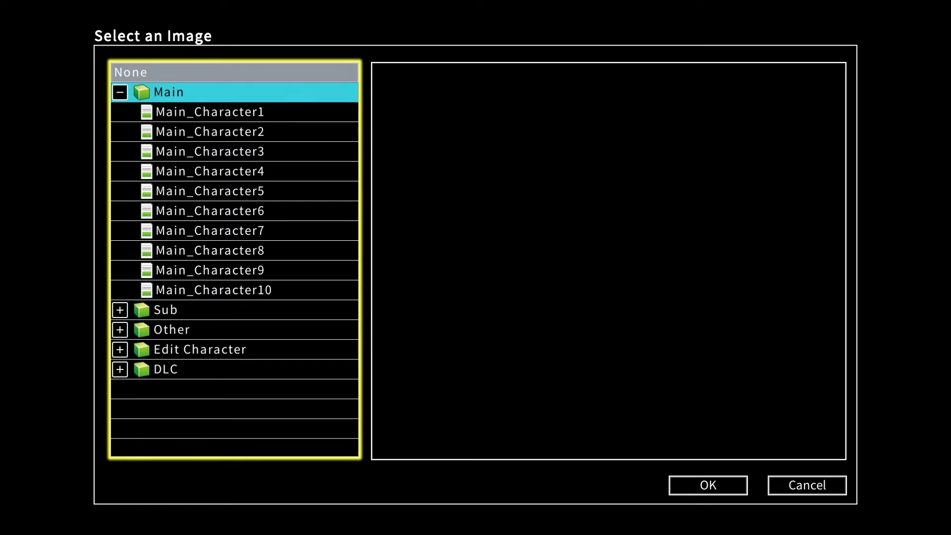
pyautogui.click(209, 249)
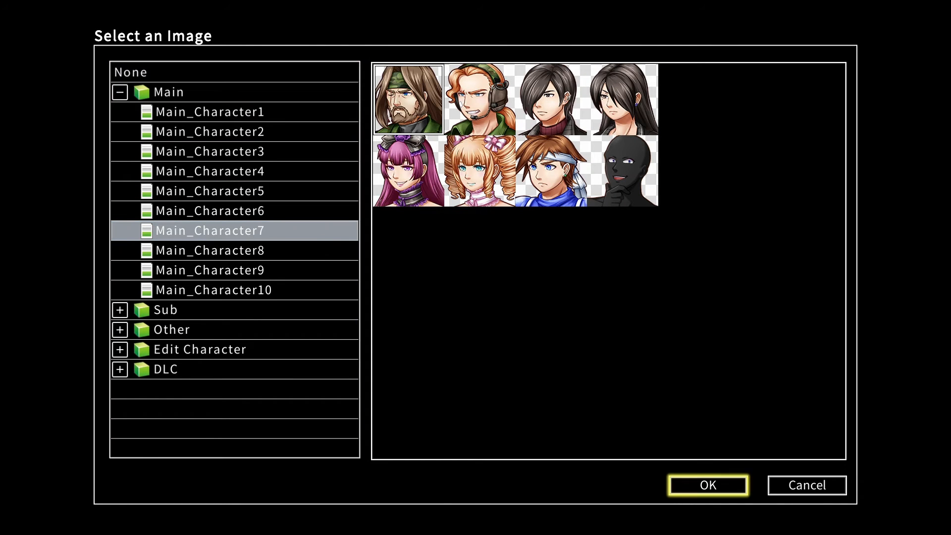
pyautogui.click(708, 485)
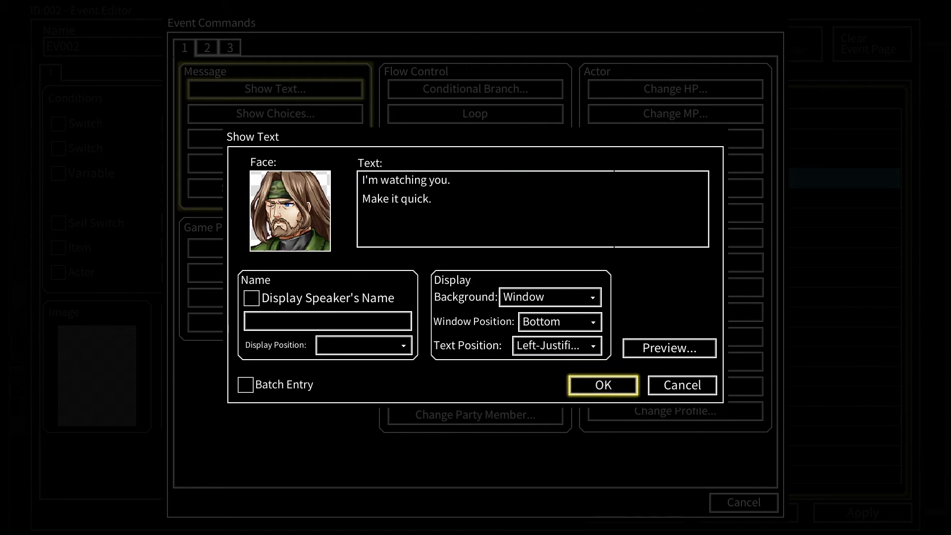
pyautogui.click(602, 384)
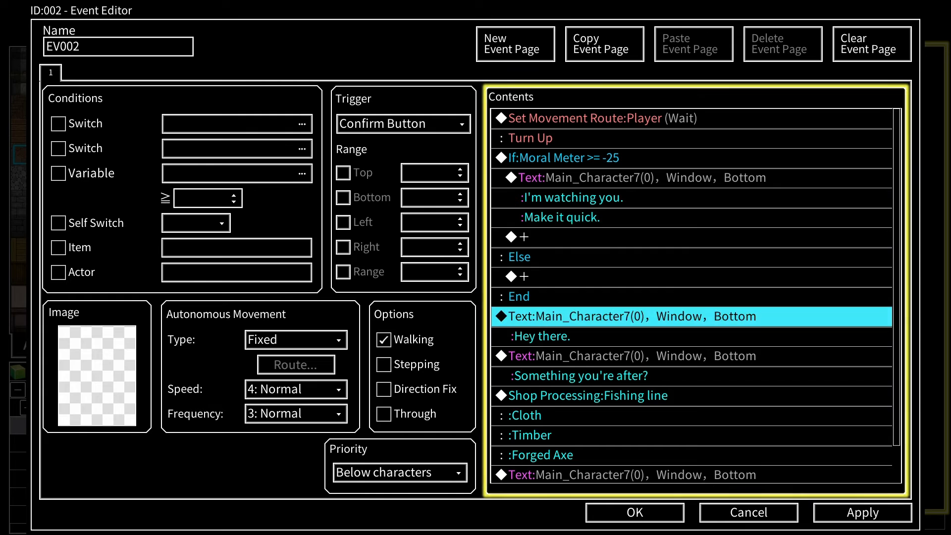
# Step: Paste a Shop Processing into the hostile branch with raised prices: Fishing line 161, Cloth 20, Timber 61, Forged Axe 1500
pyautogui.rightClick(582, 395)
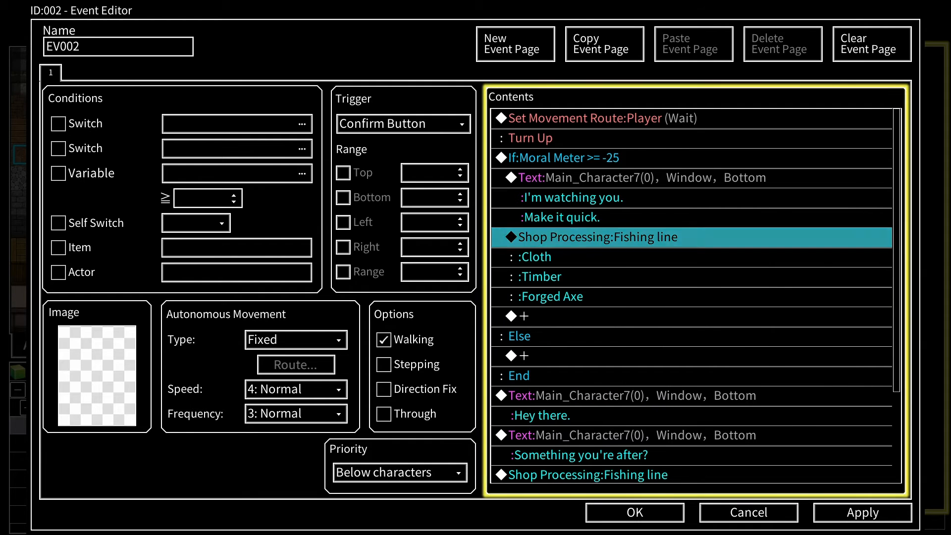
pyautogui.rightClick(600, 236)
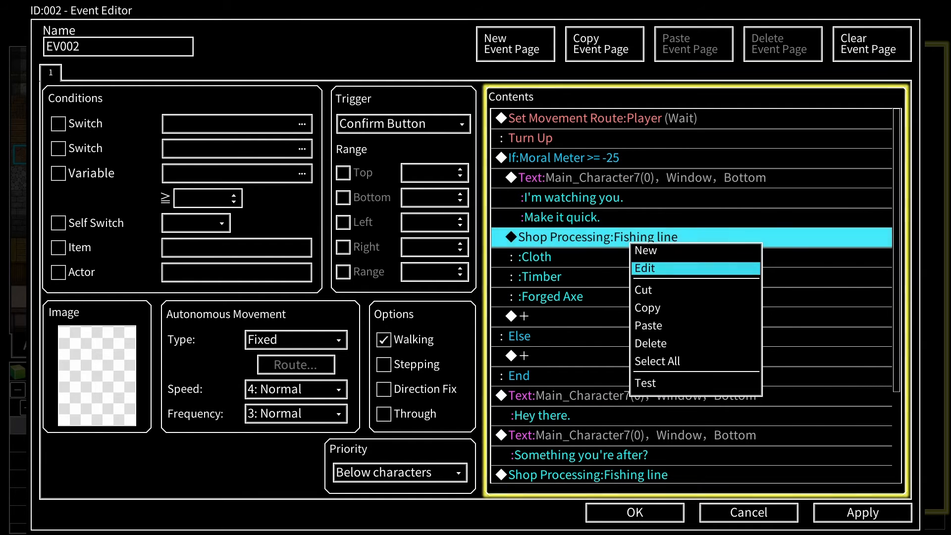
pyautogui.click(645, 268)
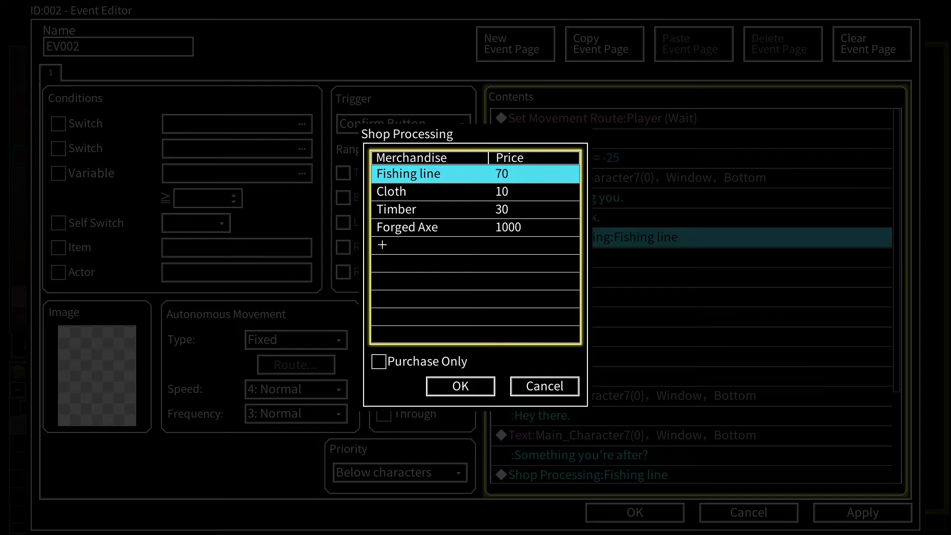
pyautogui.doubleClick(408, 173)
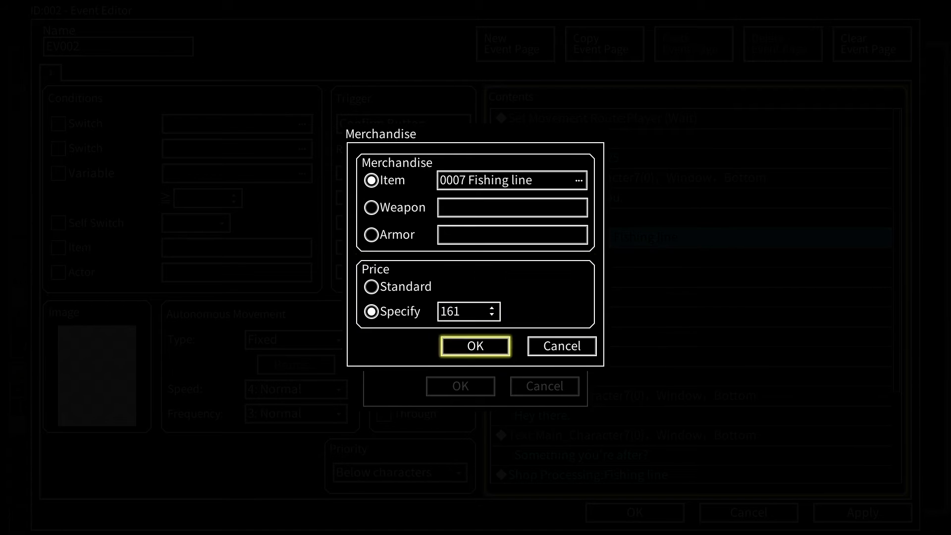
pyautogui.click(475, 346)
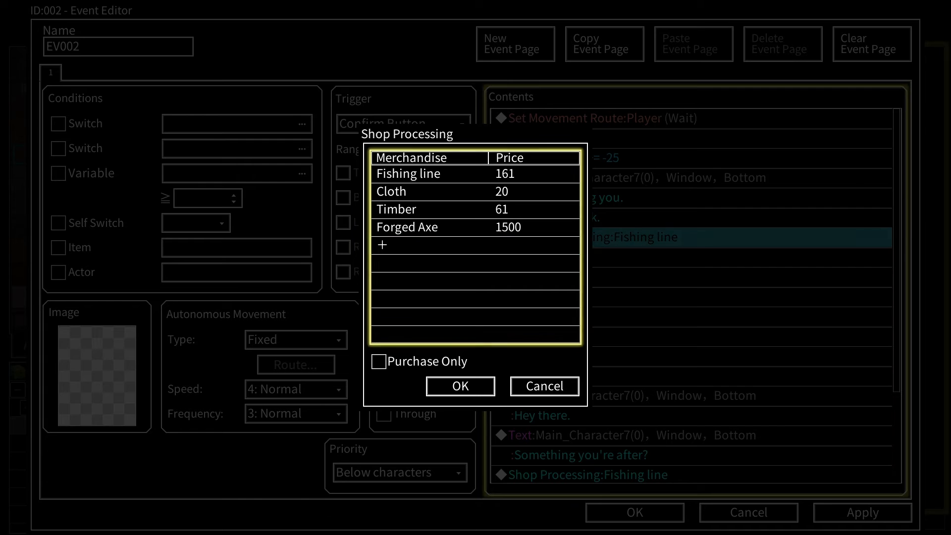
pyautogui.click(460, 386)
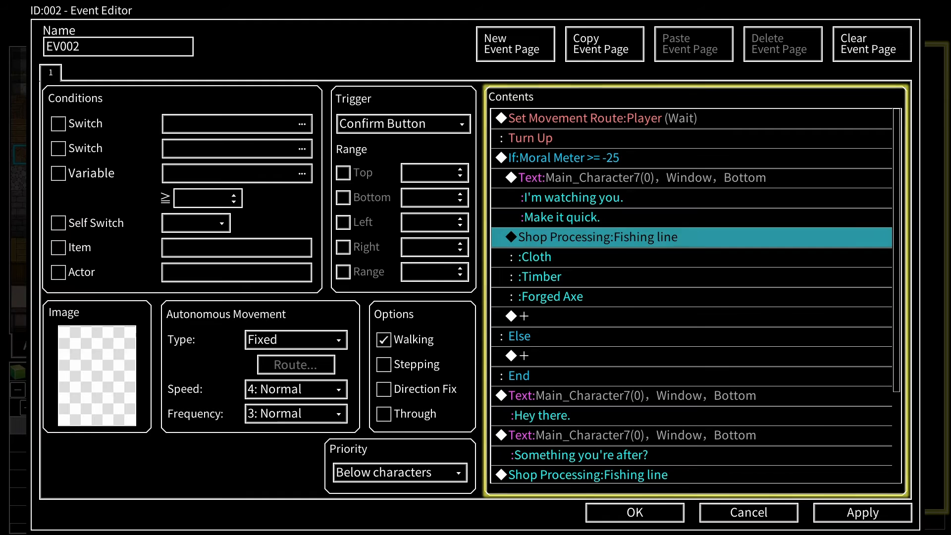
# Step: Review the Moral Meter condition, hostile dialogue and hostile shop commands
pyautogui.click(554, 158)
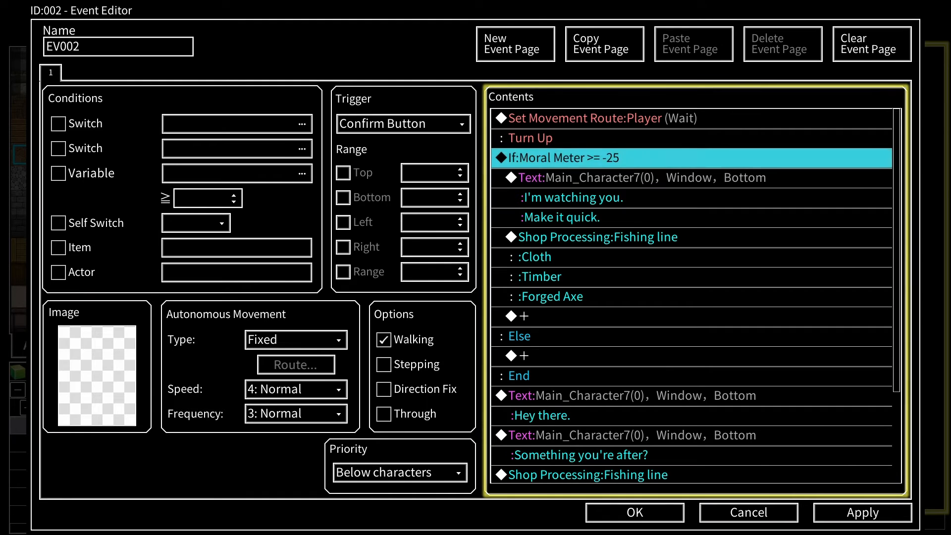
pyautogui.click(600, 177)
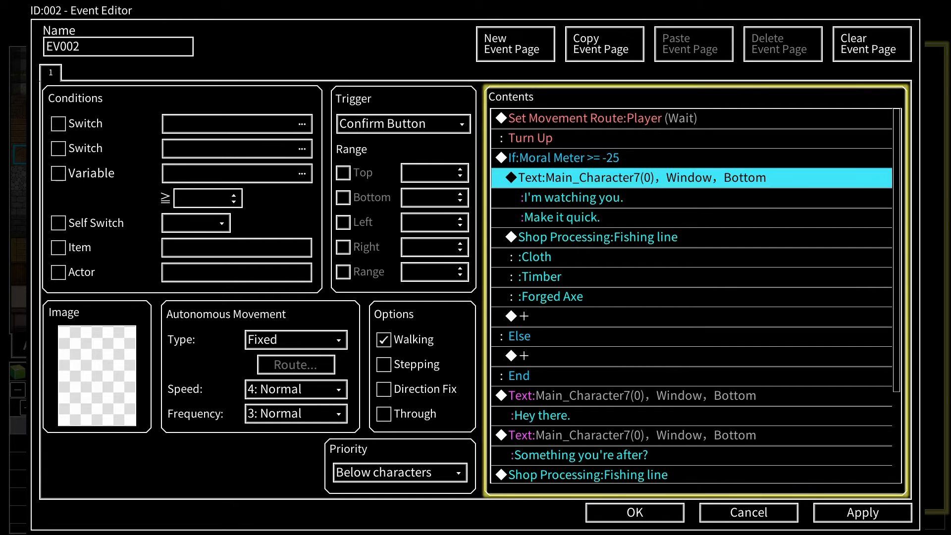
pyautogui.click(597, 236)
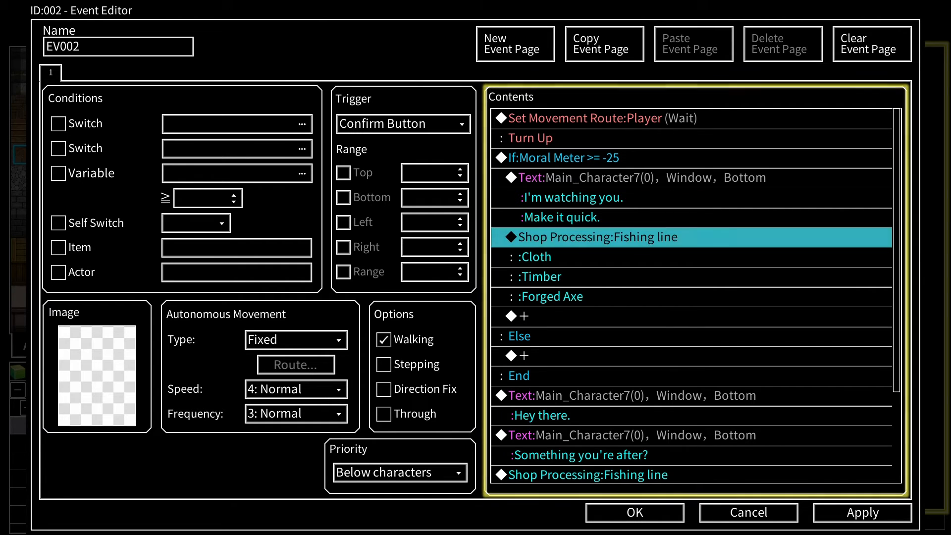
# Step: Paste the friendly greeting, normal shop and thank-you line under Else and save the event
pyautogui.click(601, 395)
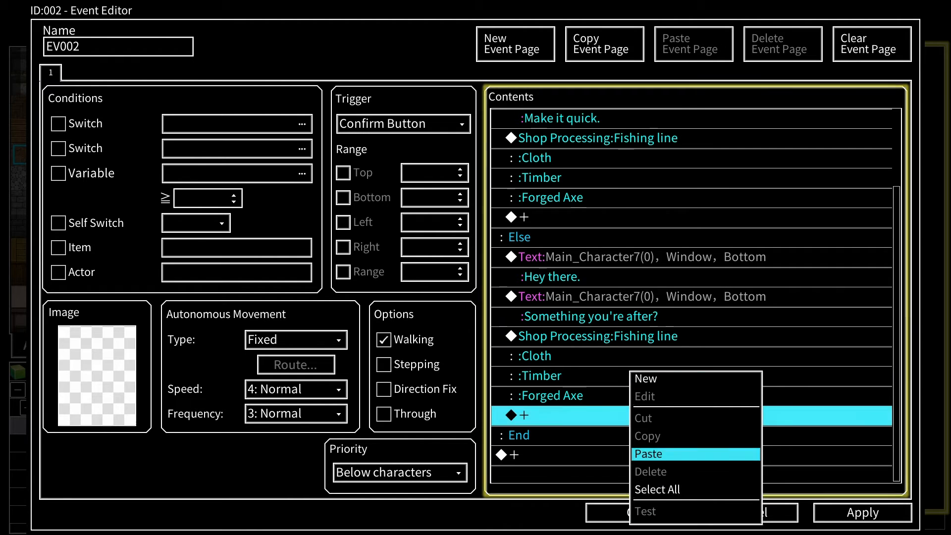
pyautogui.click(648, 454)
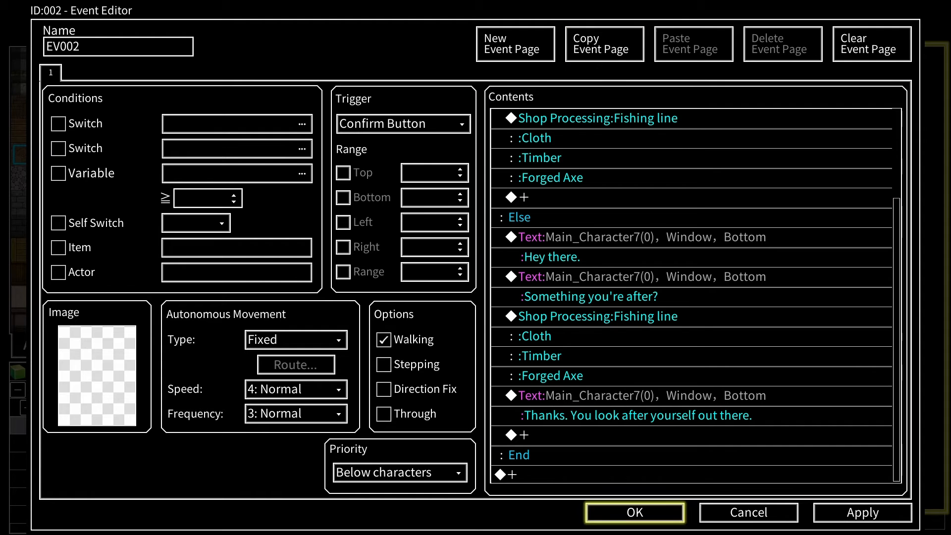
pyautogui.click(634, 513)
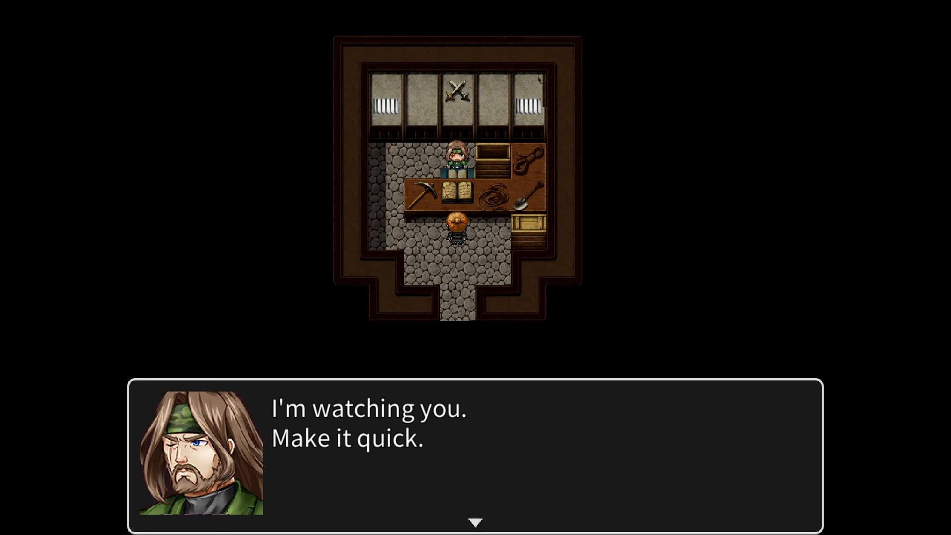
# Step: Advance the hostile greeting, leave the shop and return from the playtest to the editor
pyautogui.press('Enter')
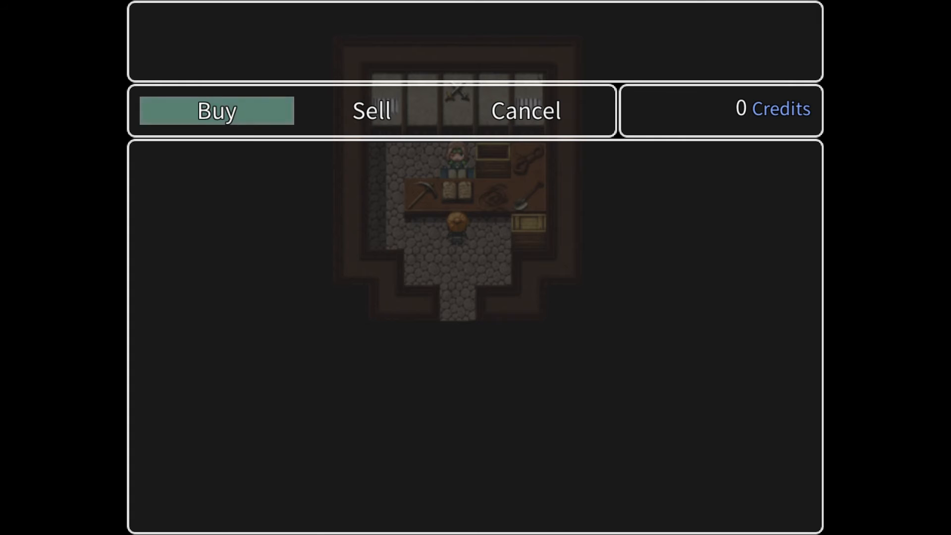
pyautogui.click(216, 109)
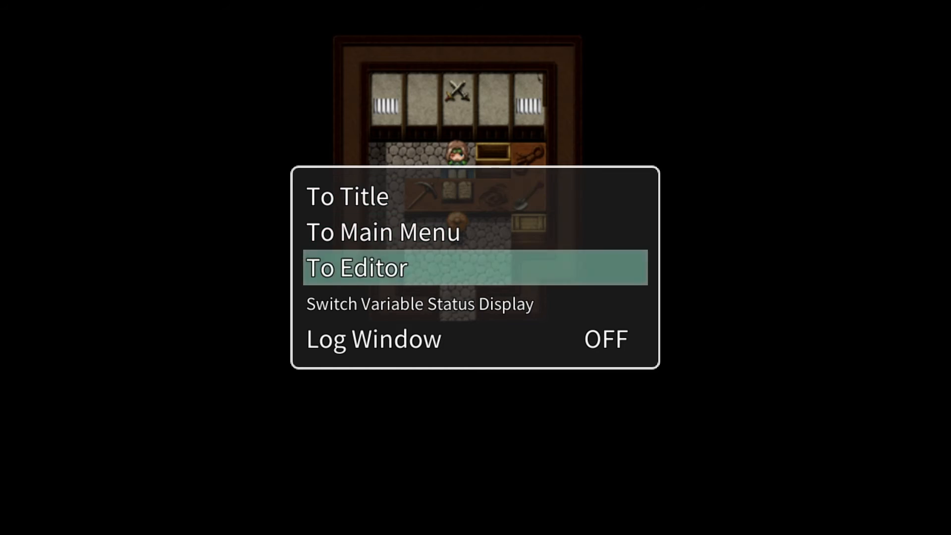
pyautogui.click(358, 267)
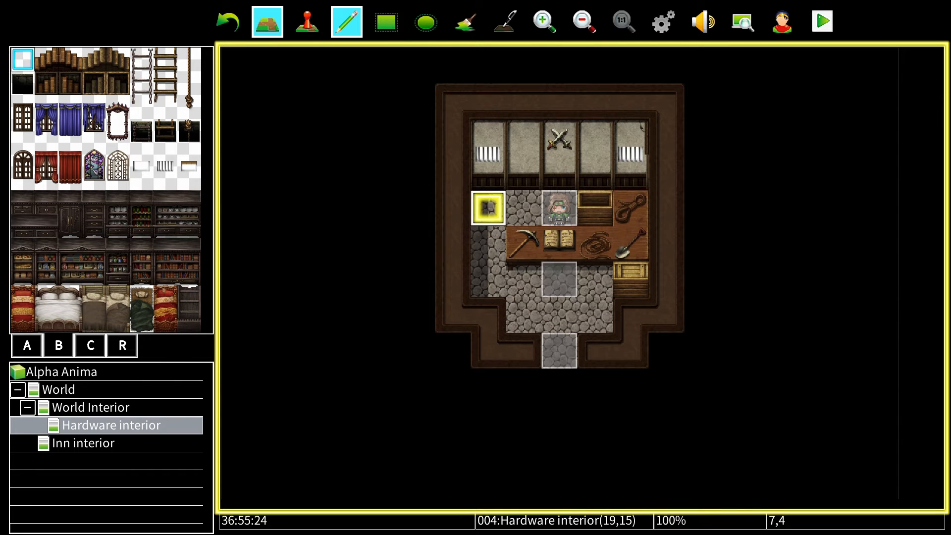
pyautogui.click(822, 21)
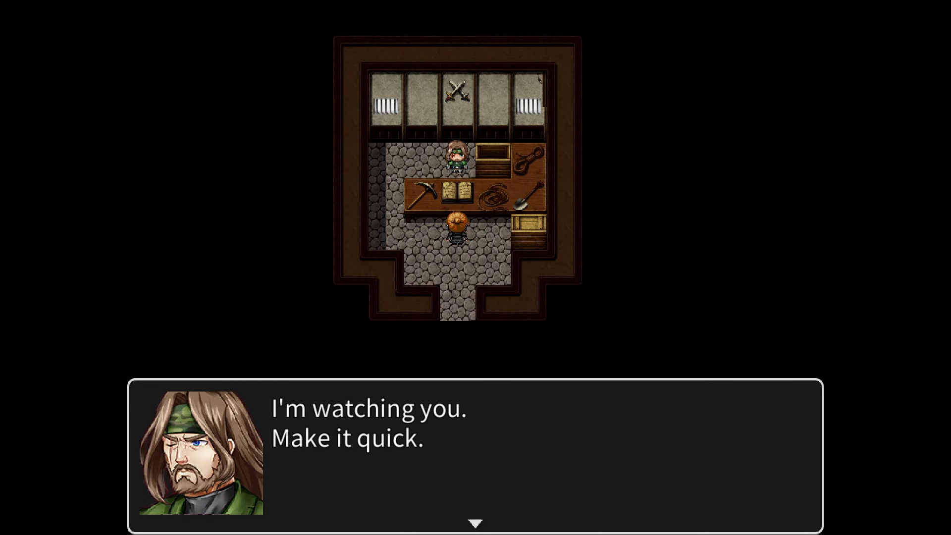
pyautogui.press('Enter')
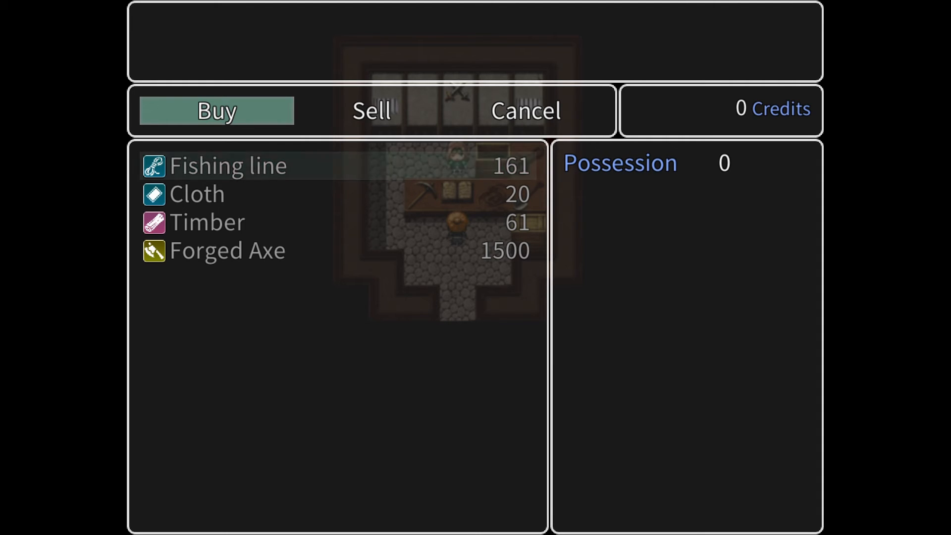
pyautogui.click(524, 111)
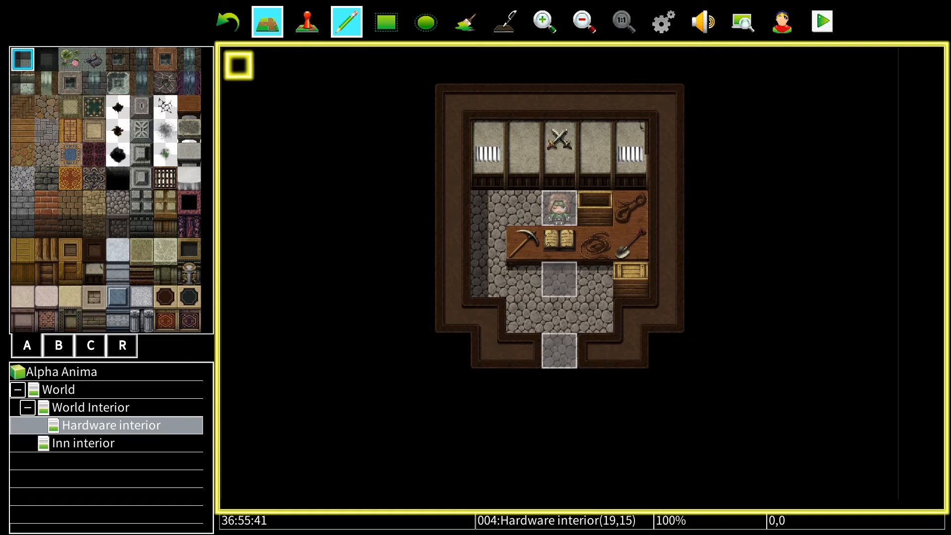
pyautogui.click(381, 100)
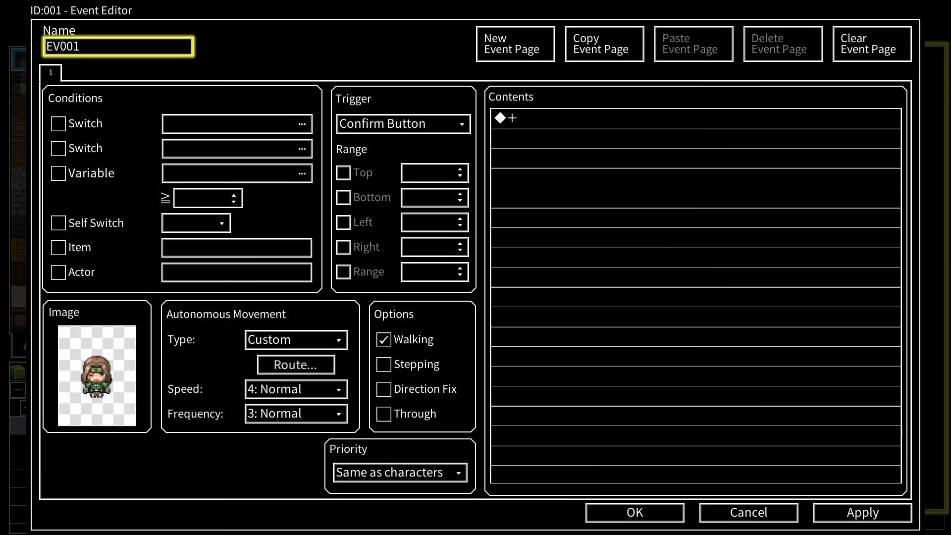
pyautogui.click(748, 527)
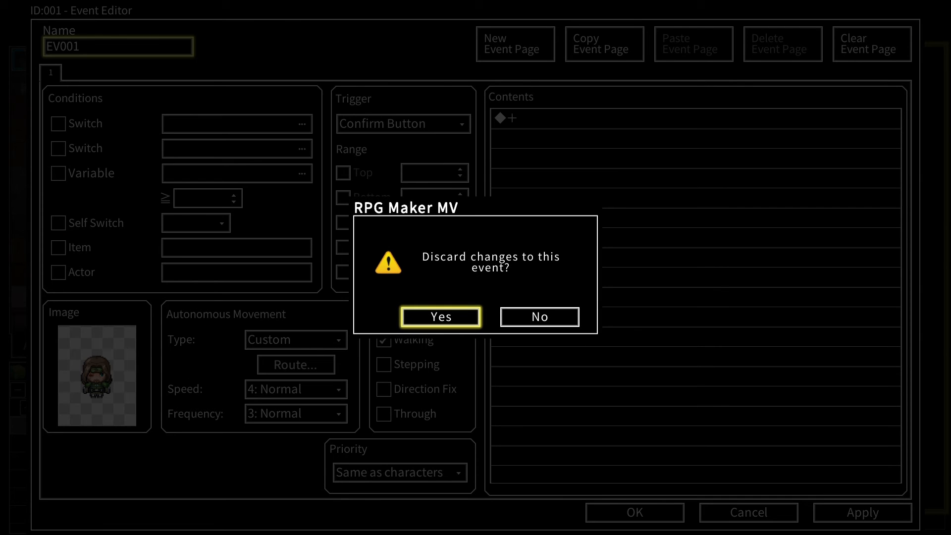
pyautogui.click(440, 317)
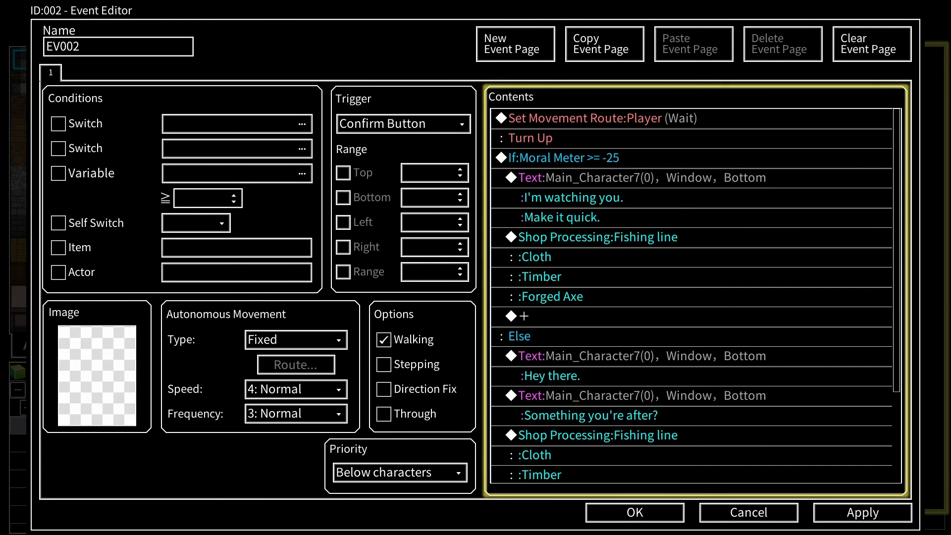
pyautogui.click(562, 157)
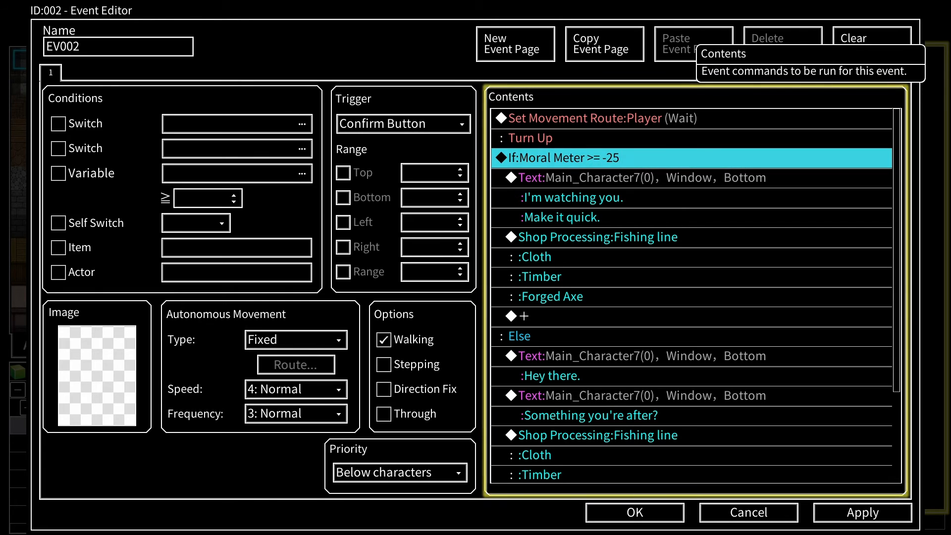
pyautogui.click(520, 316)
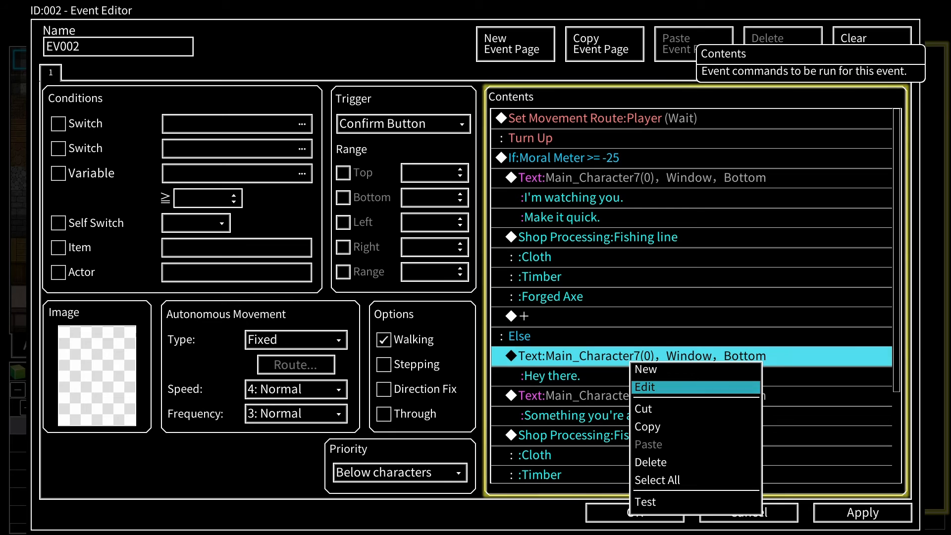
pyautogui.moveTo(646, 369)
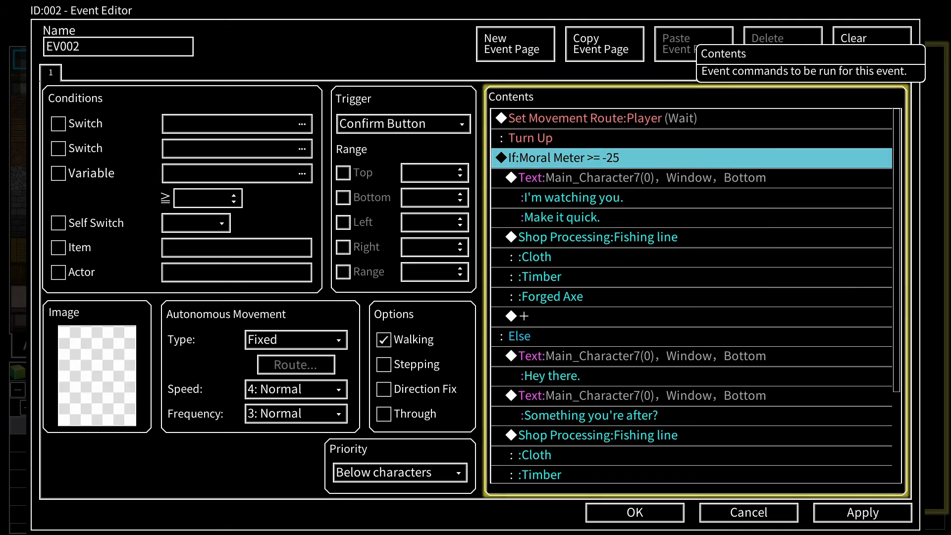
pyautogui.click(602, 118)
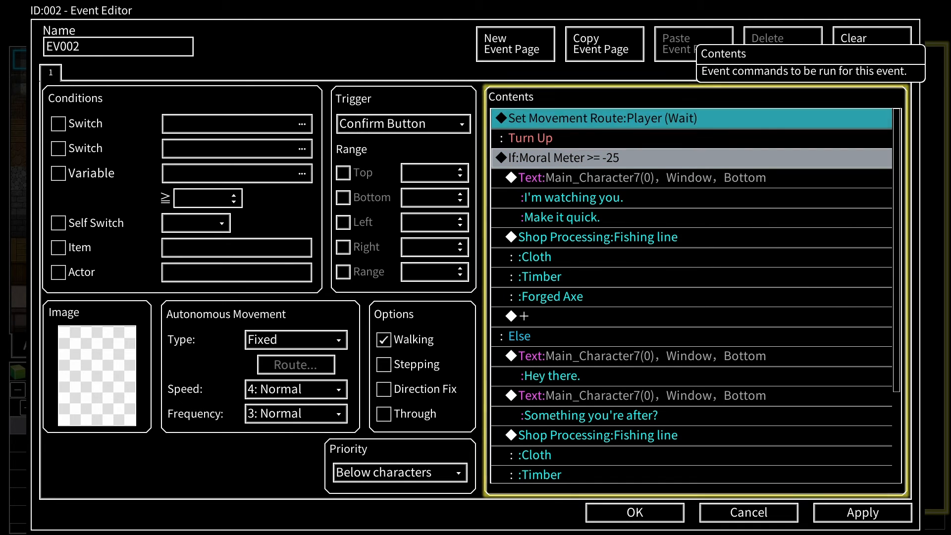
pyautogui.scroll(-3)
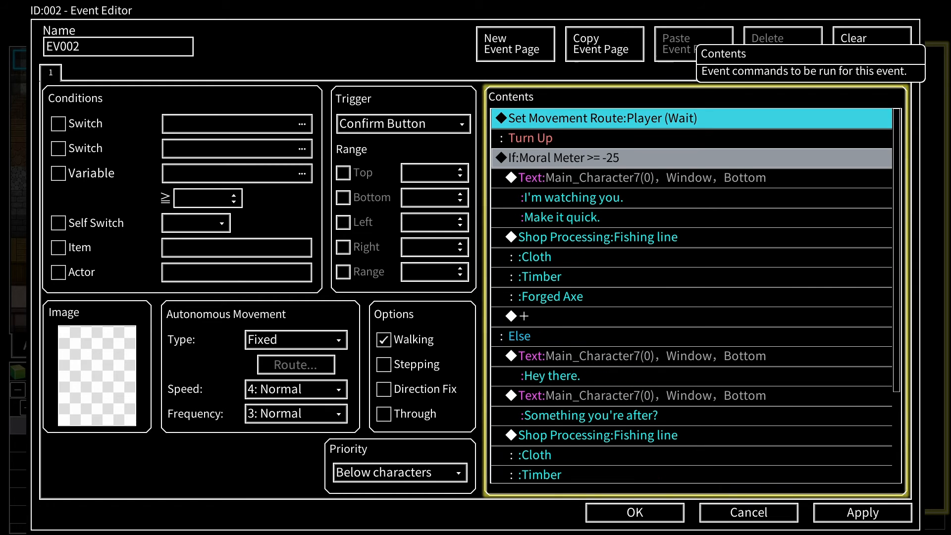
pyautogui.click(598, 237)
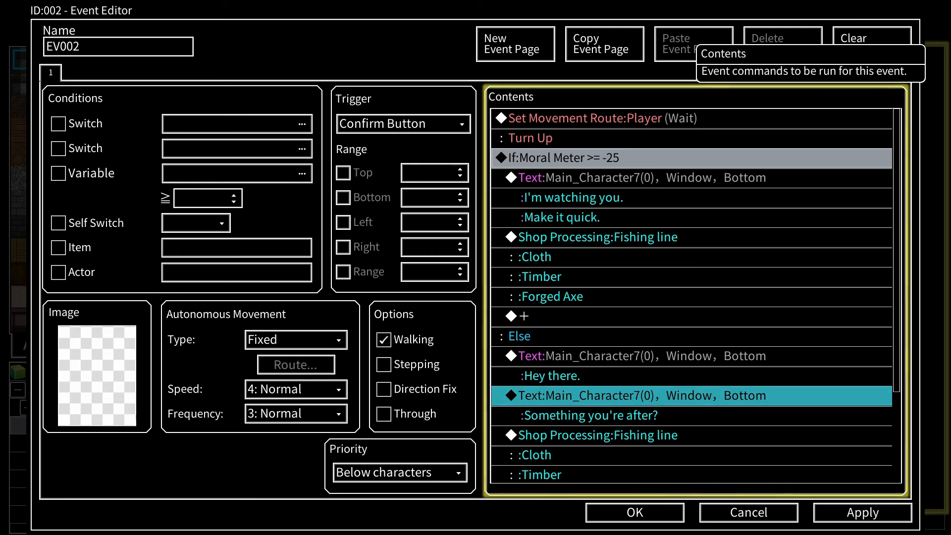
pyautogui.click(606, 356)
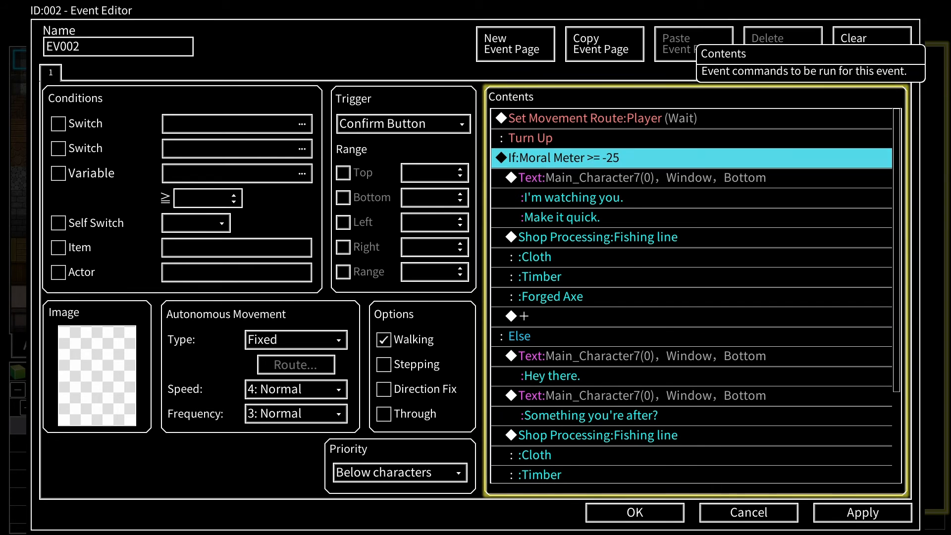
pyautogui.doubleClick(561, 157)
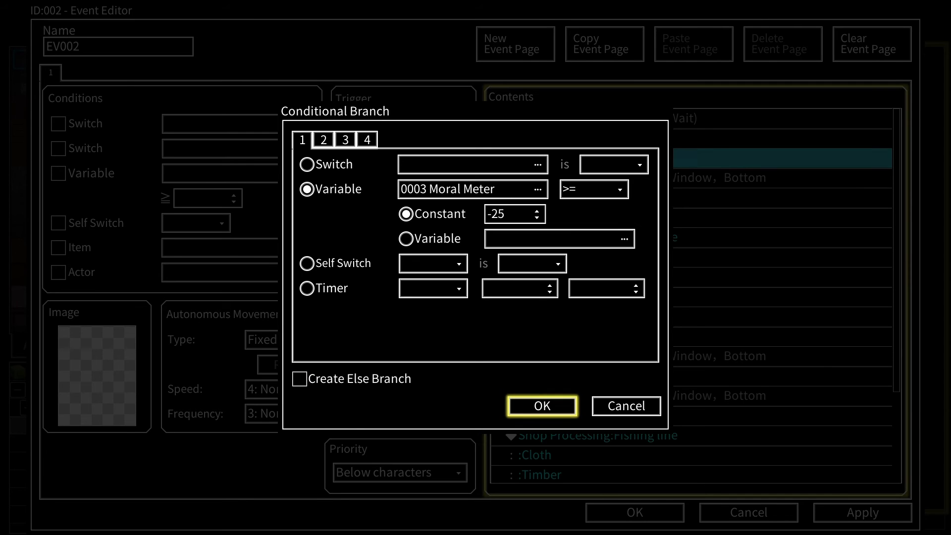
pyautogui.click(541, 406)
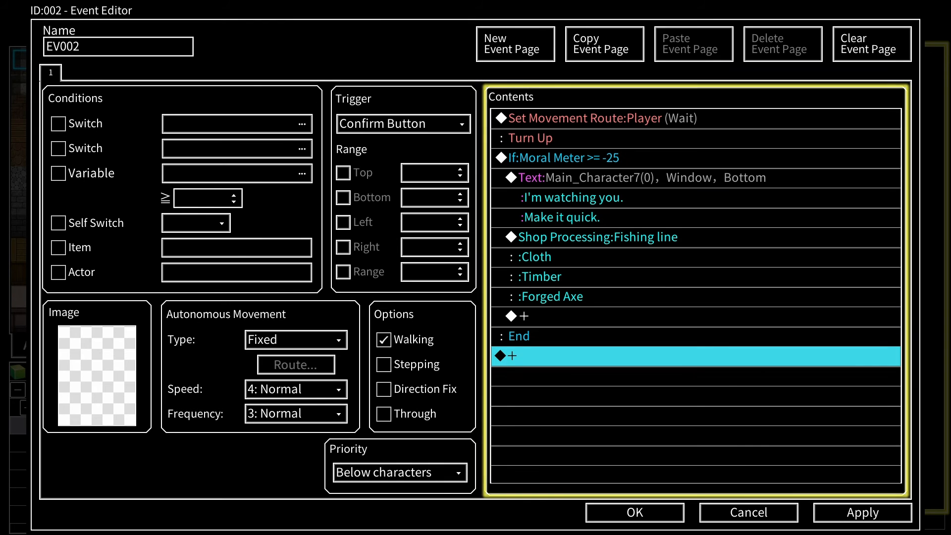
pyautogui.click(596, 236)
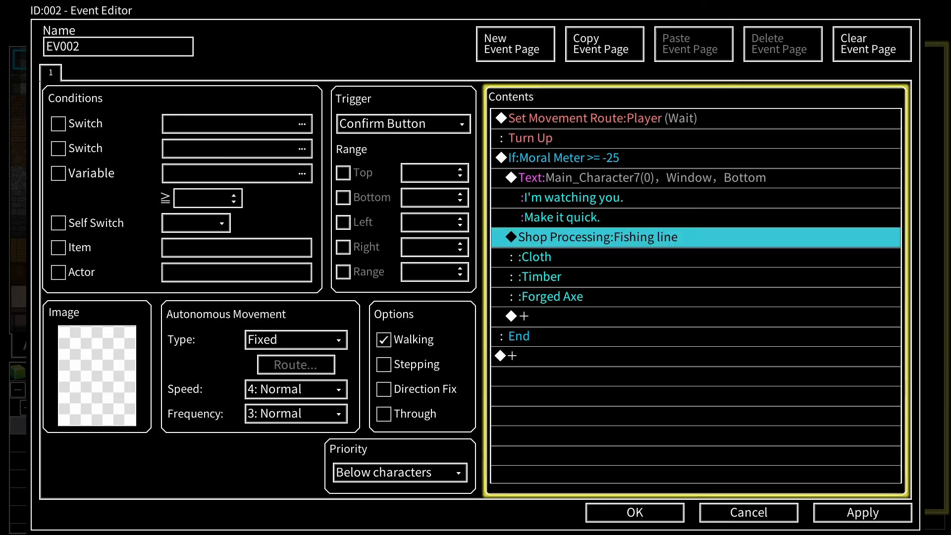
pyautogui.click(747, 526)
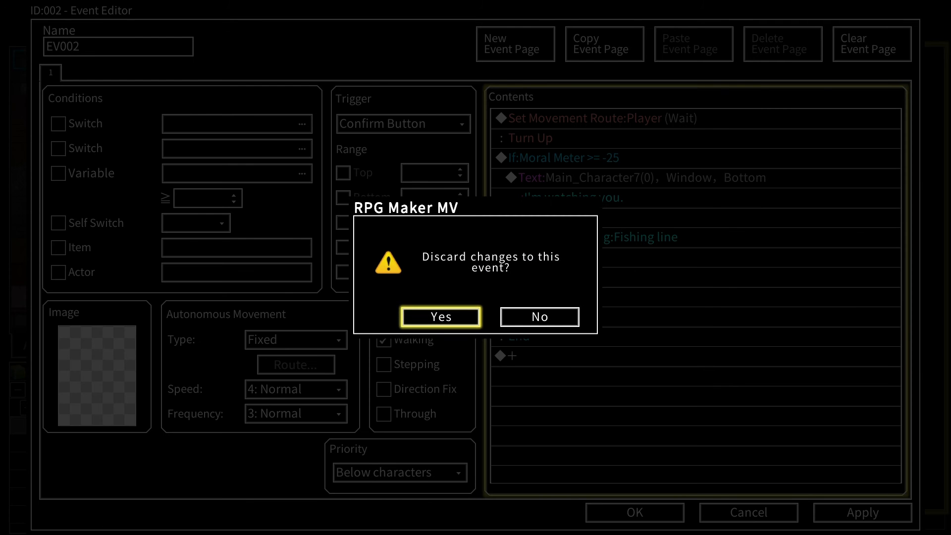
pyautogui.click(440, 317)
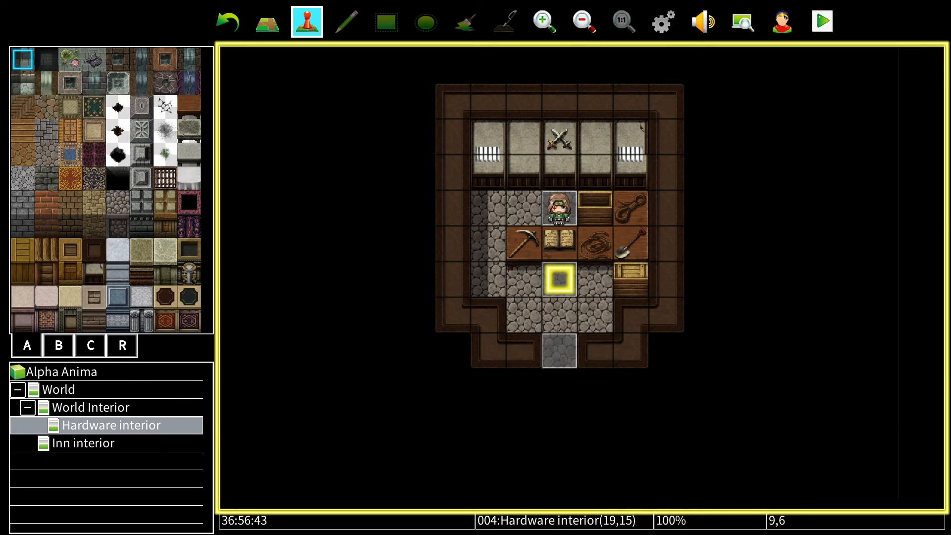
pyautogui.doubleClick(560, 285)
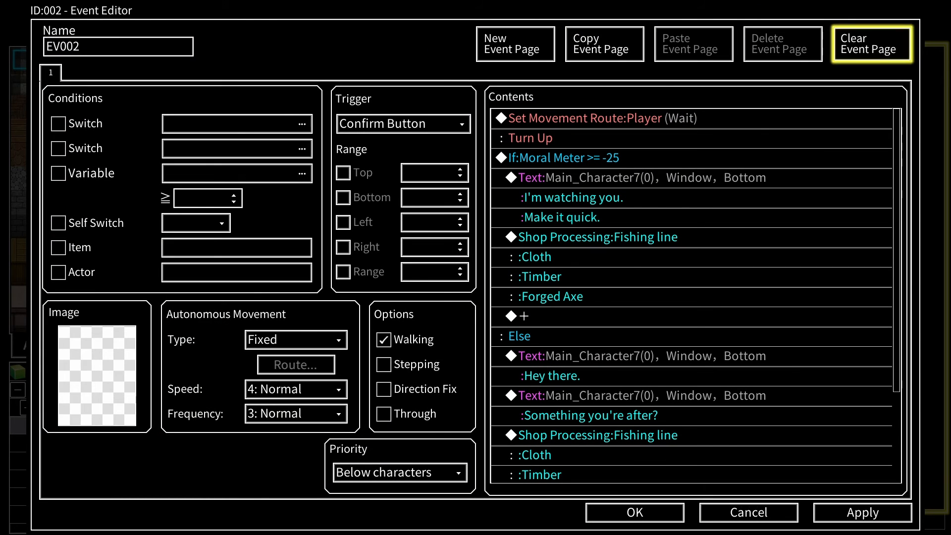
pyautogui.click(559, 158)
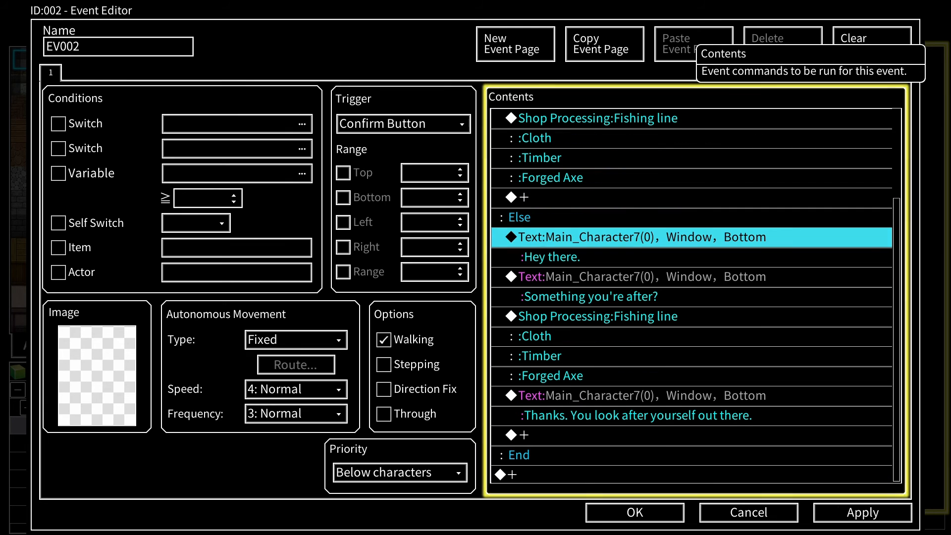
pyautogui.rightClick(538, 196)
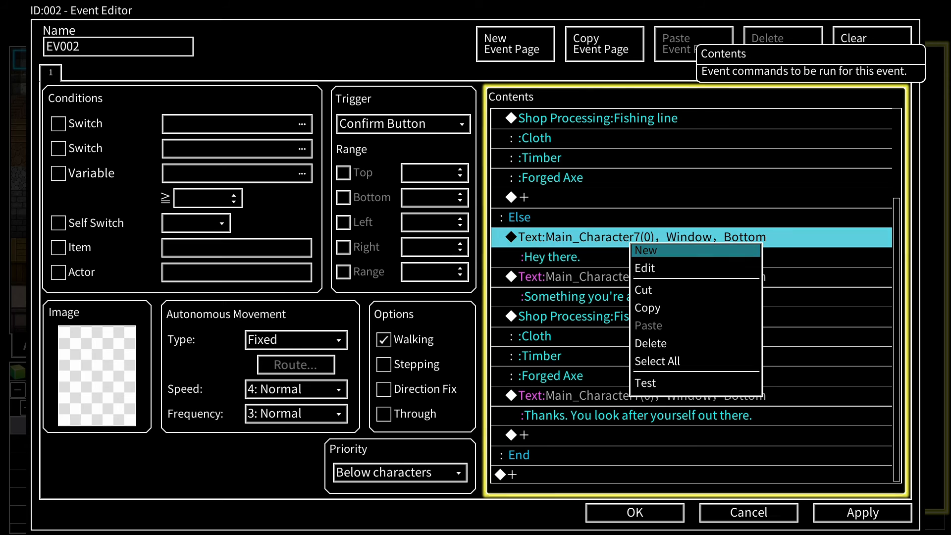
pyautogui.click(646, 250)
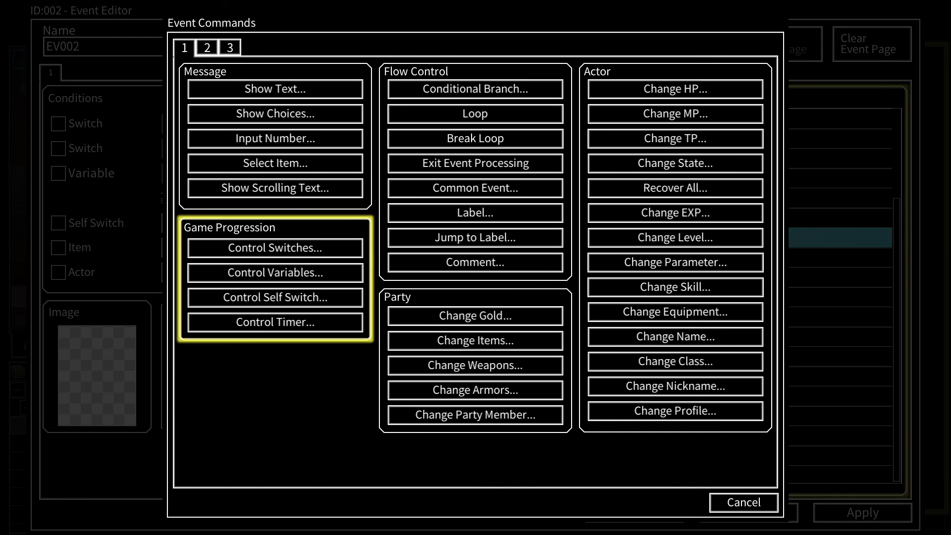
pyautogui.click(743, 503)
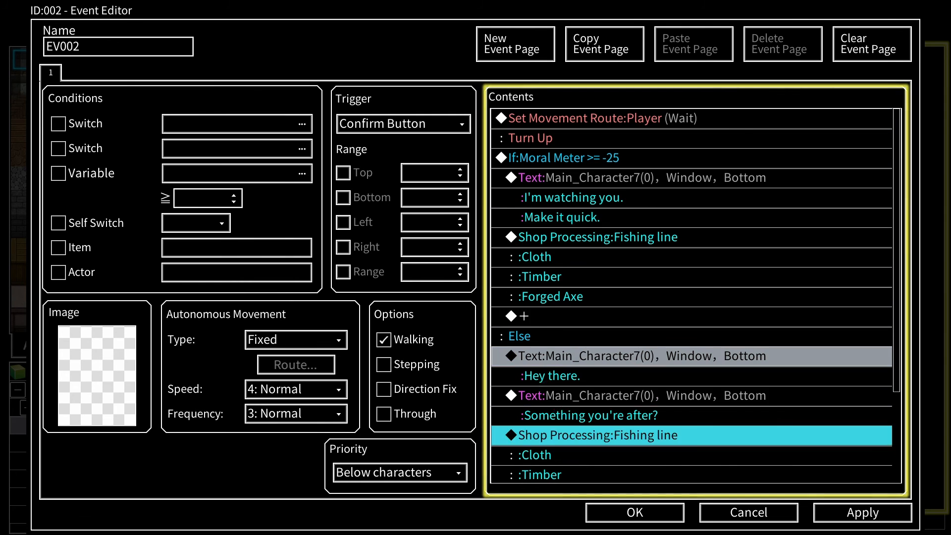
pyautogui.click(602, 118)
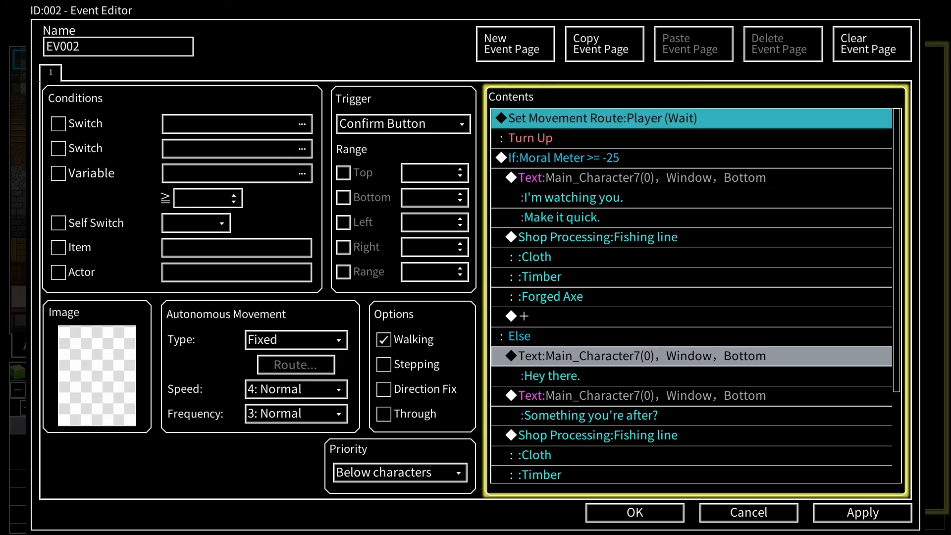
pyautogui.scroll(-3)
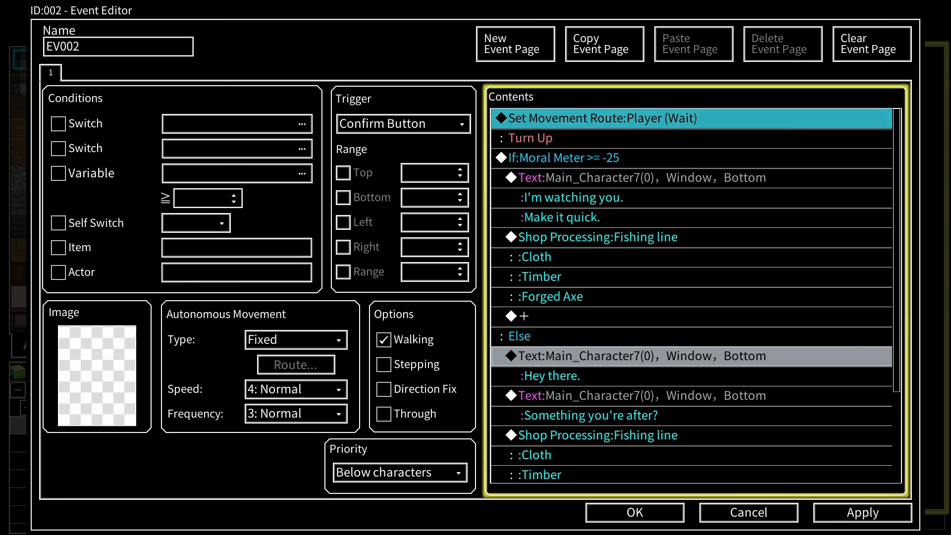
pyautogui.click(520, 316)
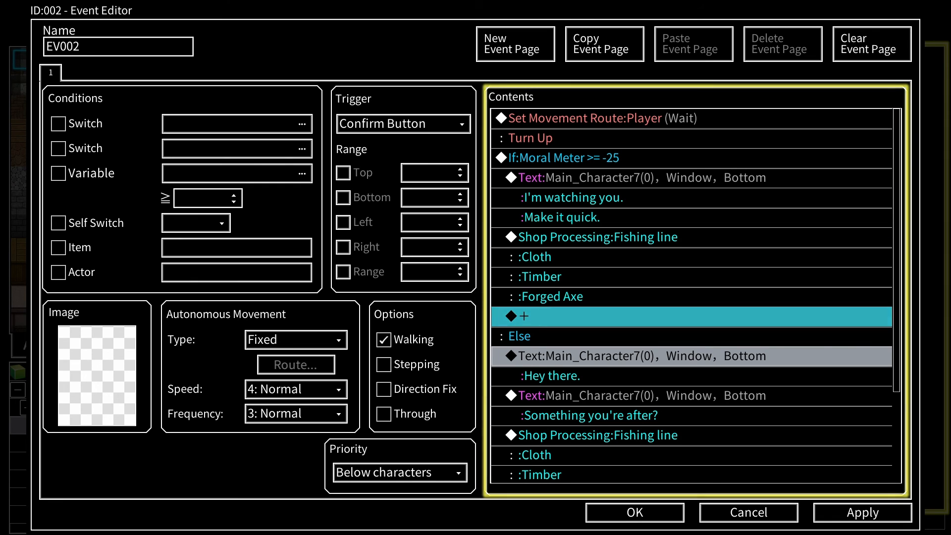
pyautogui.click(589, 118)
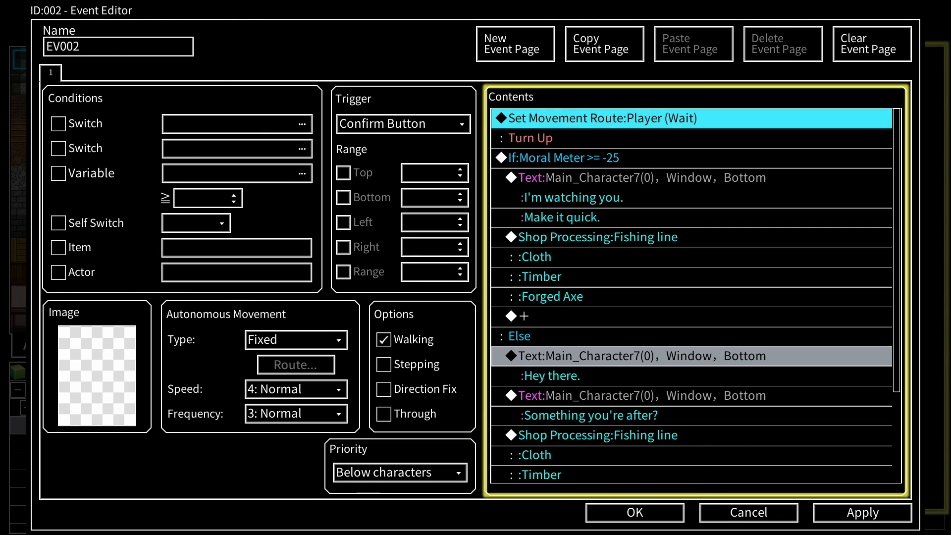
# Step: Confirm the Moral Meter >= -25 branch keeps Variable and Else, then save and close the event
pyautogui.doubleClick(560, 158)
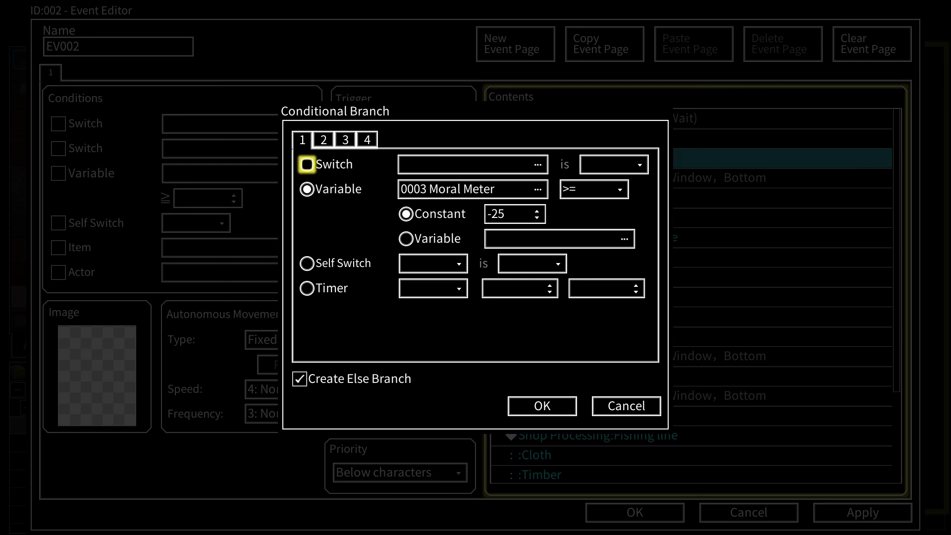
pyautogui.click(307, 188)
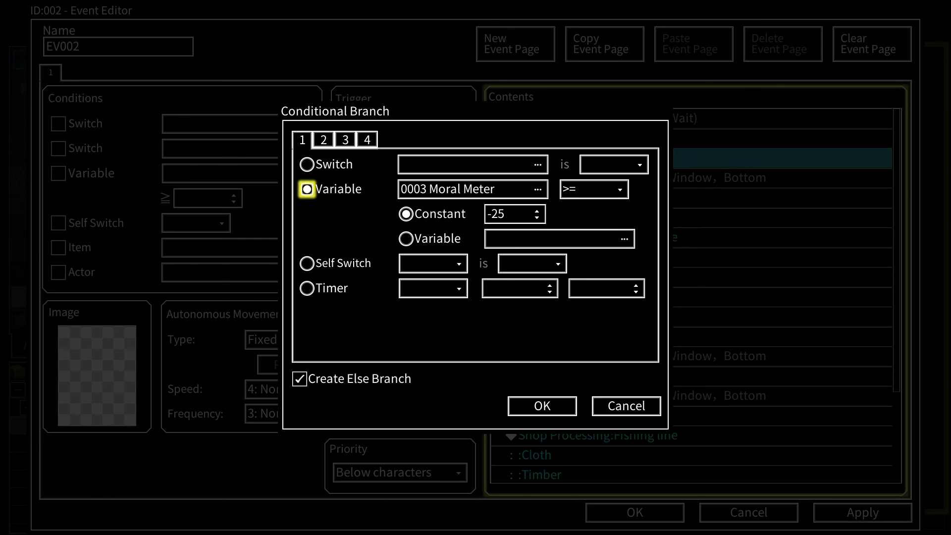
pyautogui.click(541, 406)
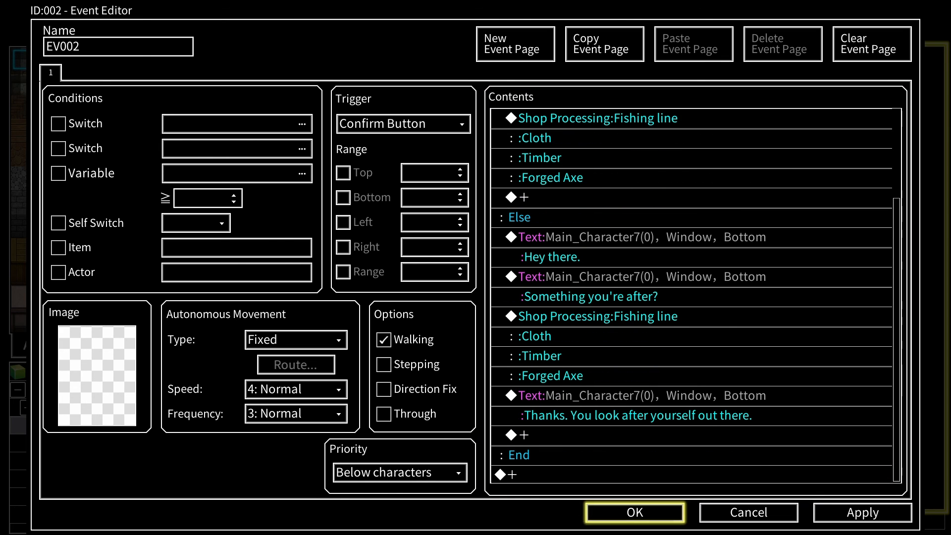
pyautogui.moveTo(635, 513)
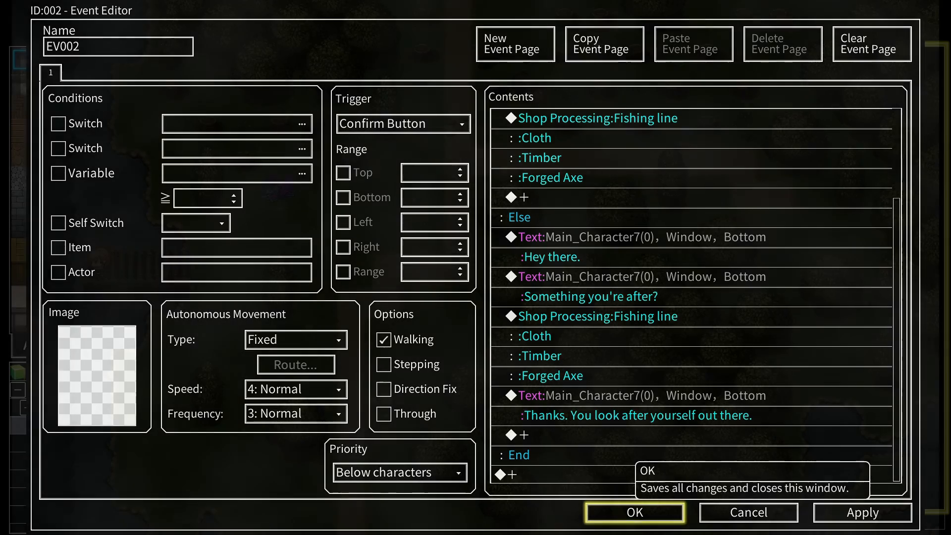
pyautogui.click(634, 513)
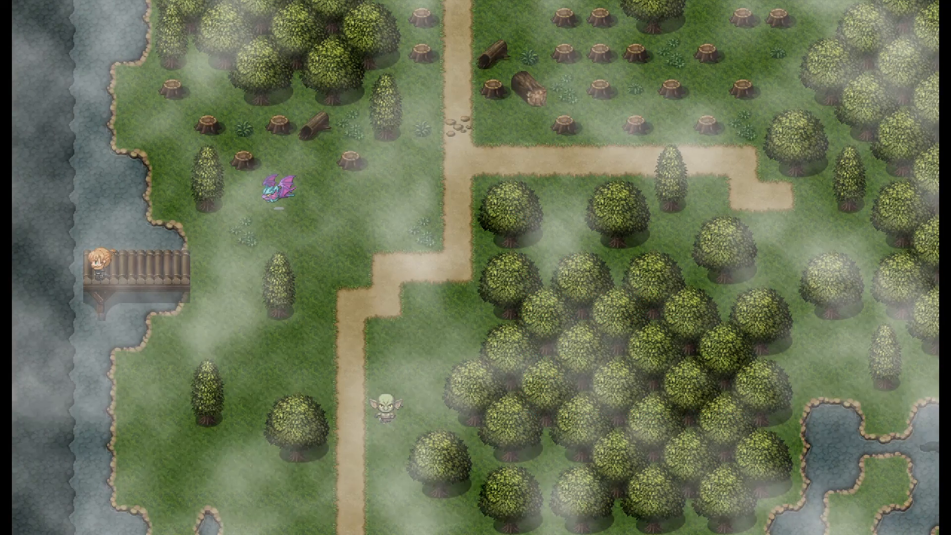